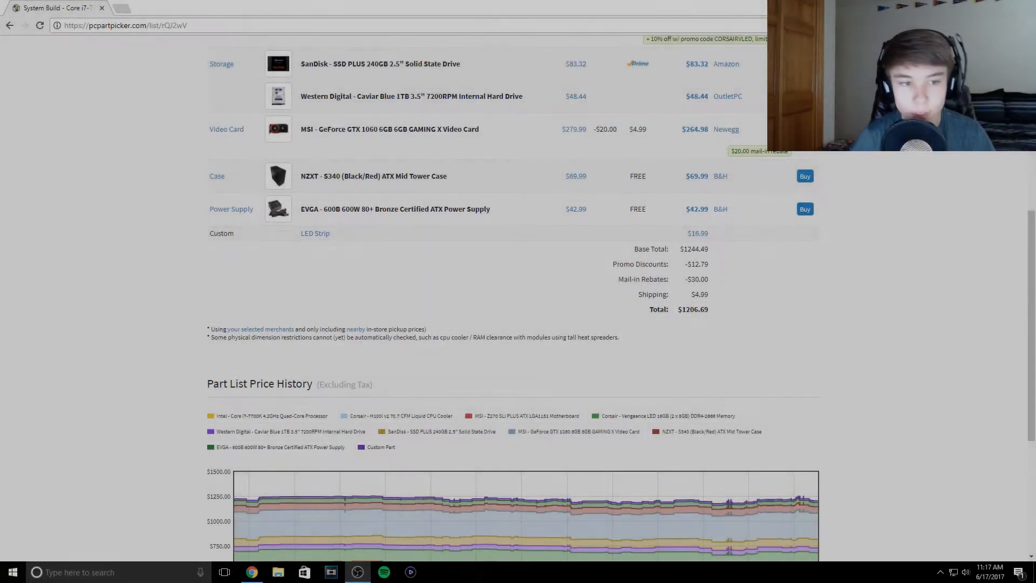
Step: Open the Intel Core i7-7700K product page from the part list's CPU entry
scroll("up", 3)
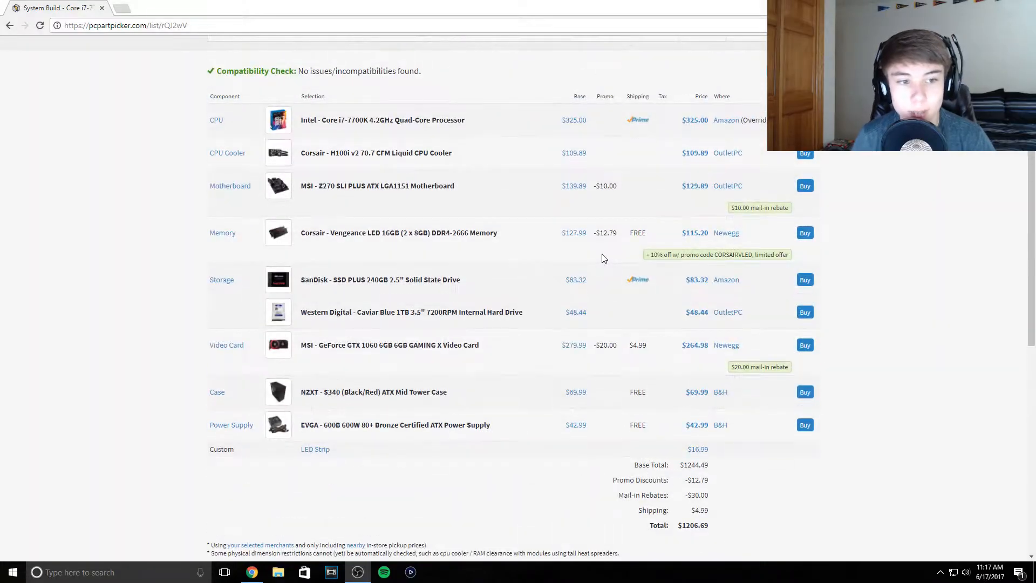
scroll("up", 3)
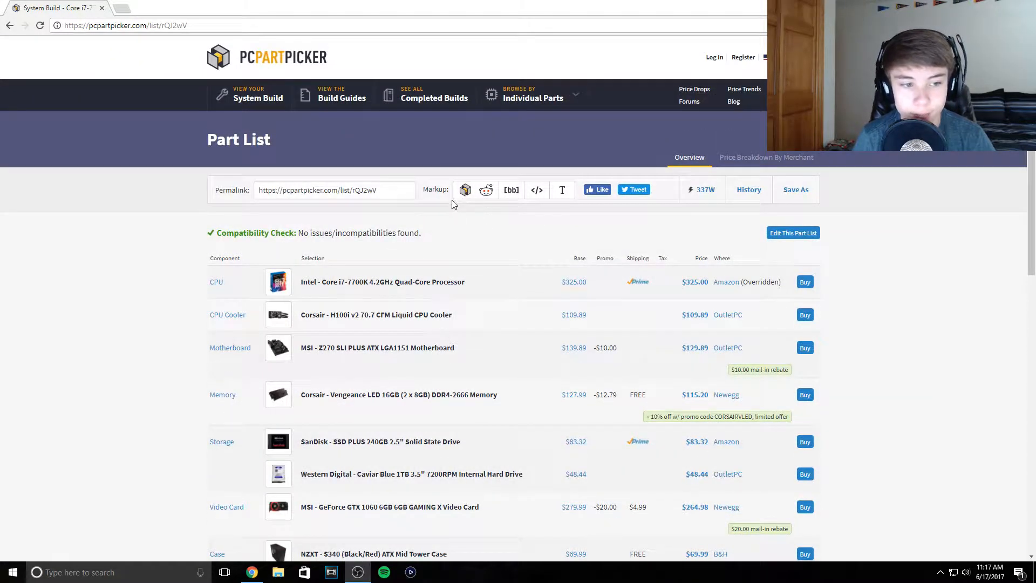
scroll("down", 3)
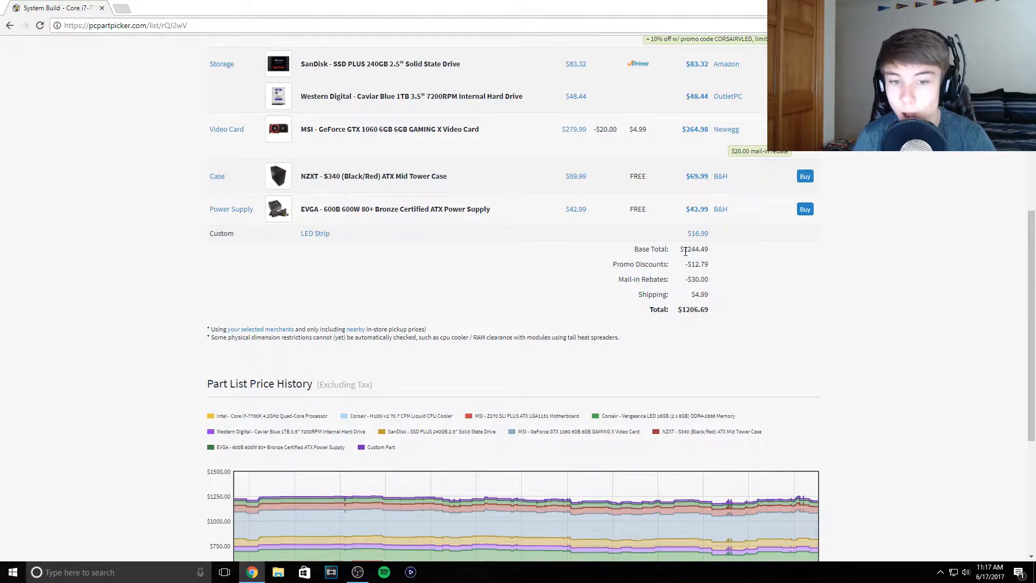
mouse_move(729, 292)
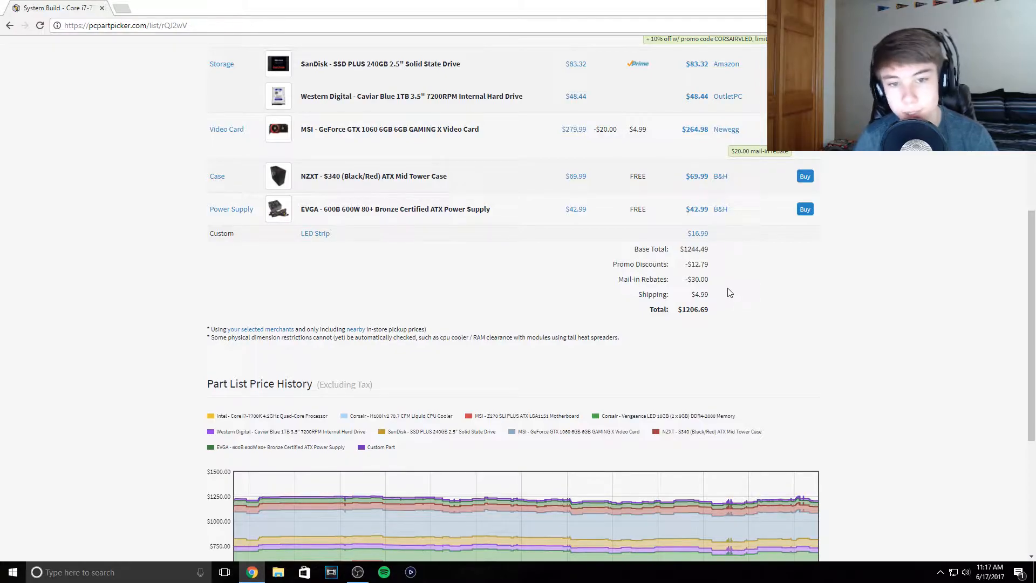
scroll("up", 3)
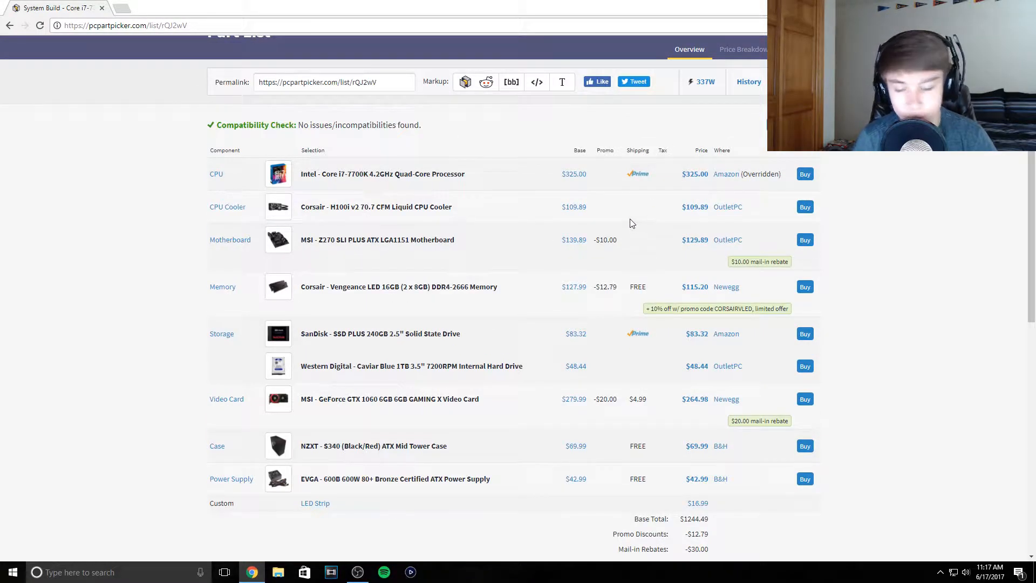
mouse_move(757, 178)
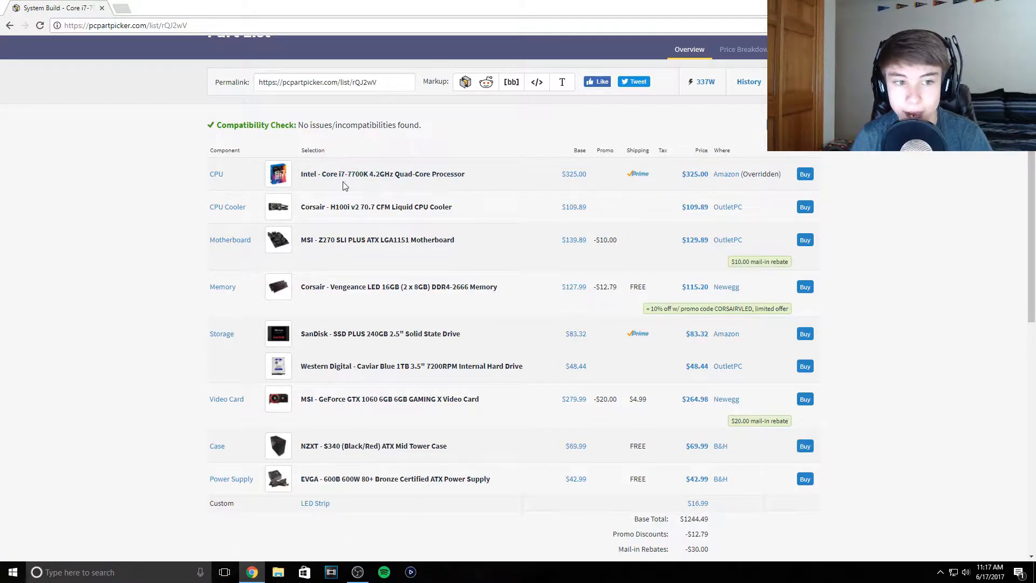
mouse_move(392, 382)
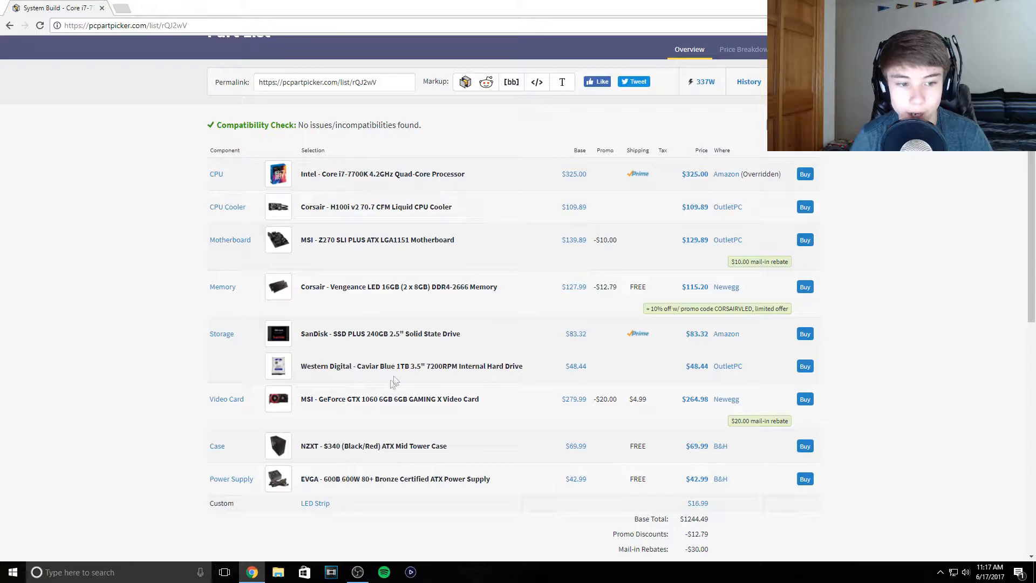
mouse_move(390, 352)
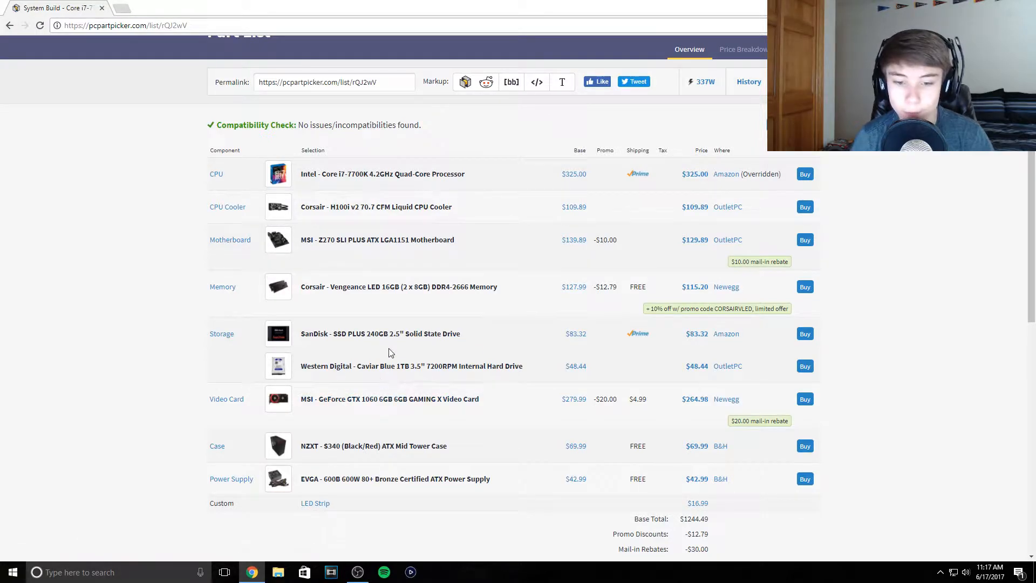
mouse_move(255, 118)
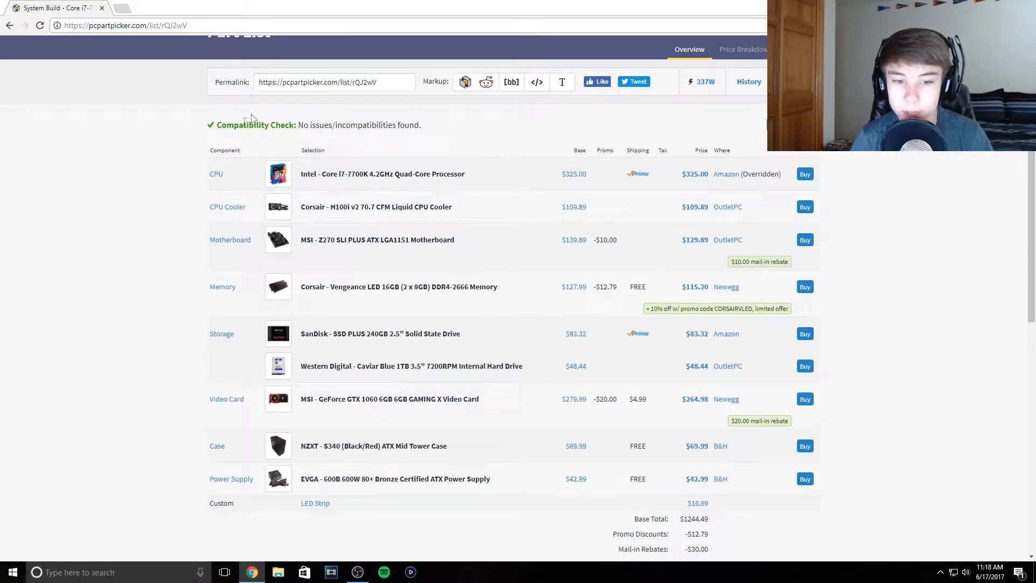
mouse_move(414, 386)
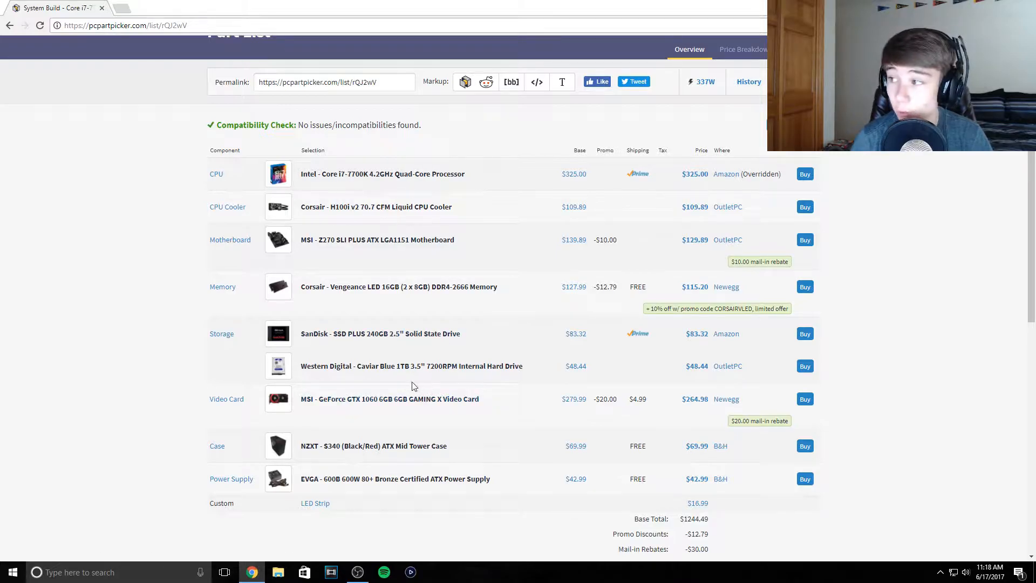
mouse_move(411, 366)
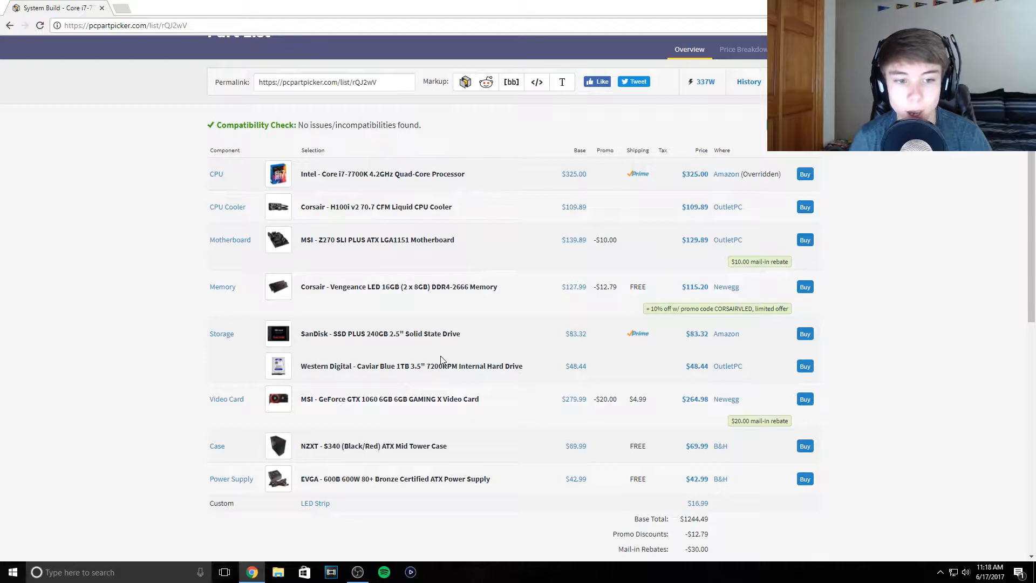
mouse_move(411, 320)
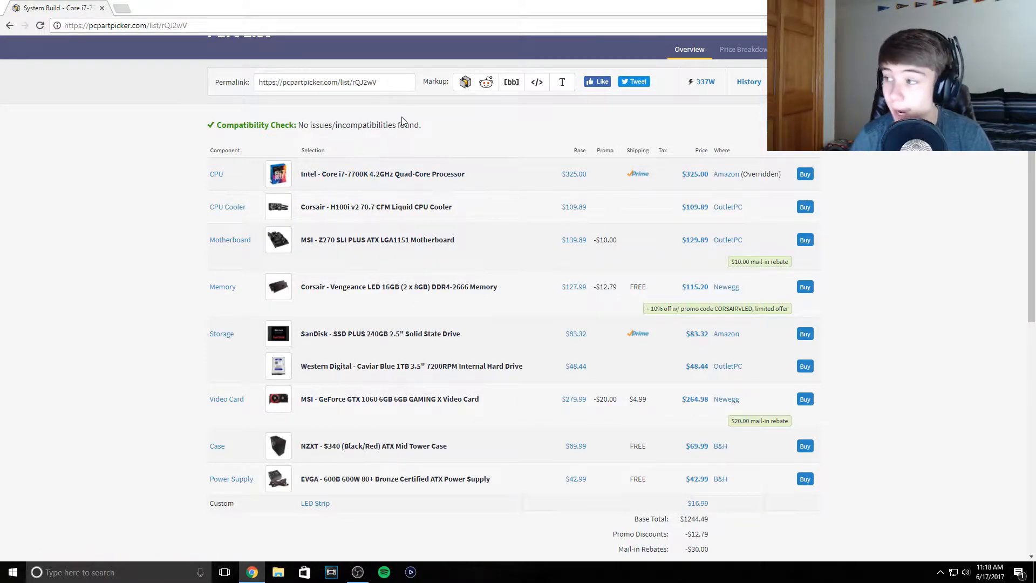
mouse_move(367, 155)
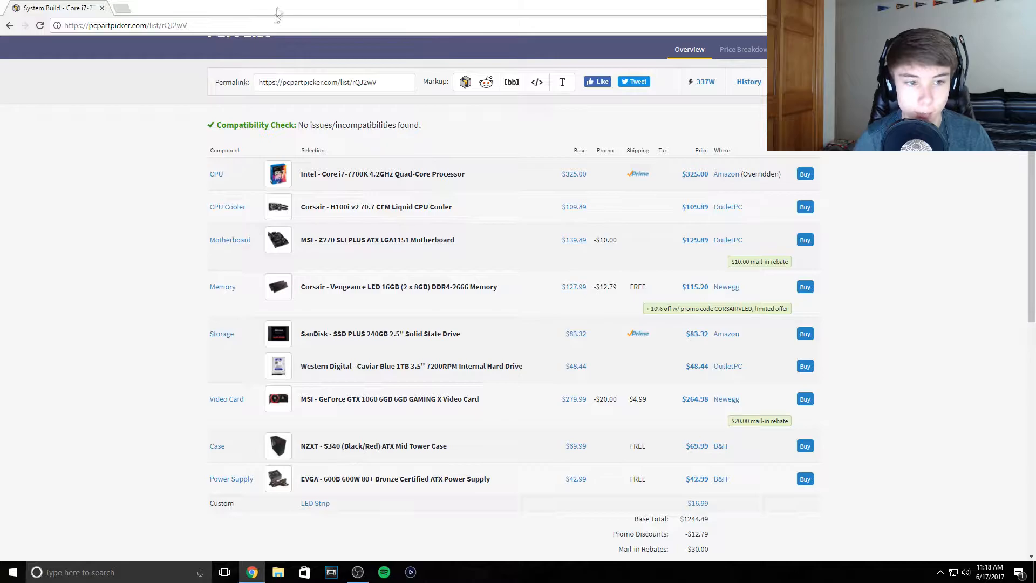
mouse_move(334, 178)
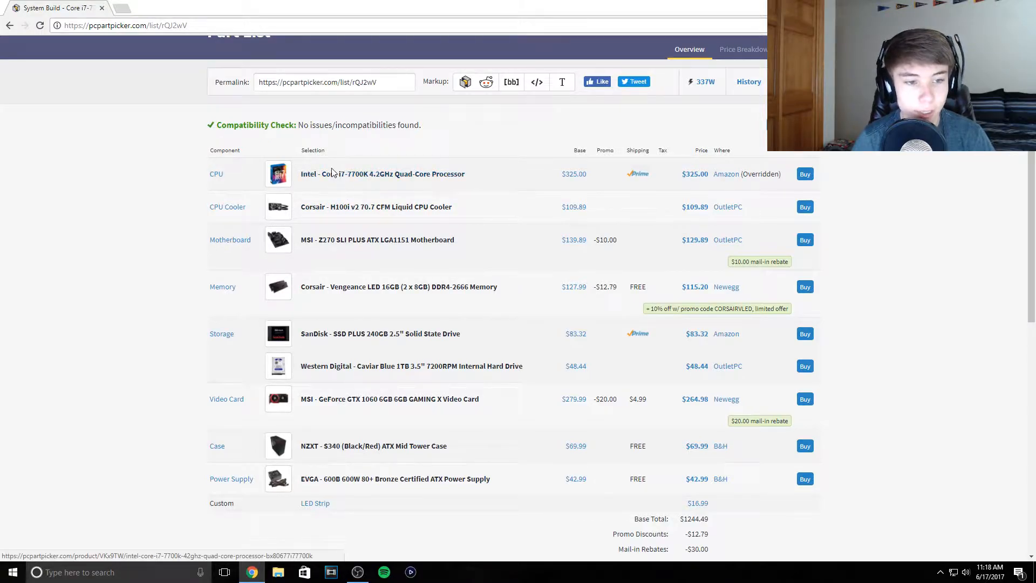
mouse_move(338, 165)
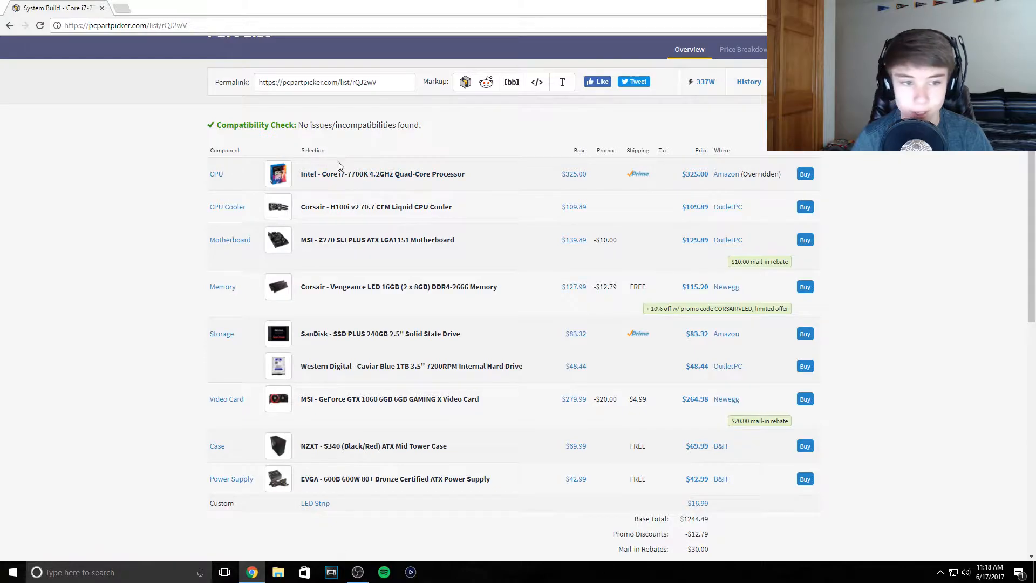
mouse_move(289, 153)
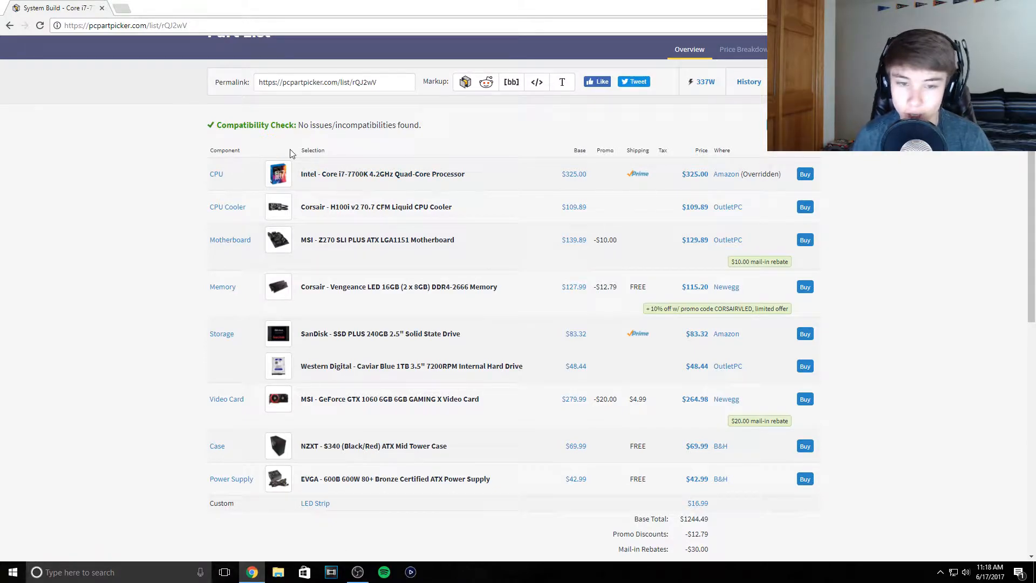
left_click(382, 172)
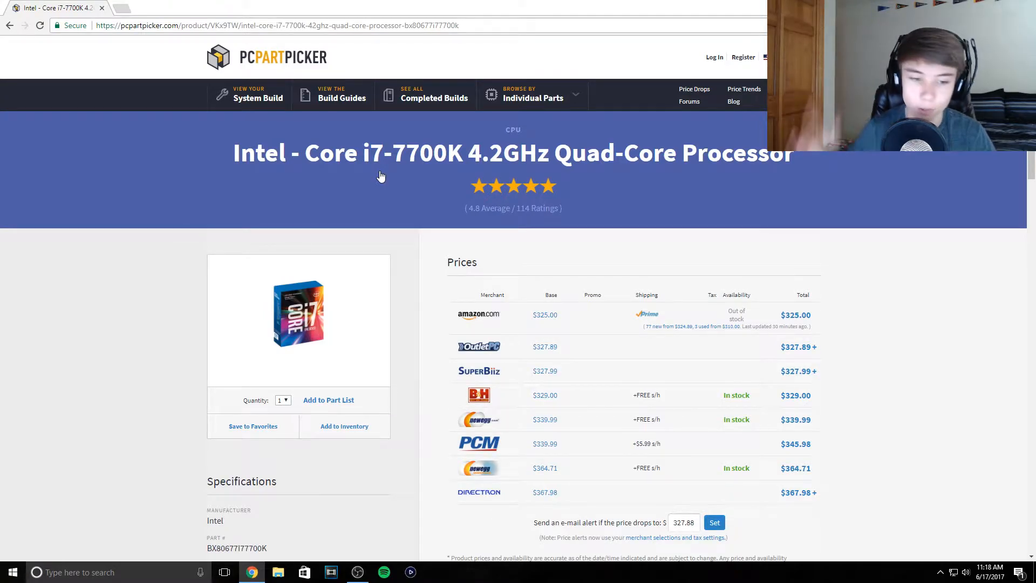
Step: Browse the i7-7700K specifications, price history and reviews, then return to the top
scroll("down", 3)
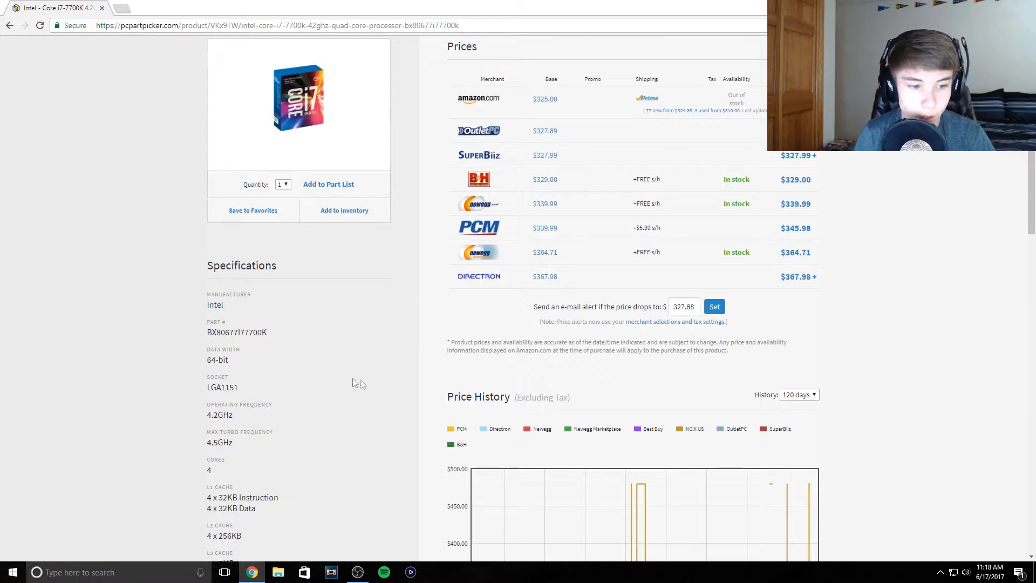
mouse_move(207, 482)
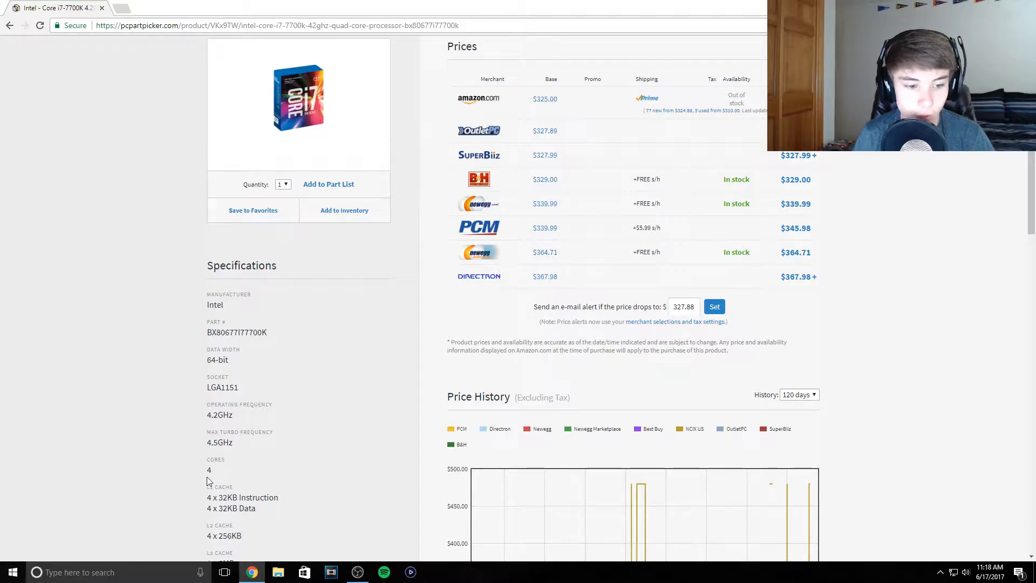
scroll("down", 3)
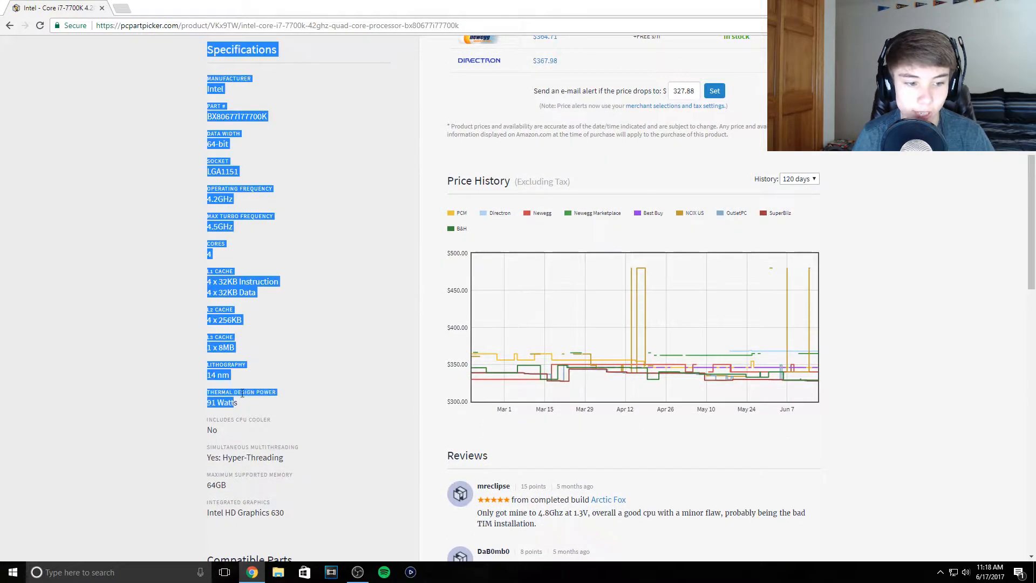
left_click(330, 410)
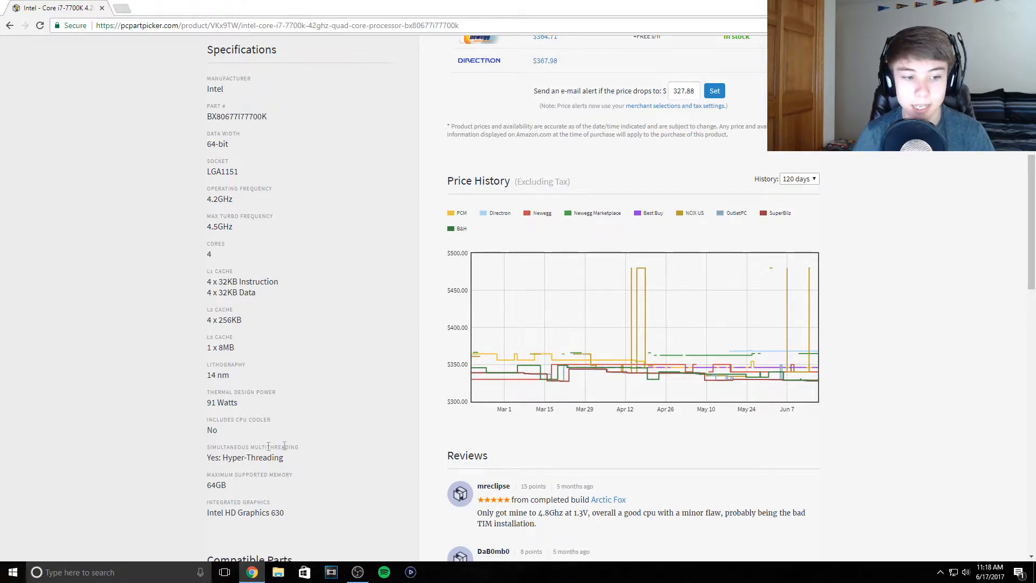
scroll("down", 3)
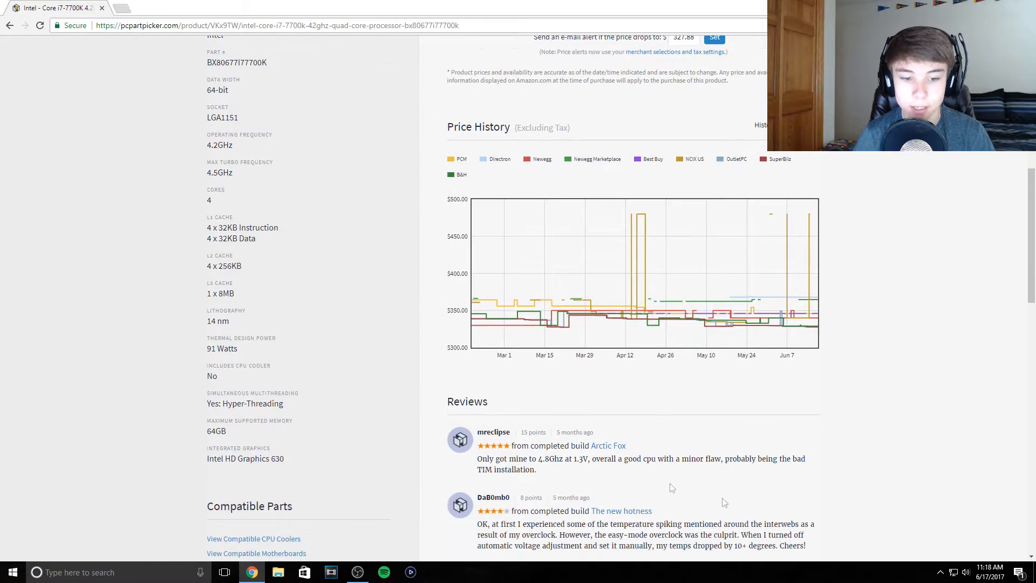
scroll("up", 3)
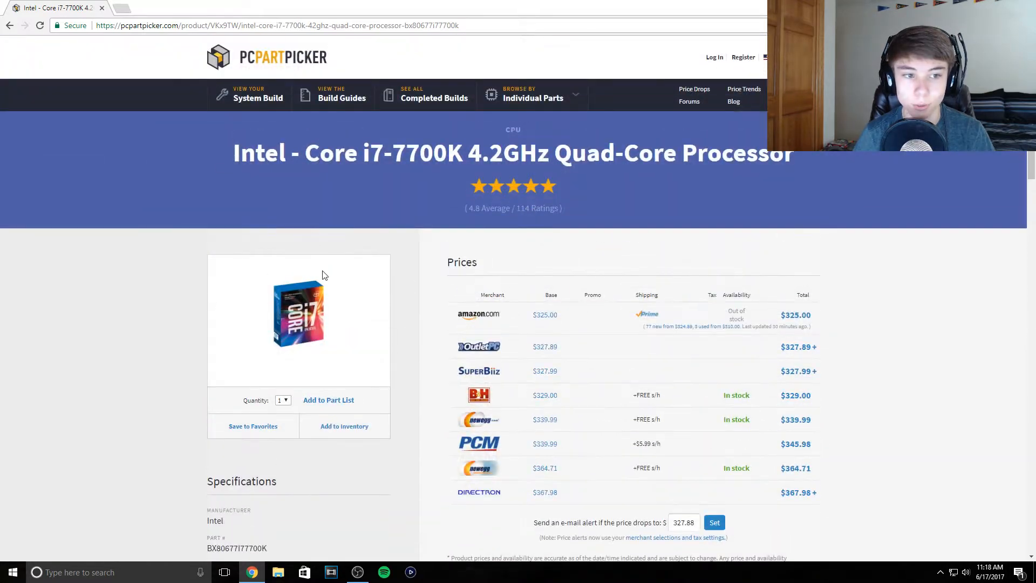
mouse_move(306, 110)
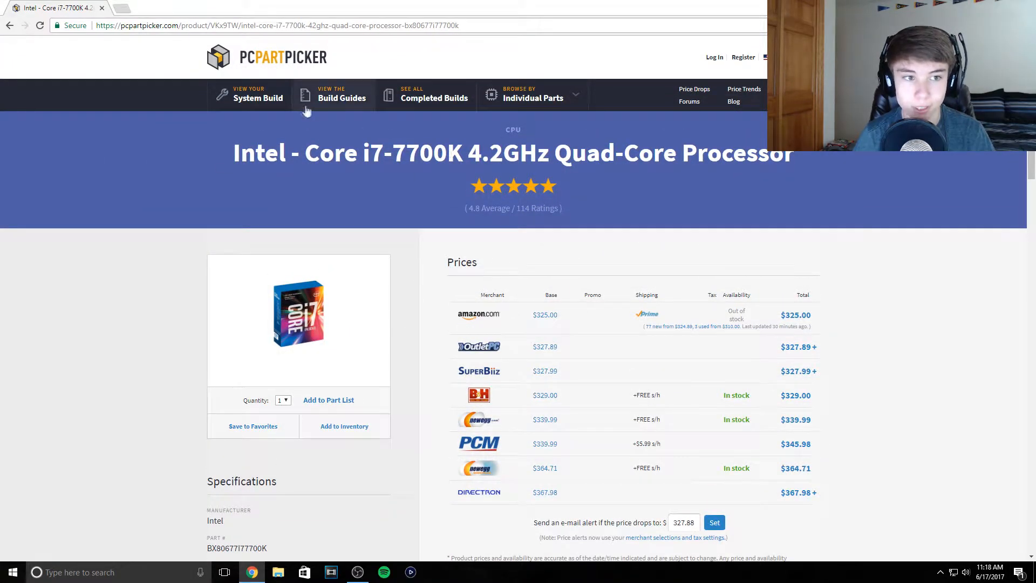
Step: Return to the current build's part list, showing no compatibility issues and a 337W estimate
left_click(258, 97)
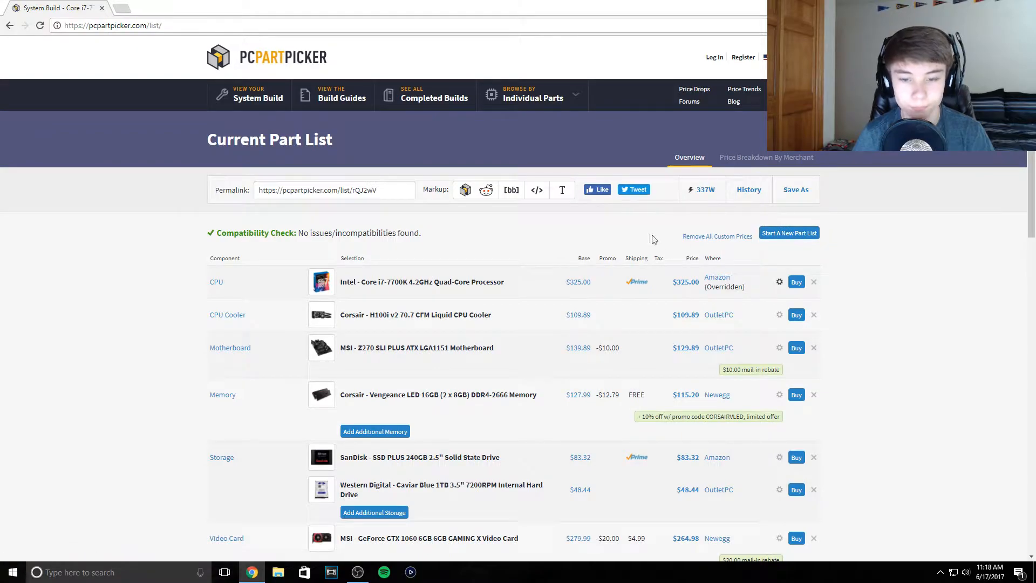
mouse_move(380, 284)
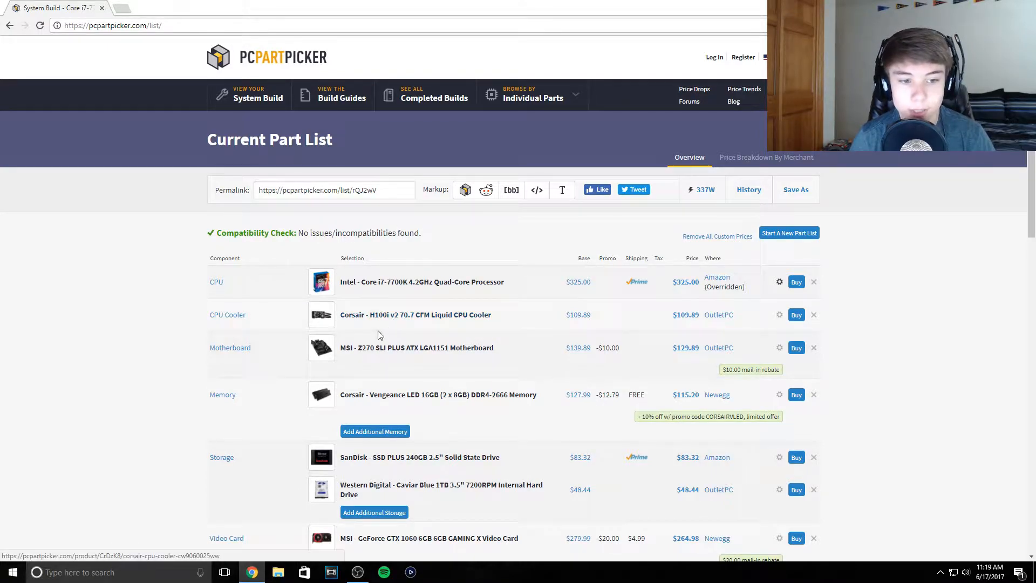
mouse_move(529, 331)
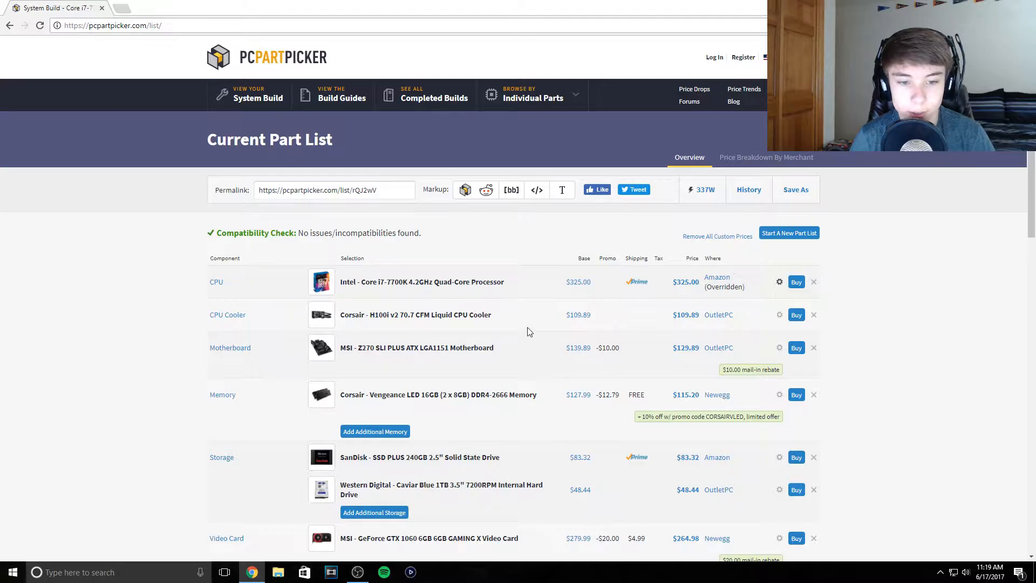
mouse_move(505, 289)
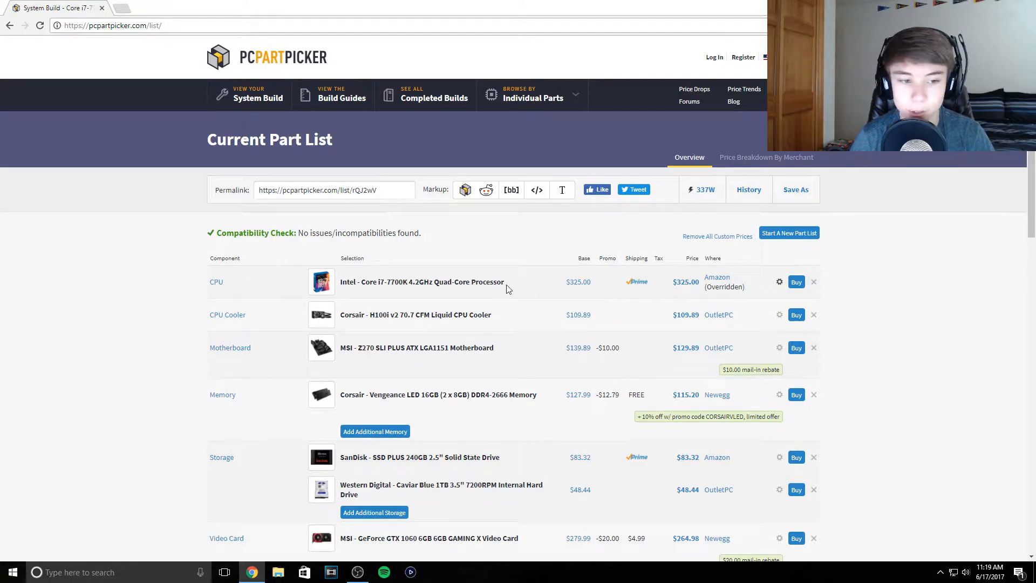
mouse_move(392, 290)
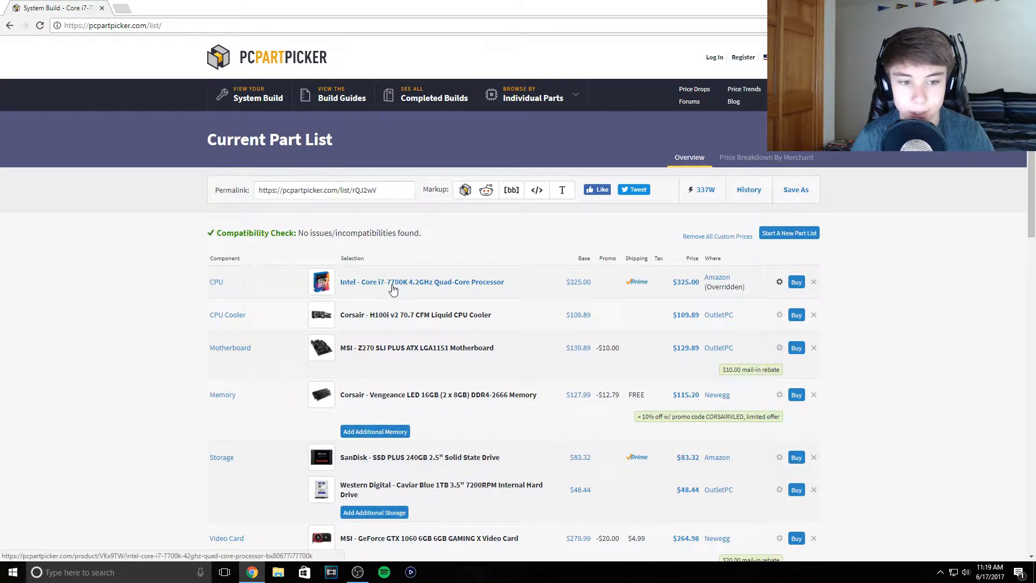
mouse_move(393, 283)
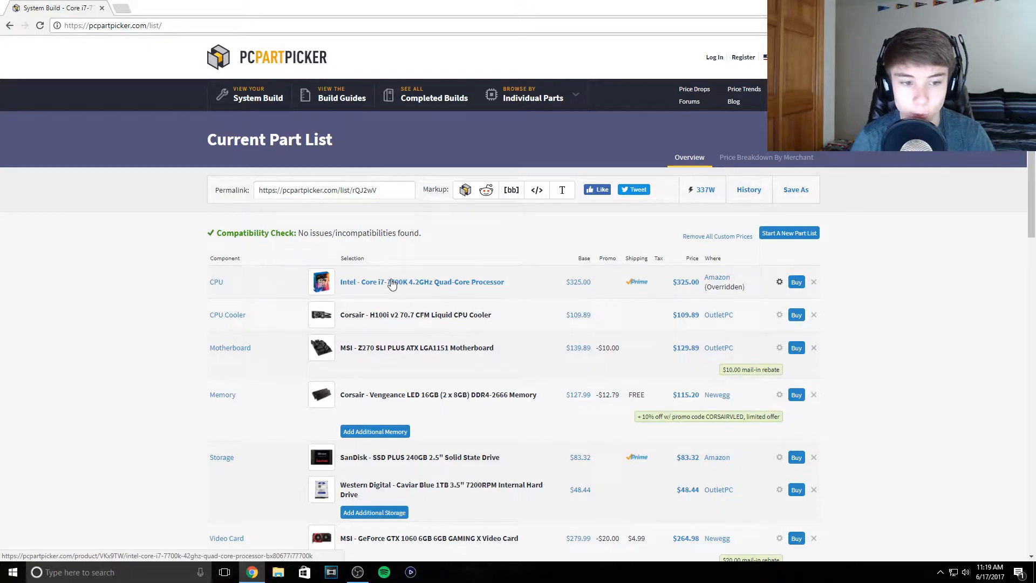
mouse_move(388, 270)
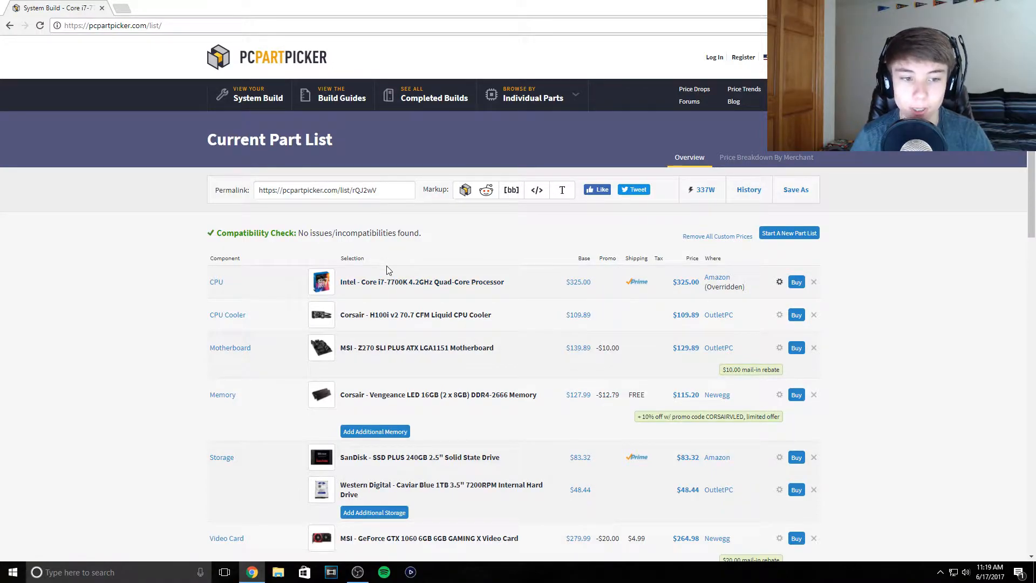
mouse_move(423, 348)
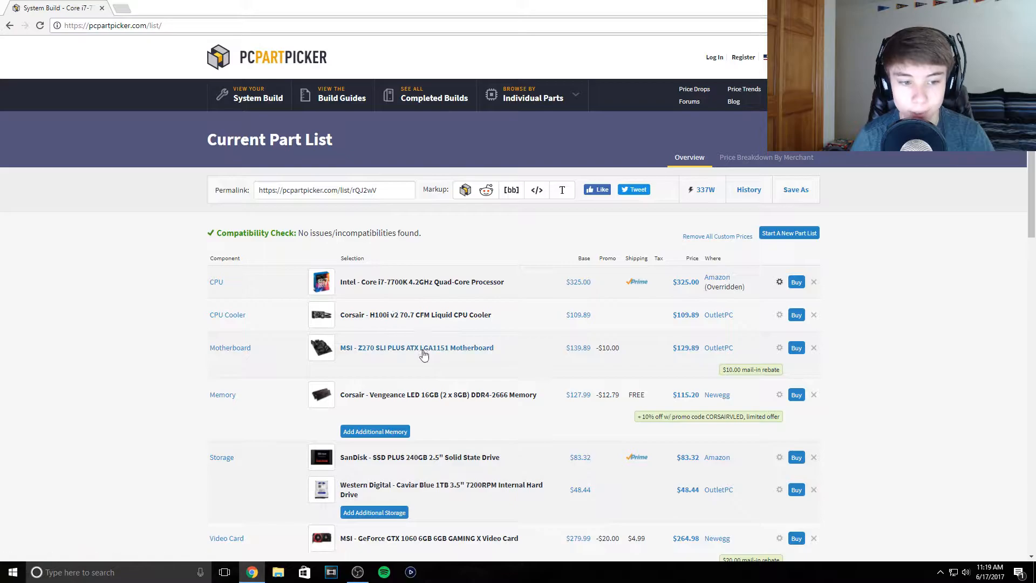
mouse_move(417, 314)
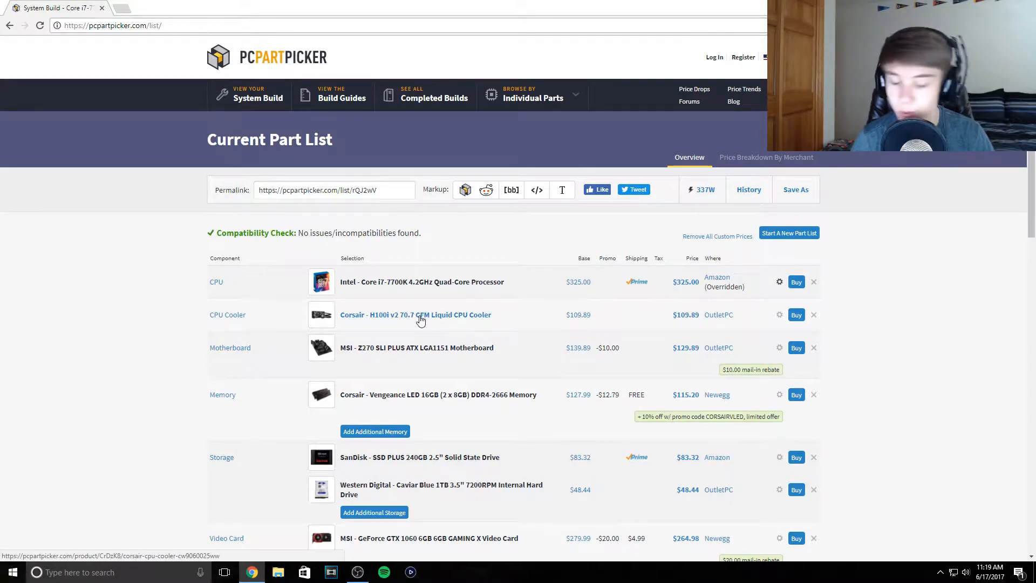
mouse_move(251, 294)
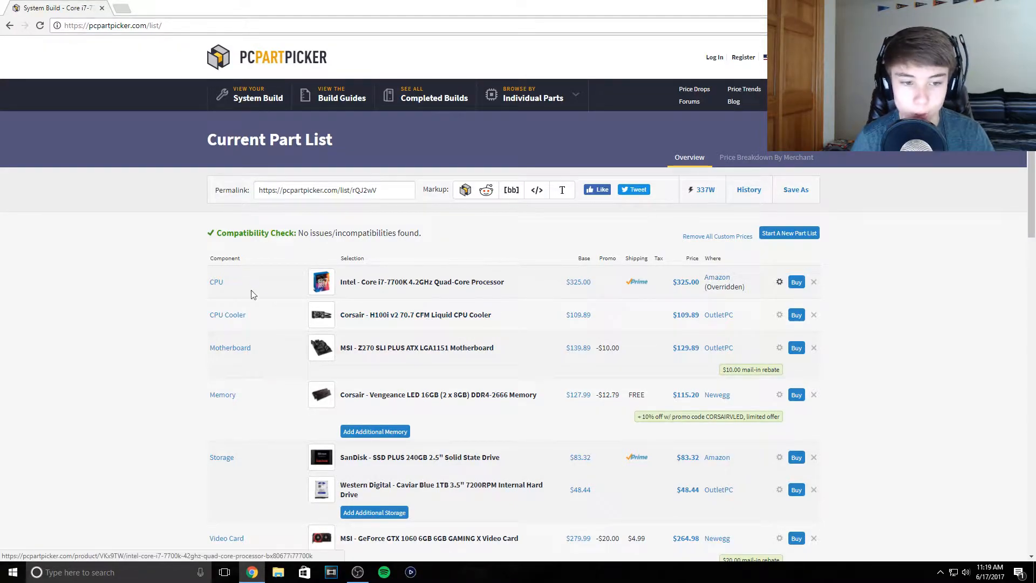
mouse_move(379, 354)
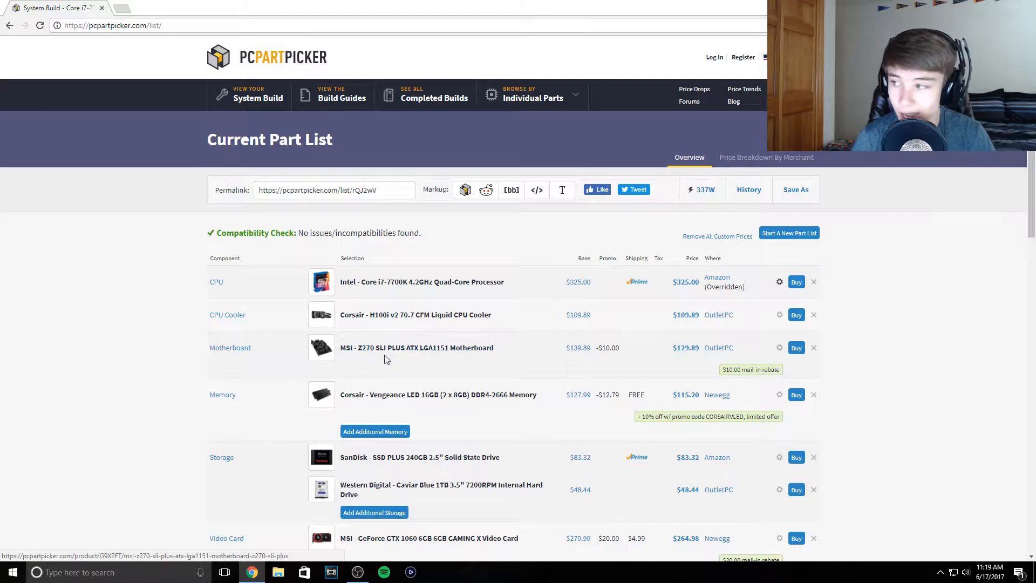
mouse_move(426, 348)
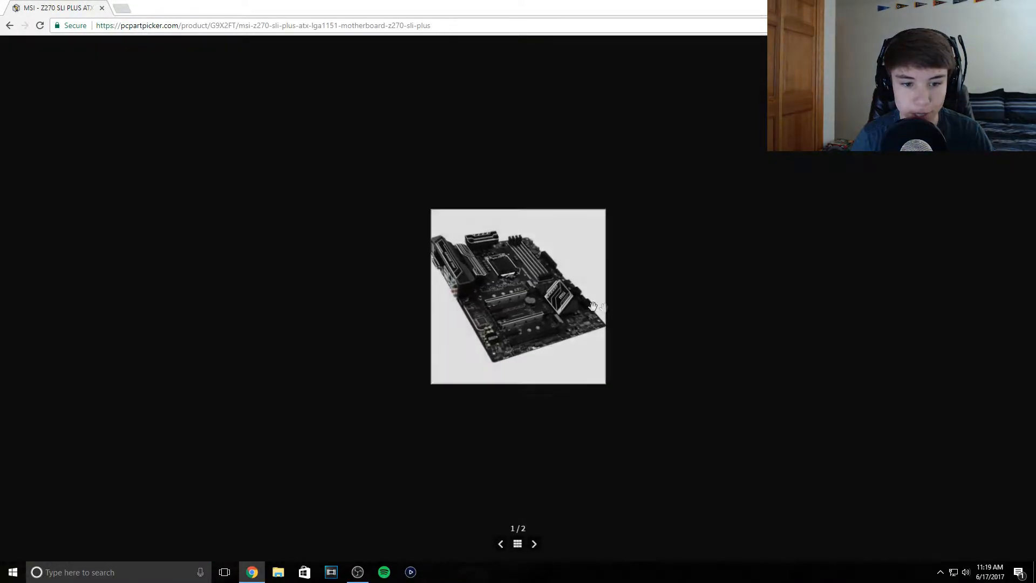
Step: View the MSI Z270 SLI PLUS photos and merchant prices from $129.89, then the part list down to the power supply
left_click(534, 543)
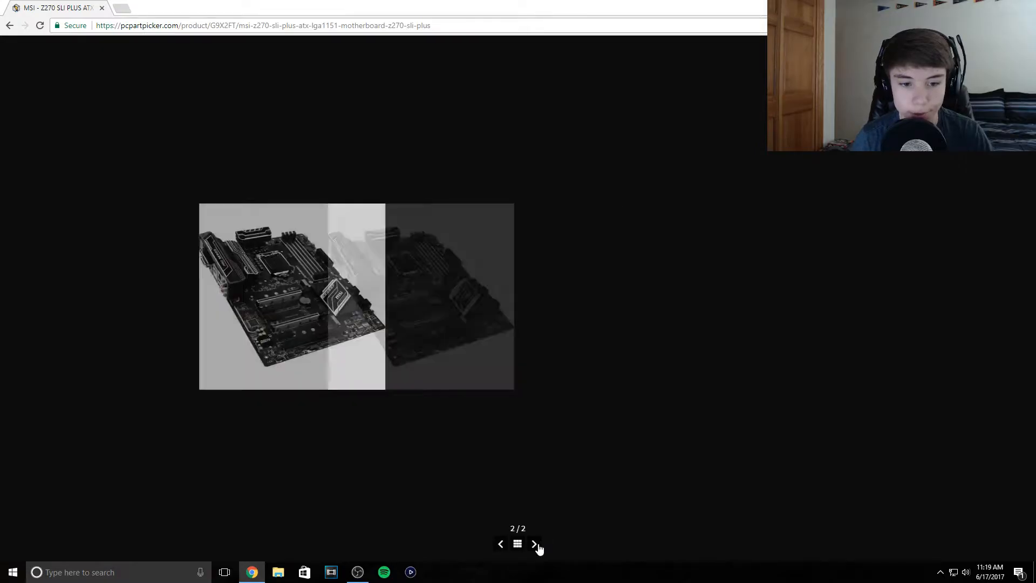
left_click(534, 543)
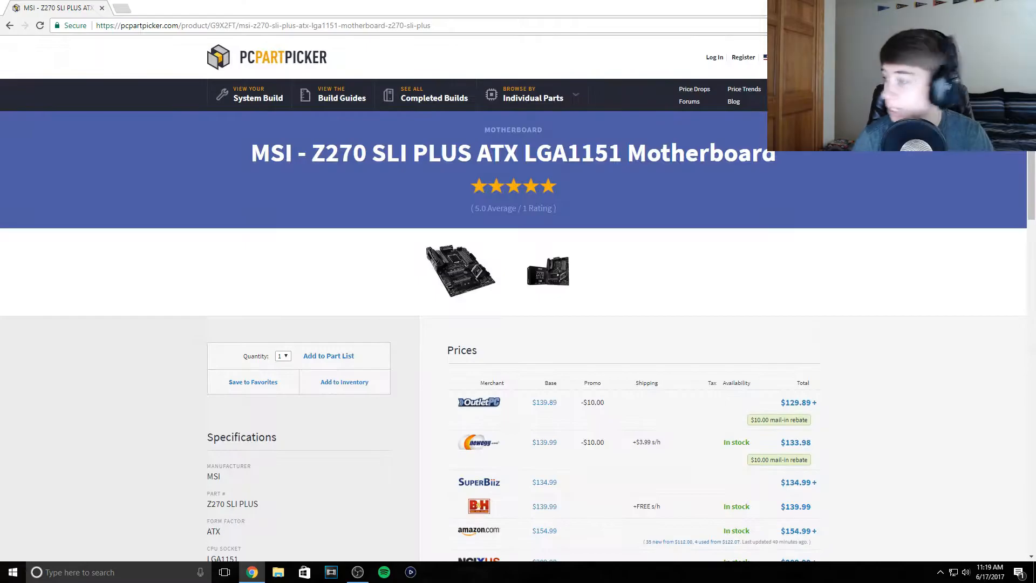
scroll("down", 3)
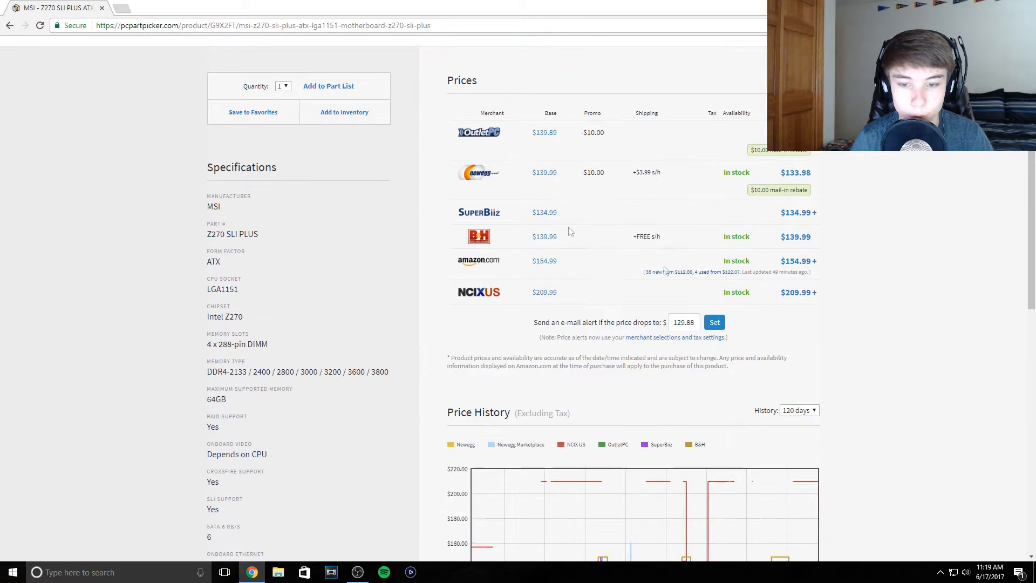
mouse_move(761, 143)
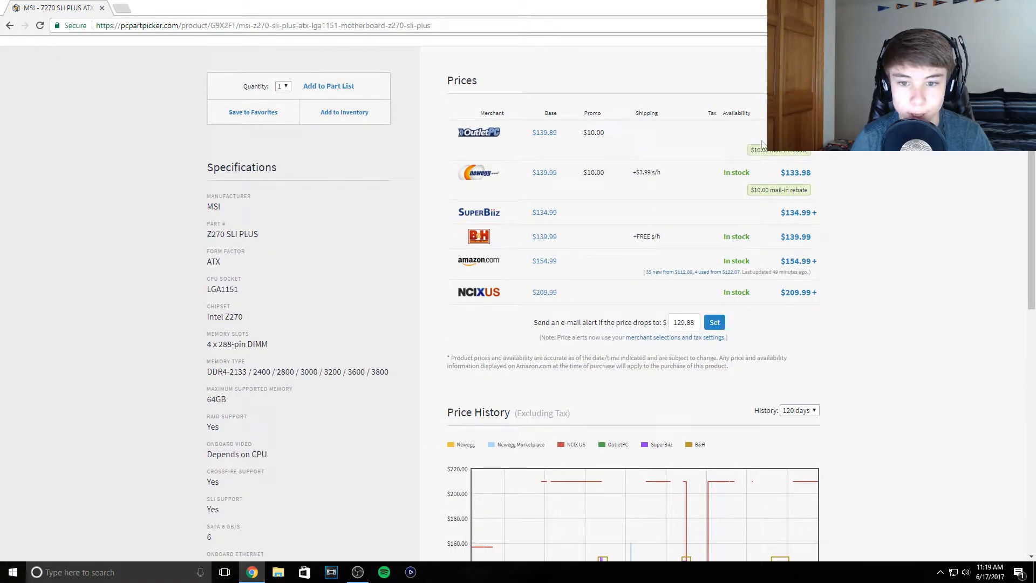
mouse_move(811, 180)
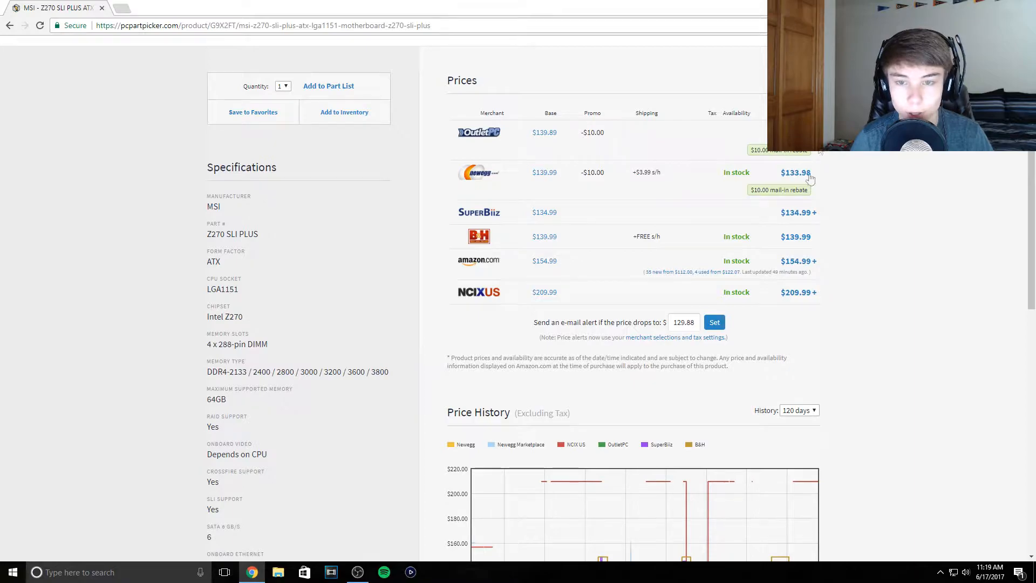
mouse_move(755, 317)
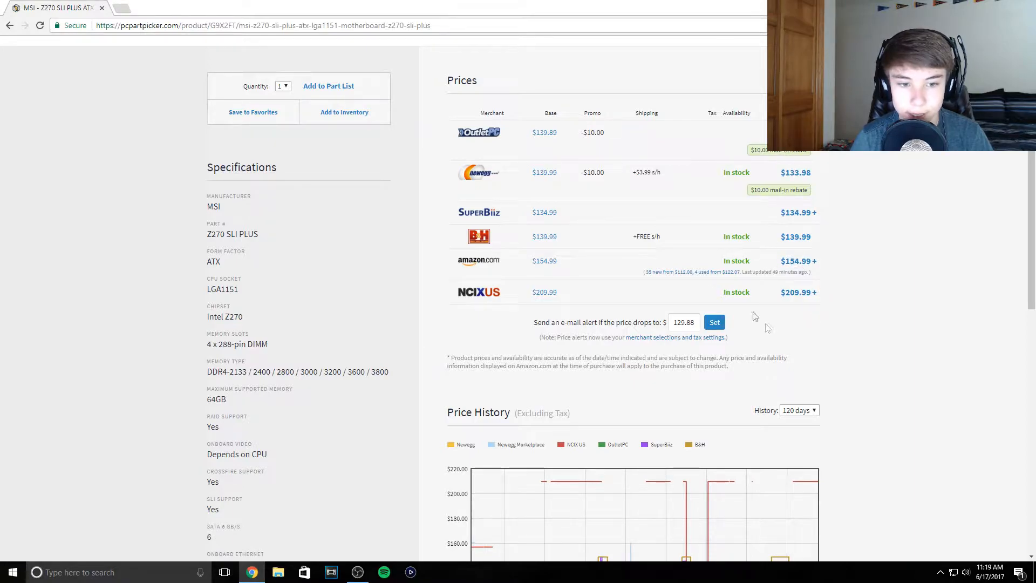
mouse_move(798, 293)
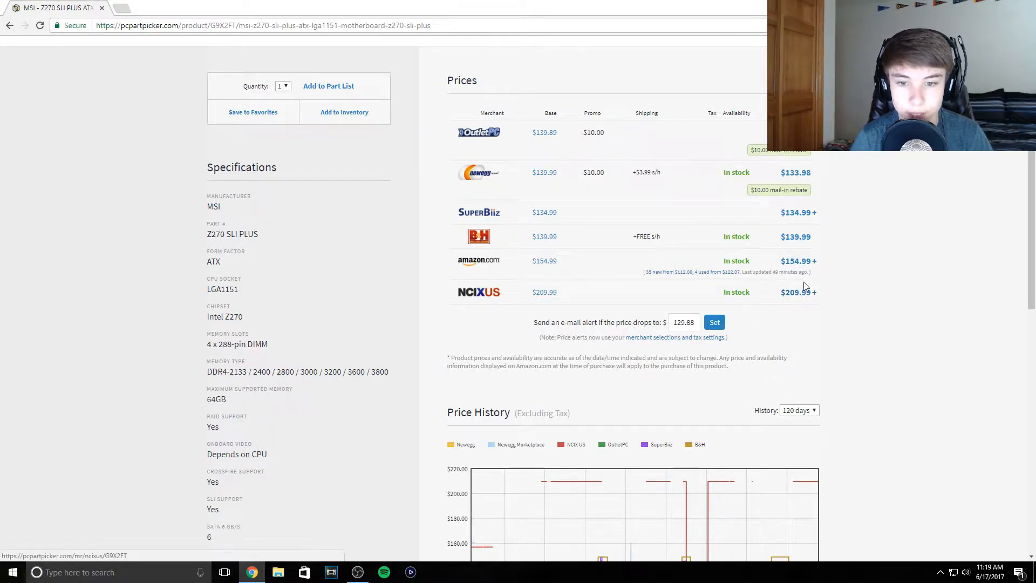
mouse_move(793, 265)
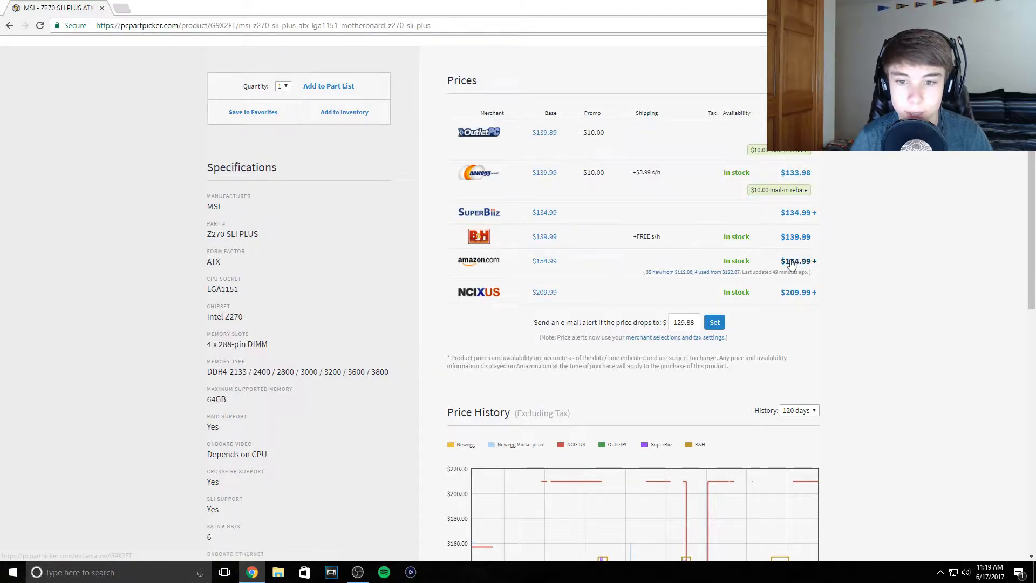
mouse_move(779, 315)
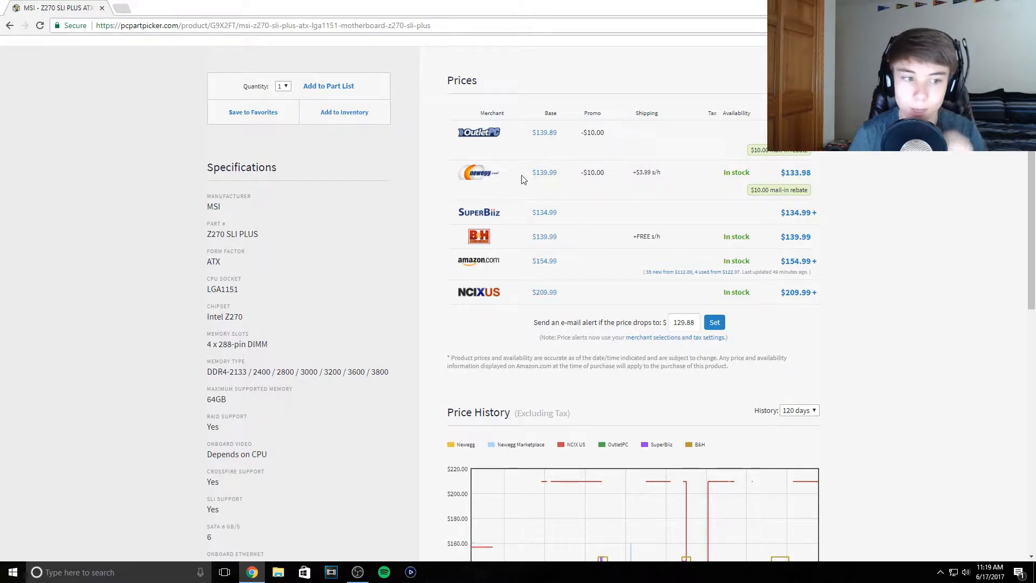
scroll("up", 3)
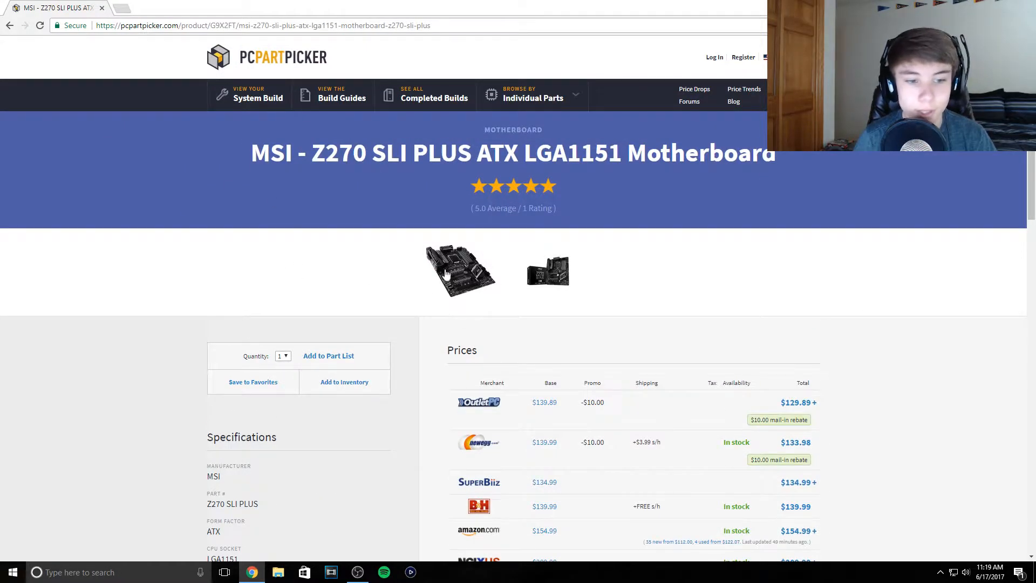
mouse_move(520, 246)
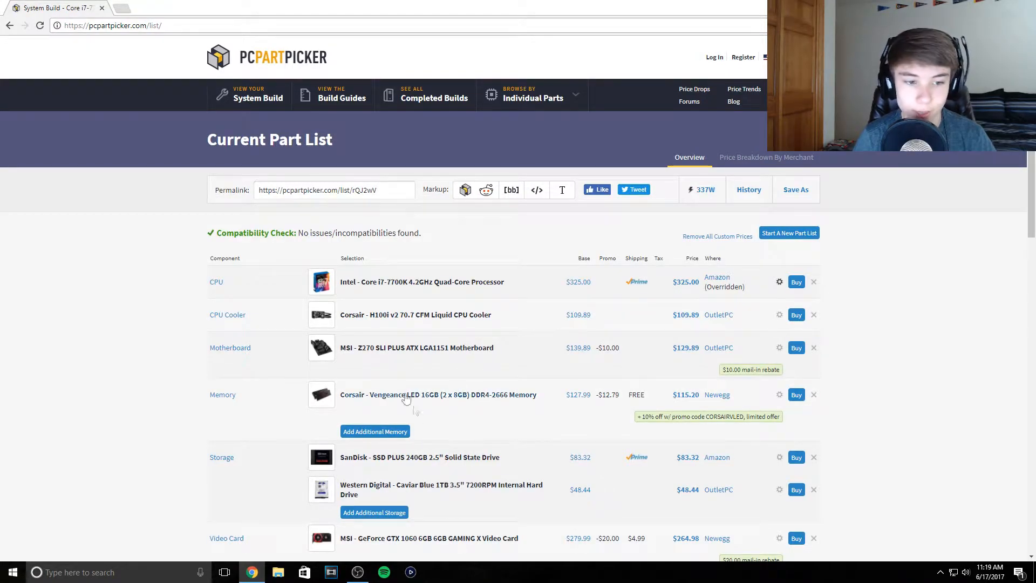
mouse_move(396, 359)
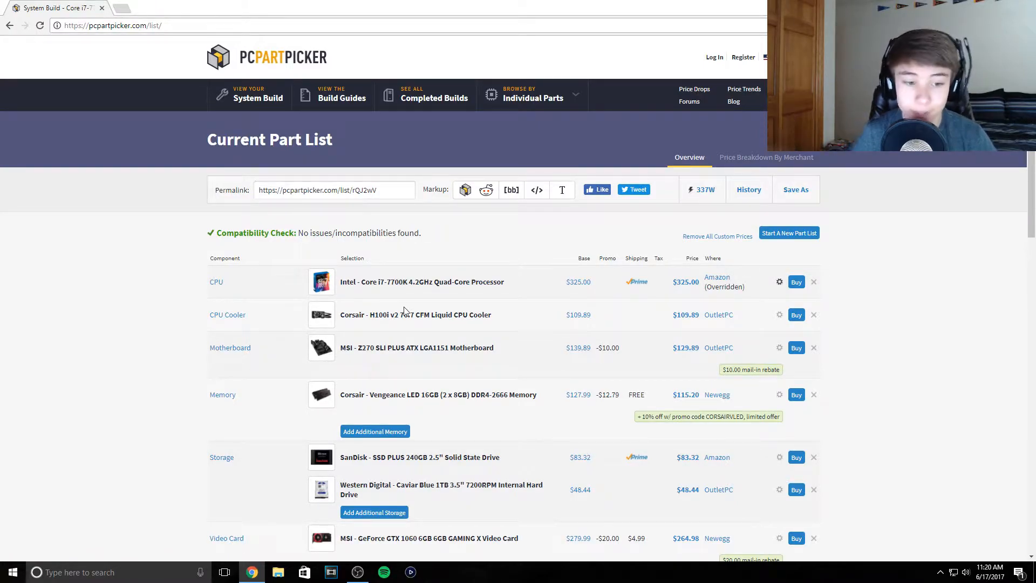
scroll("down", 3)
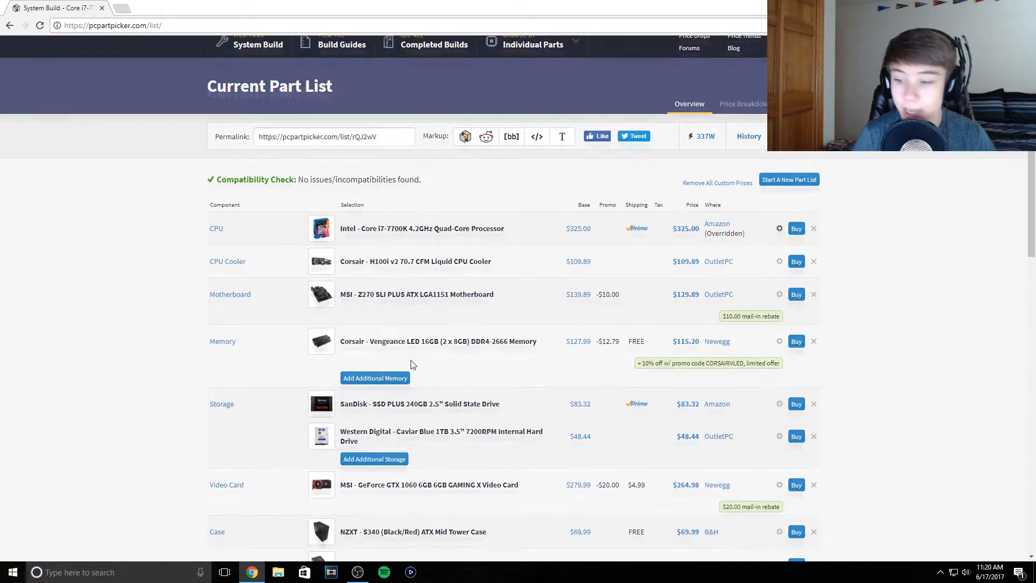
scroll("down", 3)
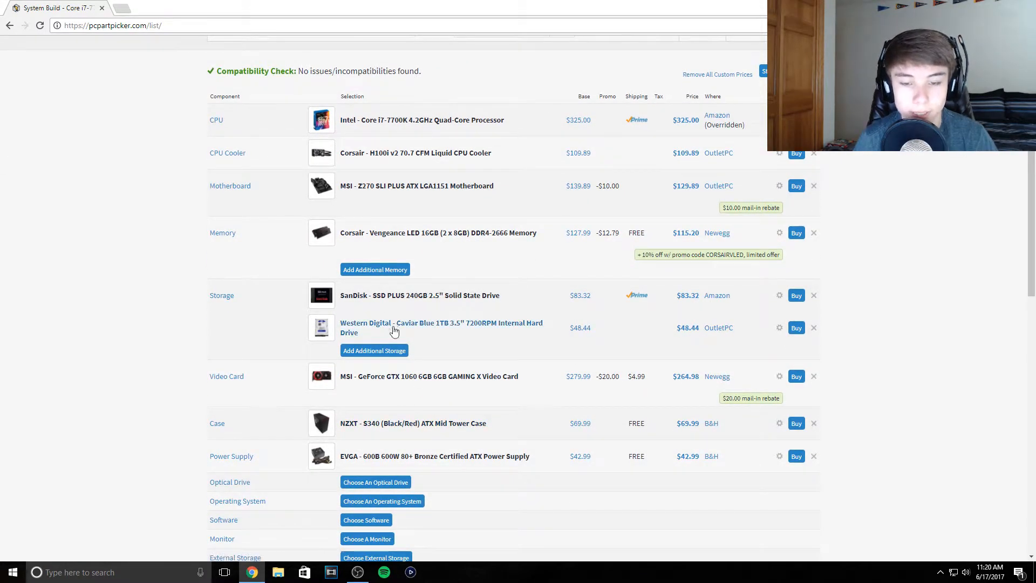
mouse_move(393, 238)
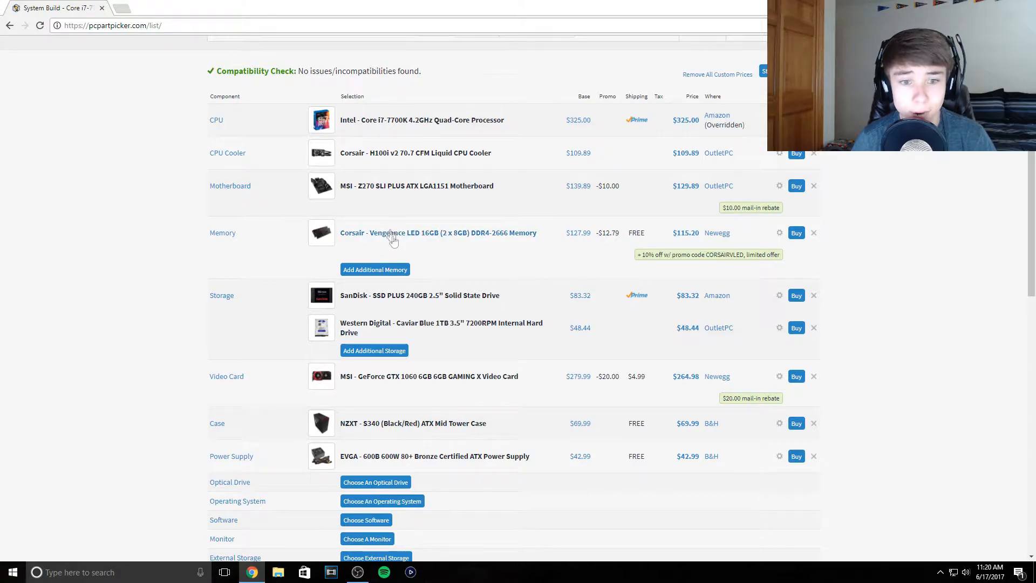
mouse_move(390, 237)
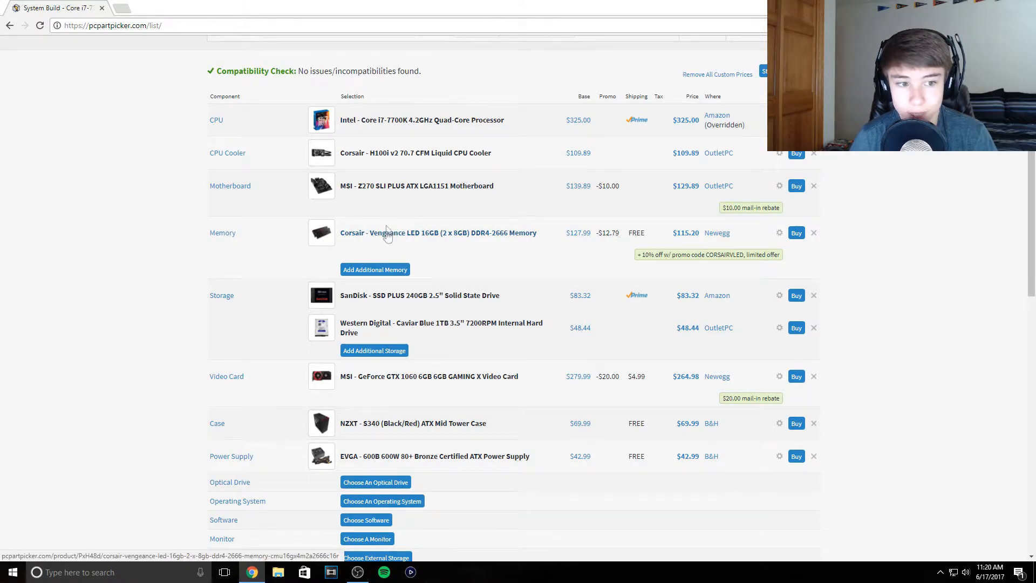
Step: Open the Corsair Vengeance LED 16GB DDR4-2666 memory page and enlarge its fifth photo
left_click(438, 233)
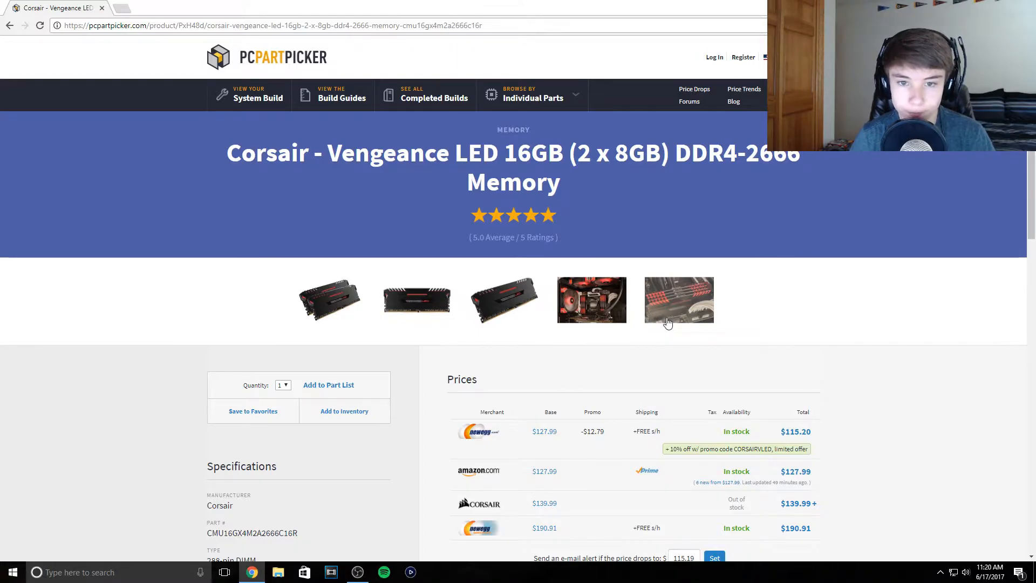
mouse_move(713, 293)
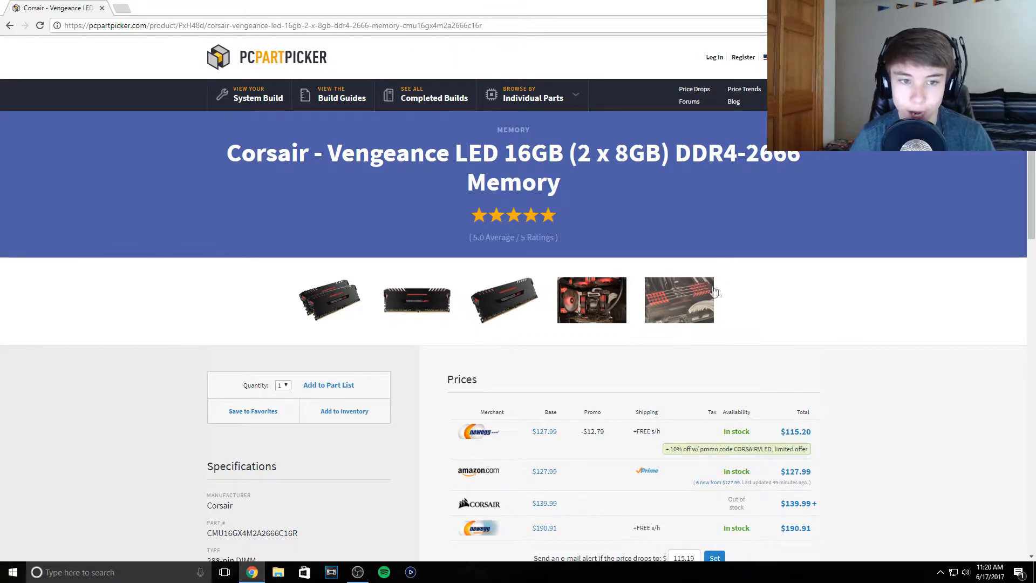
left_click(679, 299)
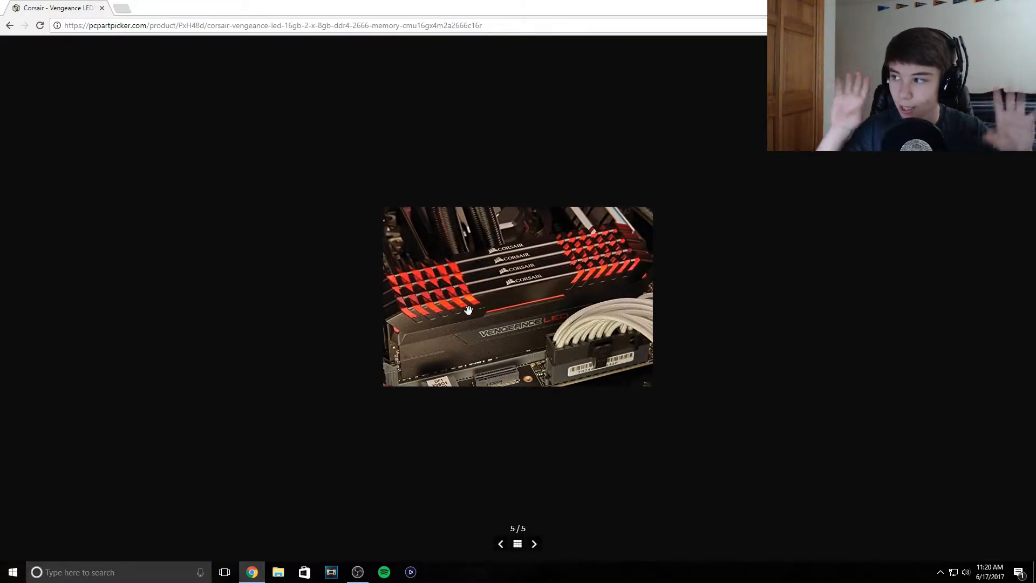
mouse_move(499, 258)
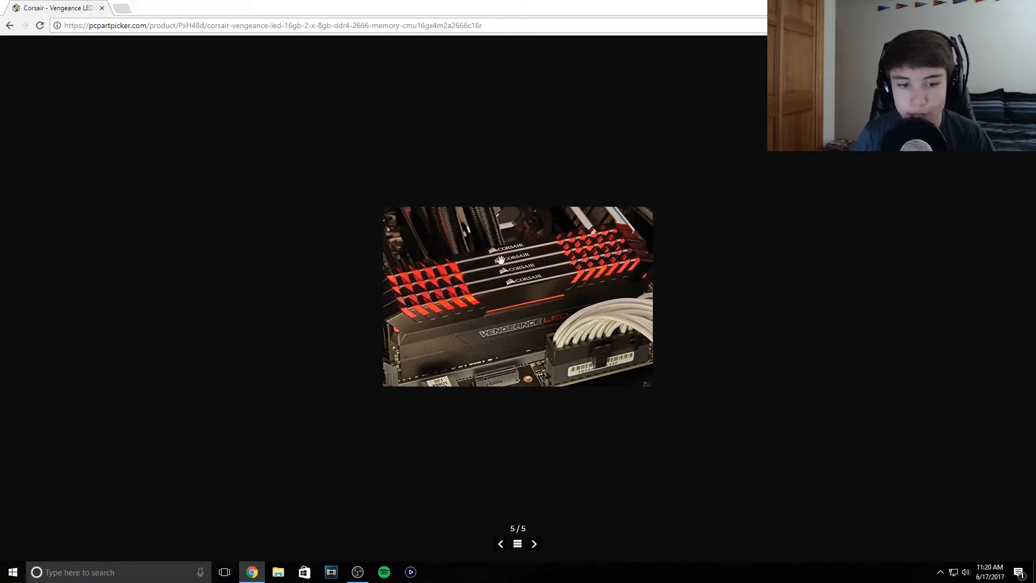
mouse_move(426, 156)
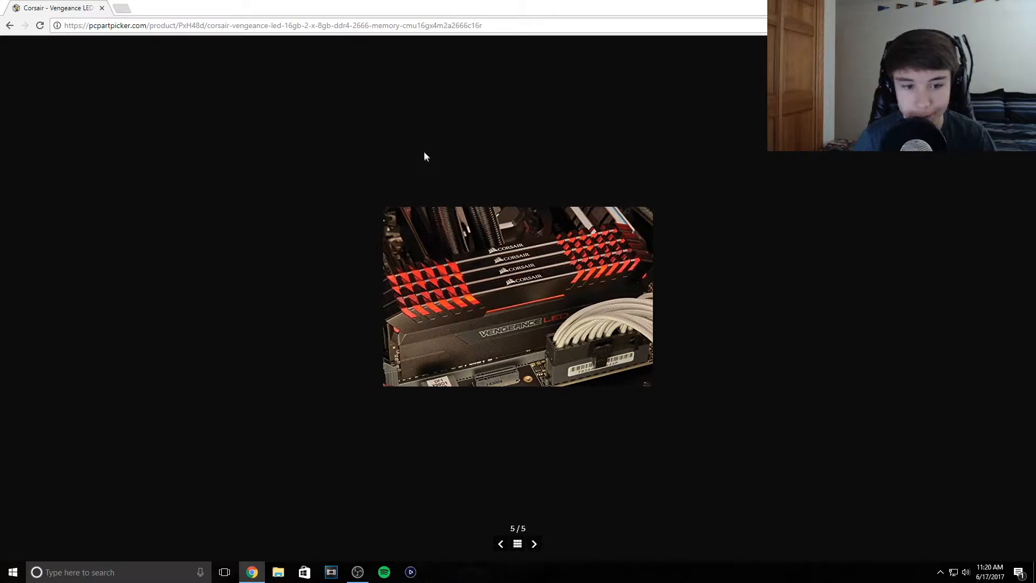
mouse_move(412, 357)
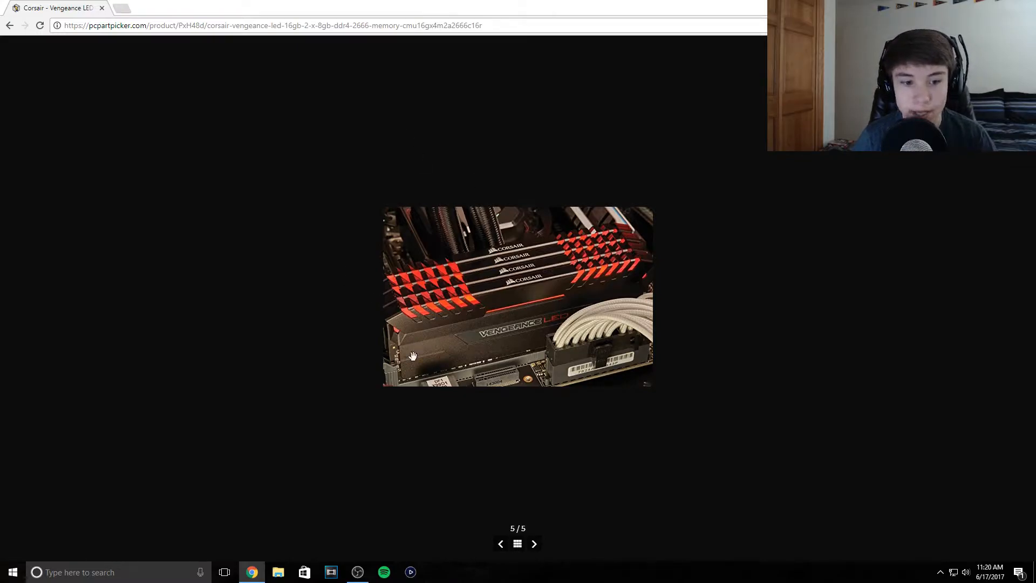
mouse_move(506, 299)
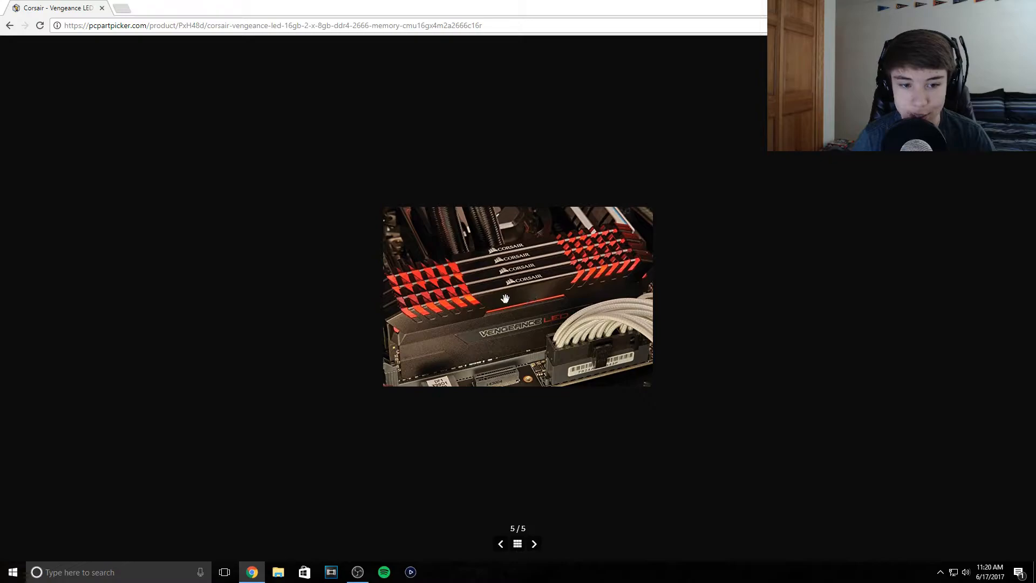
mouse_move(517, 344)
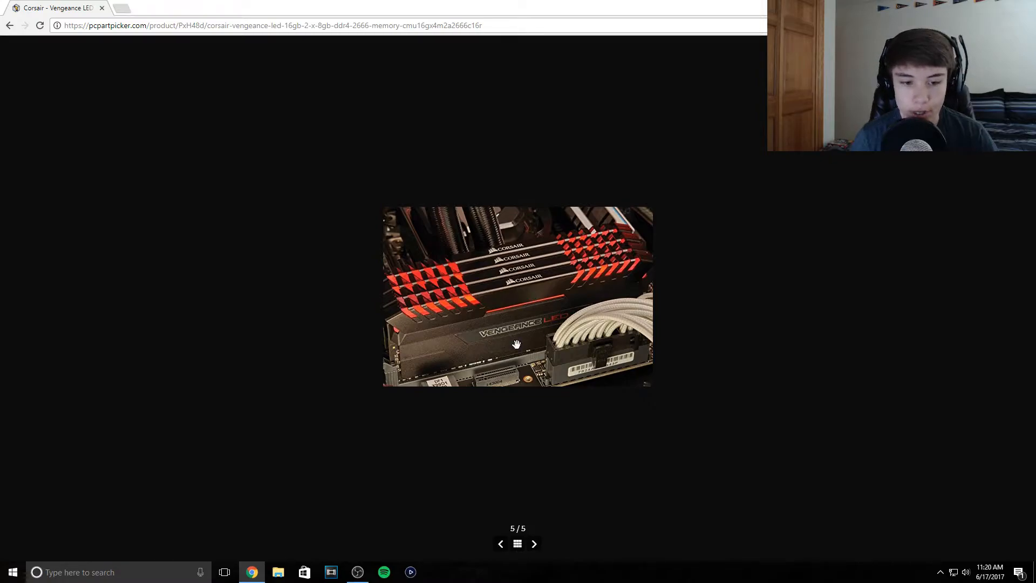
mouse_move(489, 337)
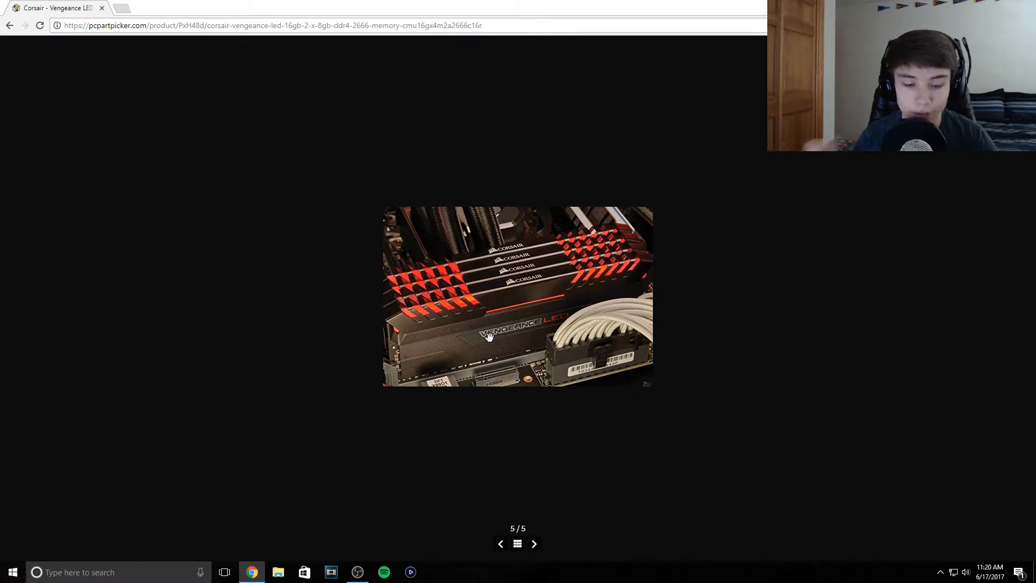
mouse_move(355, 283)
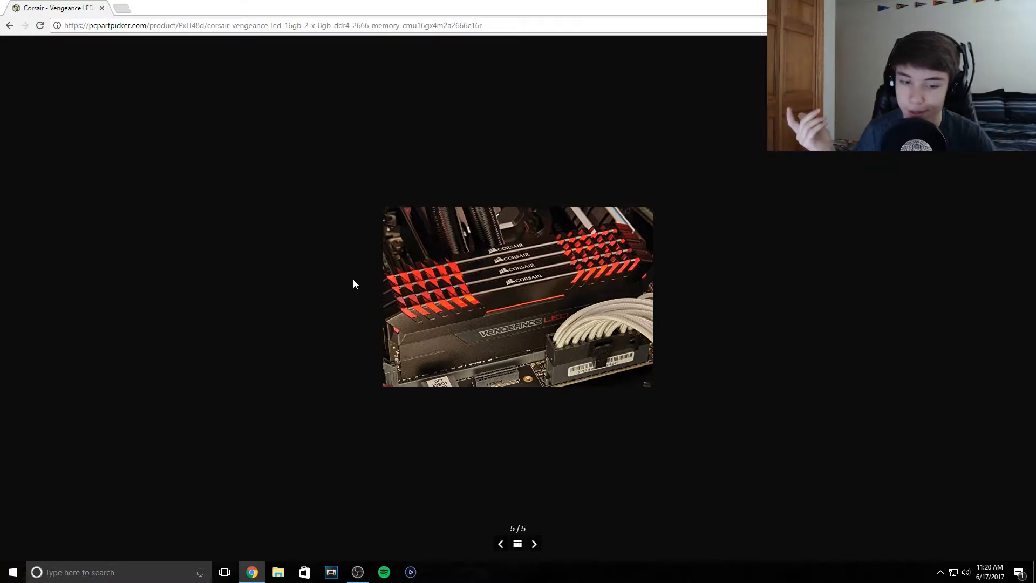
mouse_move(470, 399)
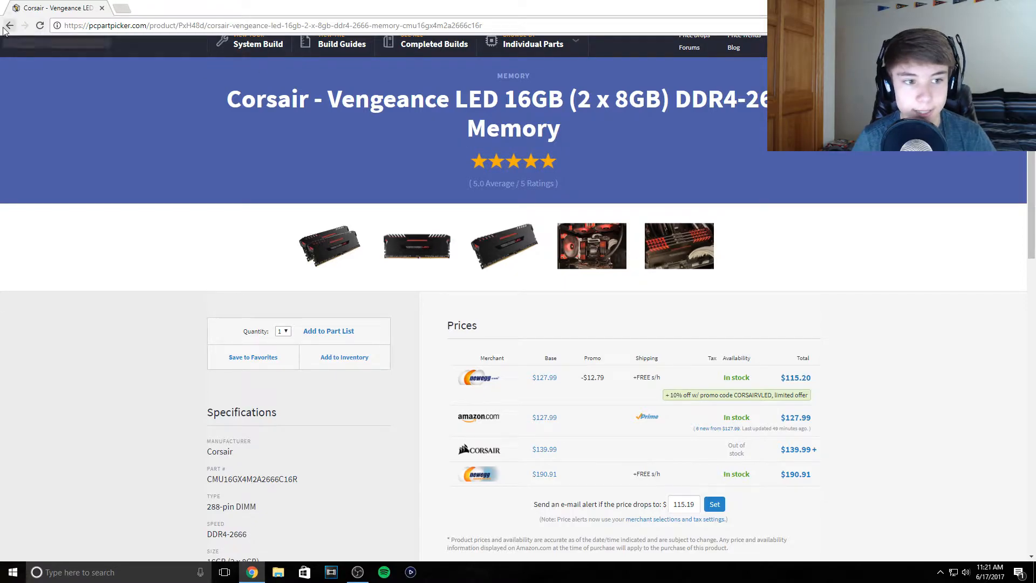
Step: Go back to the part list and view the storage, video card, case and power supply rows
left_click(9, 25)
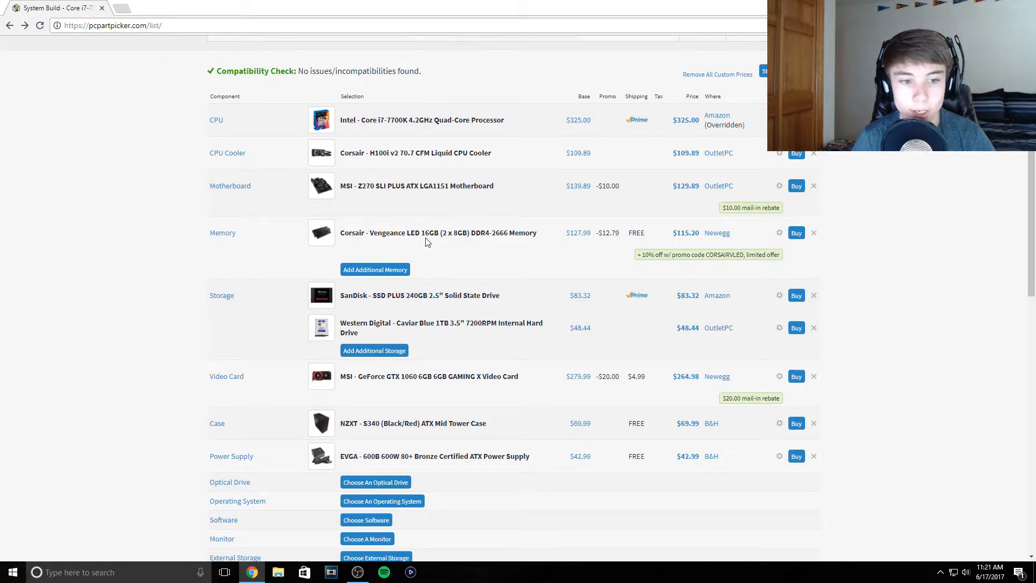
mouse_move(362, 264)
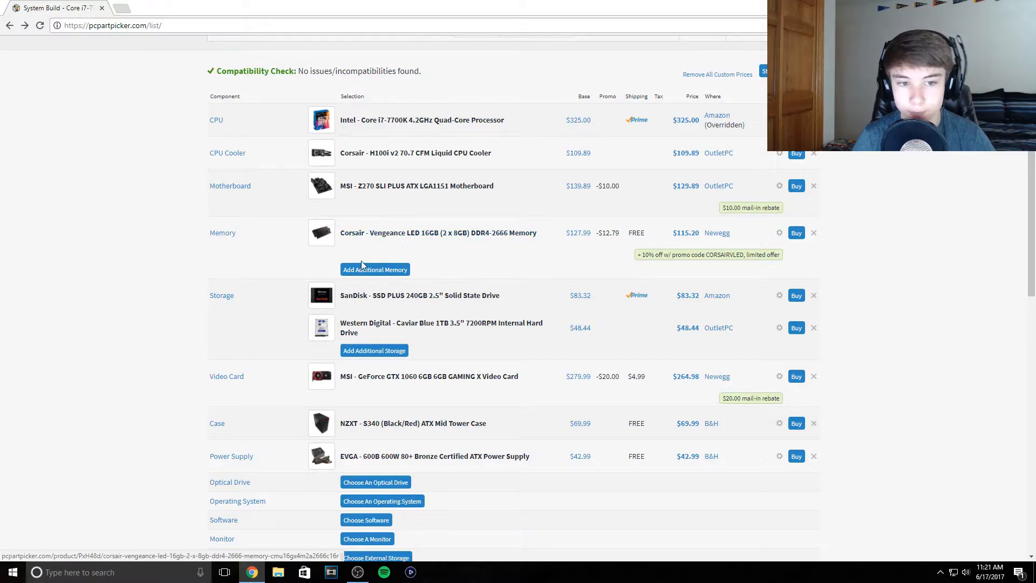
scroll("down", 3)
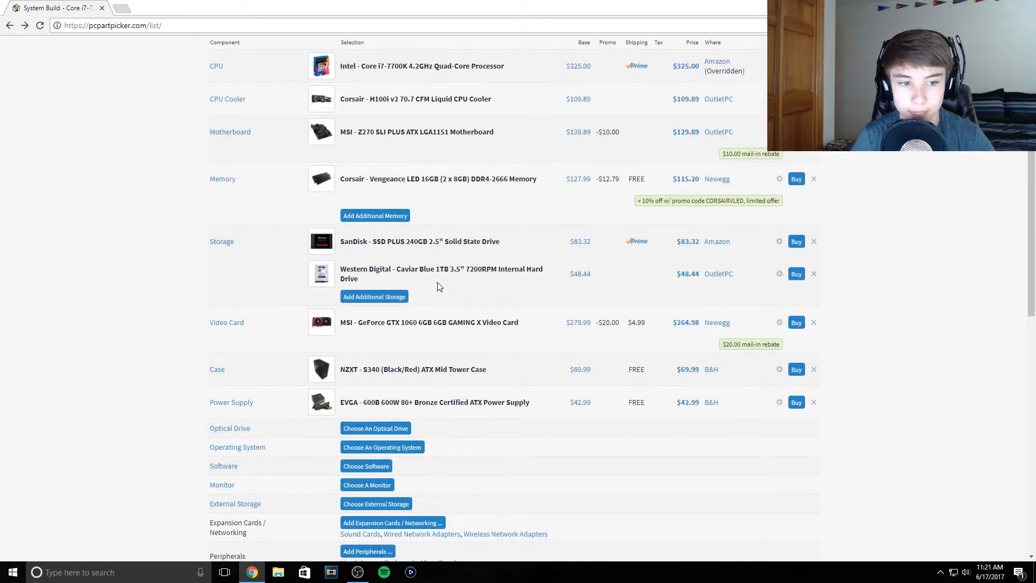
mouse_move(321, 241)
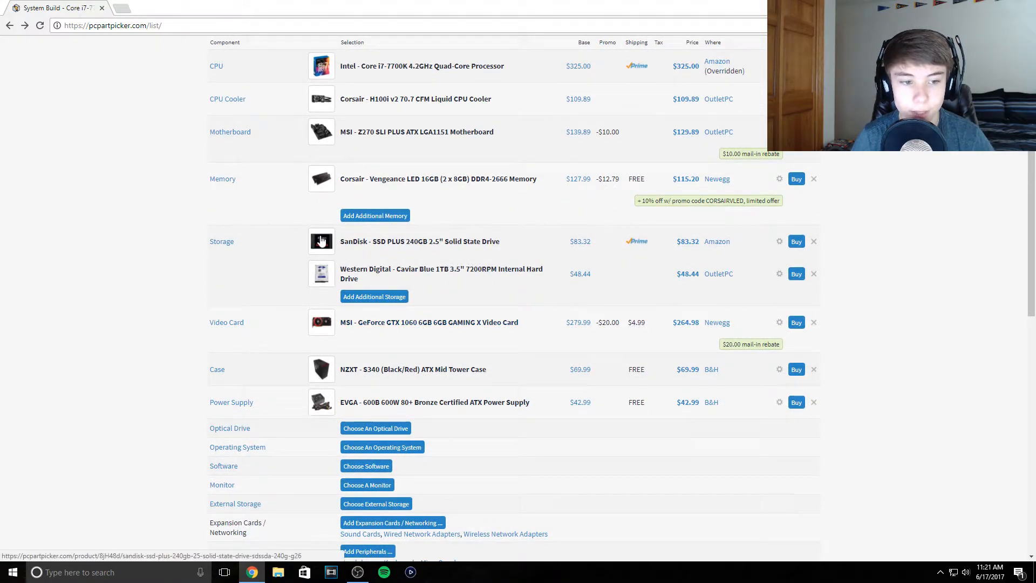
mouse_move(418, 241)
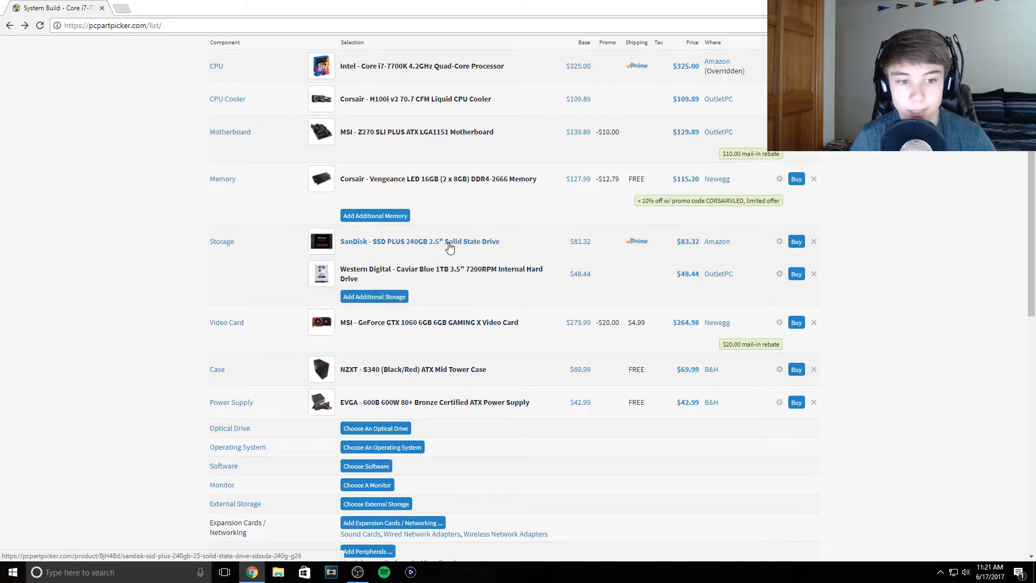
mouse_move(400, 237)
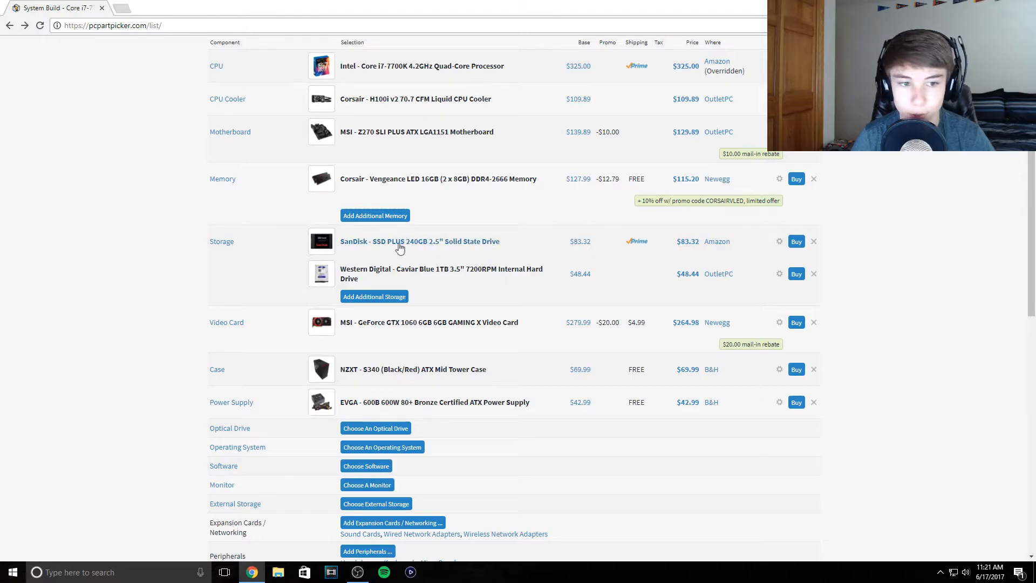
mouse_move(477, 249)
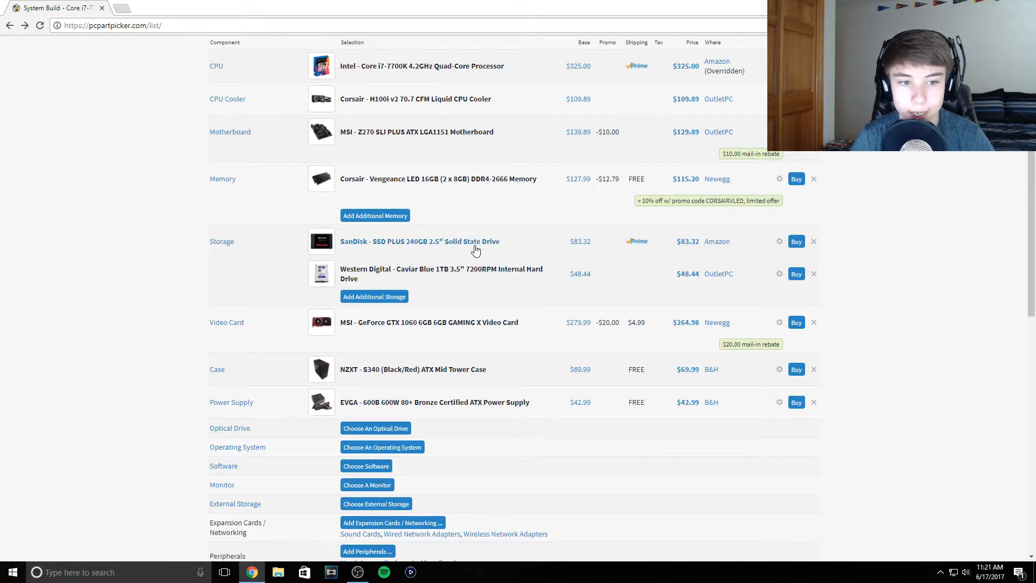
mouse_move(567, 249)
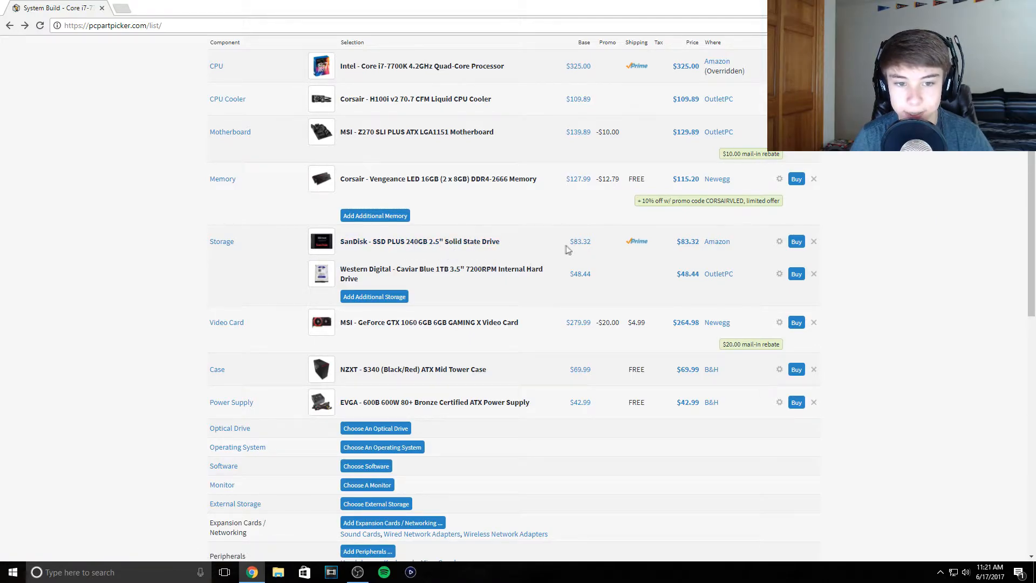
mouse_move(646, 253)
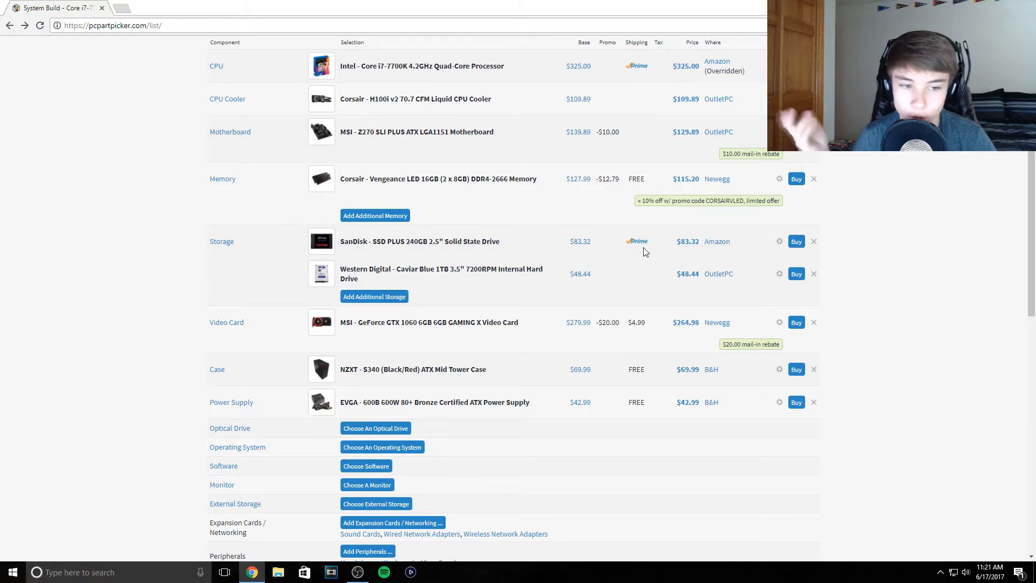
mouse_move(388, 275)
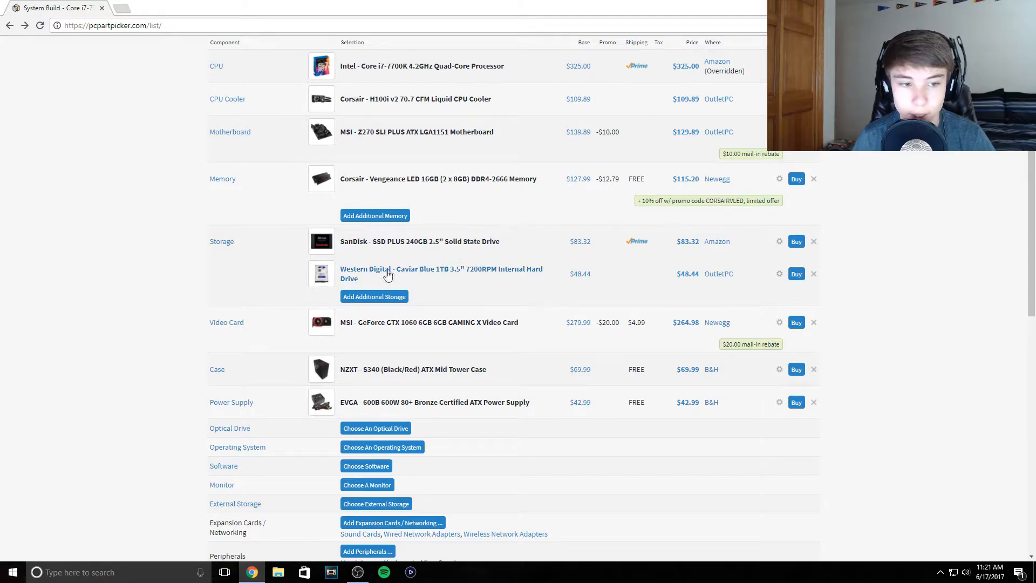
mouse_move(436, 272)
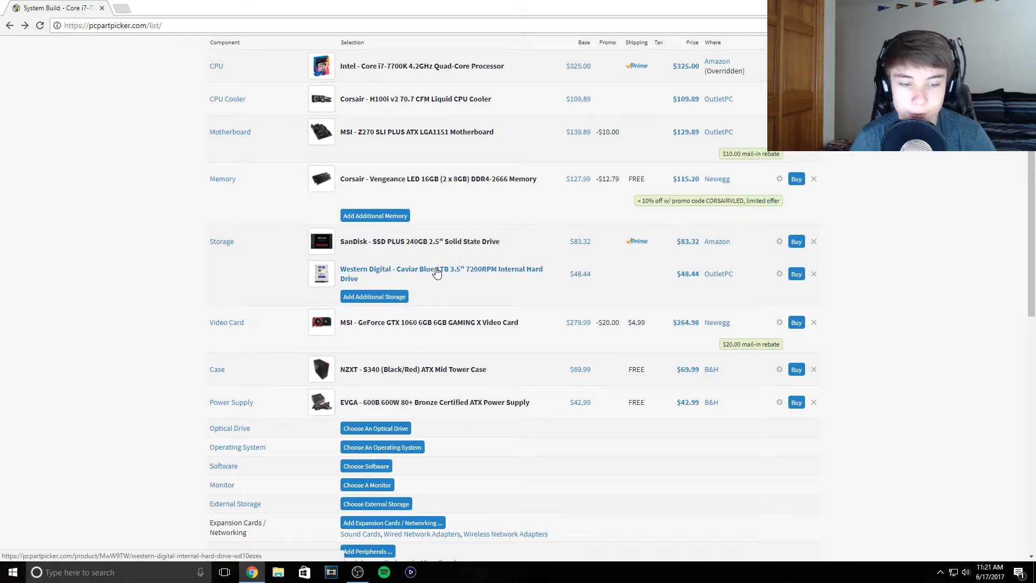
mouse_move(443, 273)
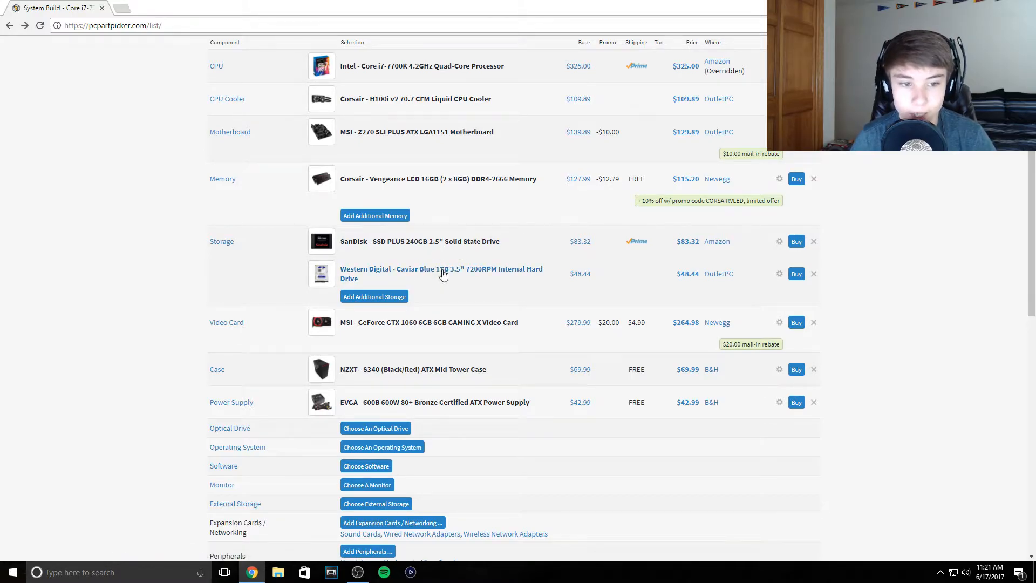
mouse_move(416, 278)
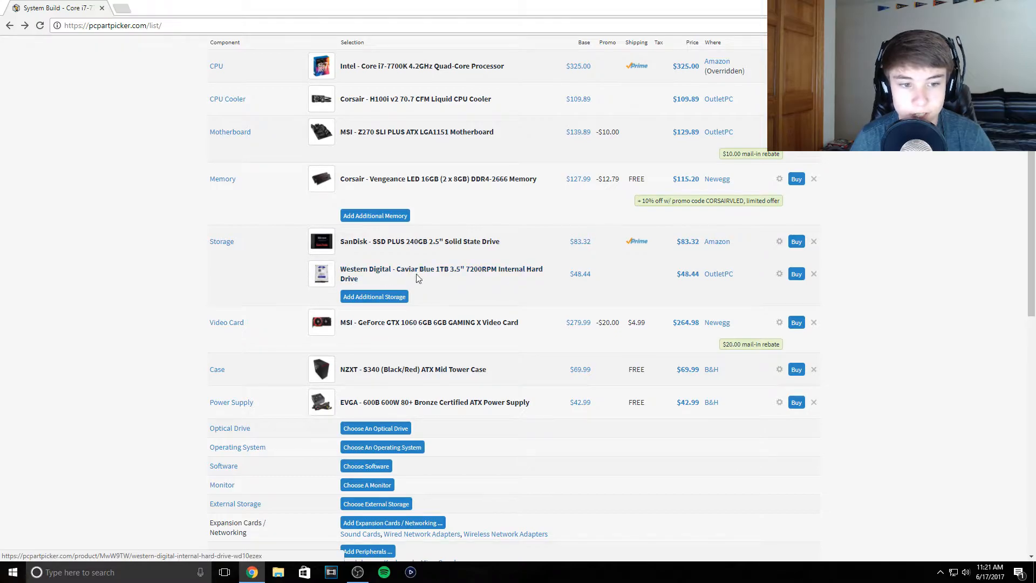
mouse_move(602, 311)
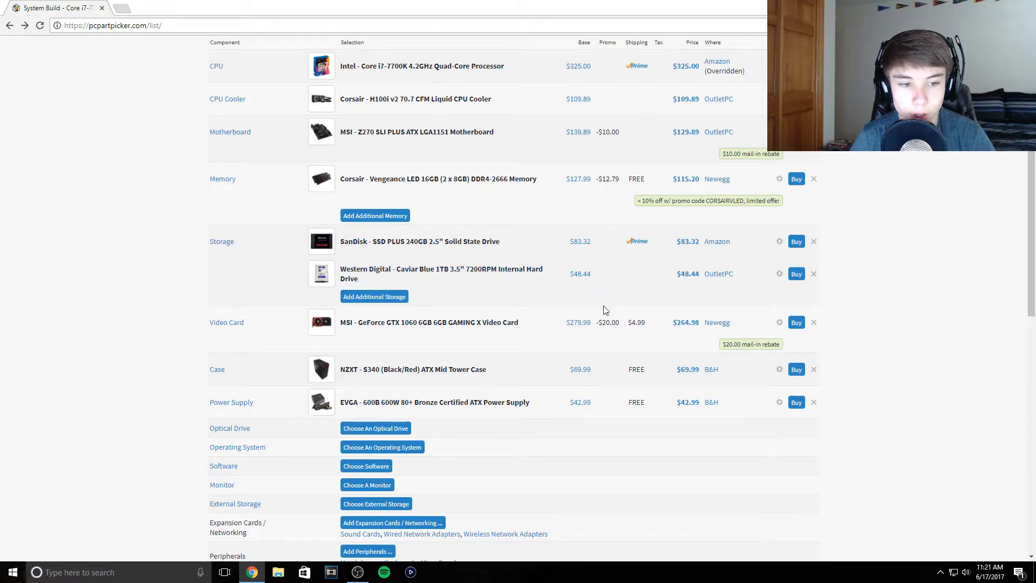
mouse_move(585, 286)
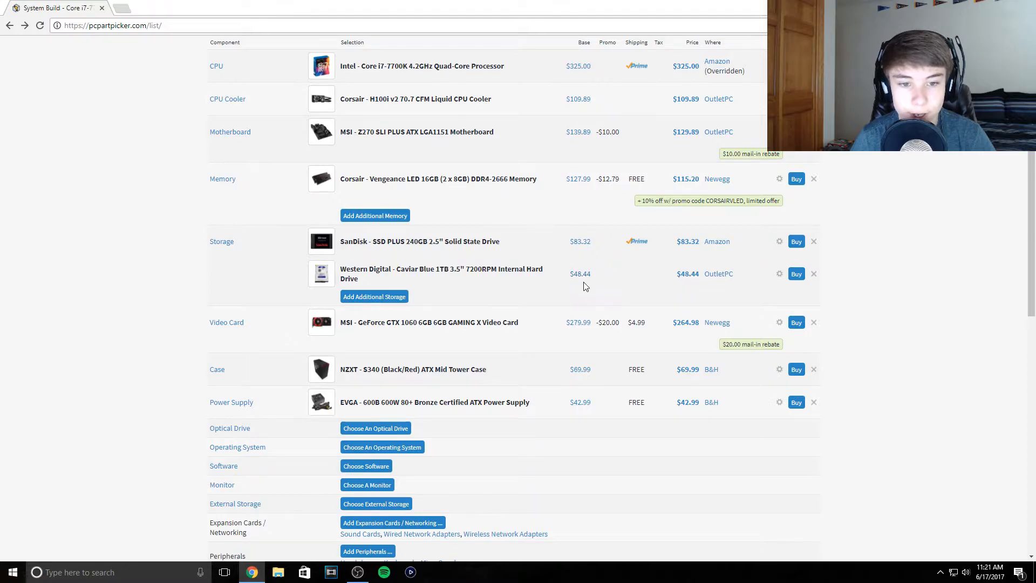
scroll("down", 3)
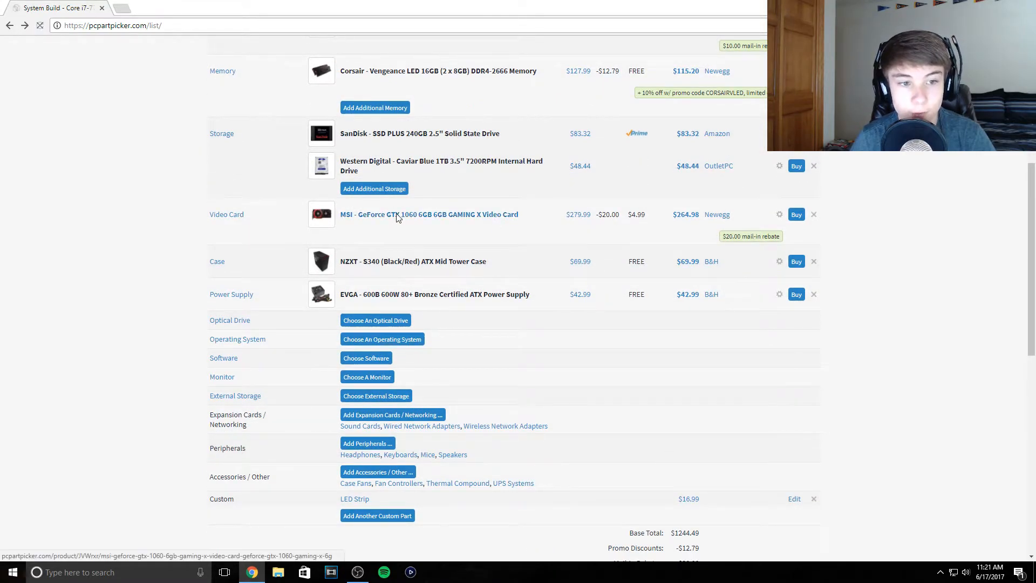
Step: View the MSI GeForce GTX 1060 6GB GAMING X page with prices from $264.98, then return to the part list
left_click(428, 213)
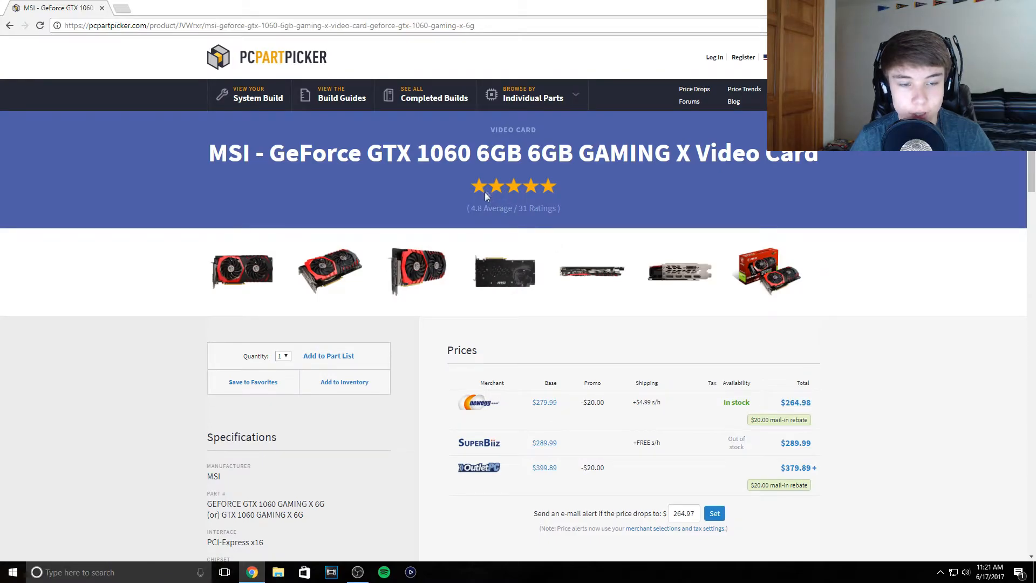
mouse_move(545, 266)
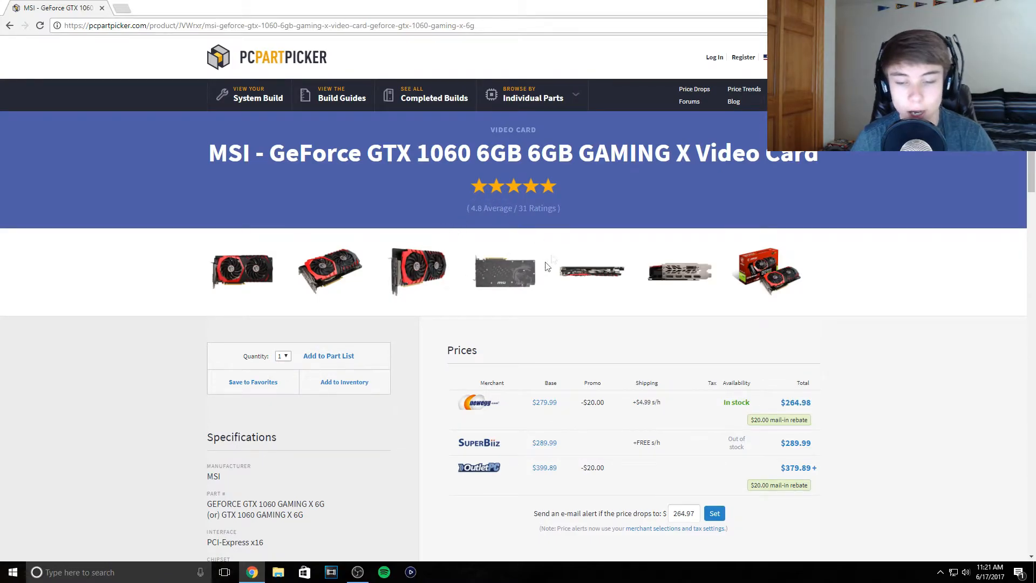
mouse_move(350, 214)
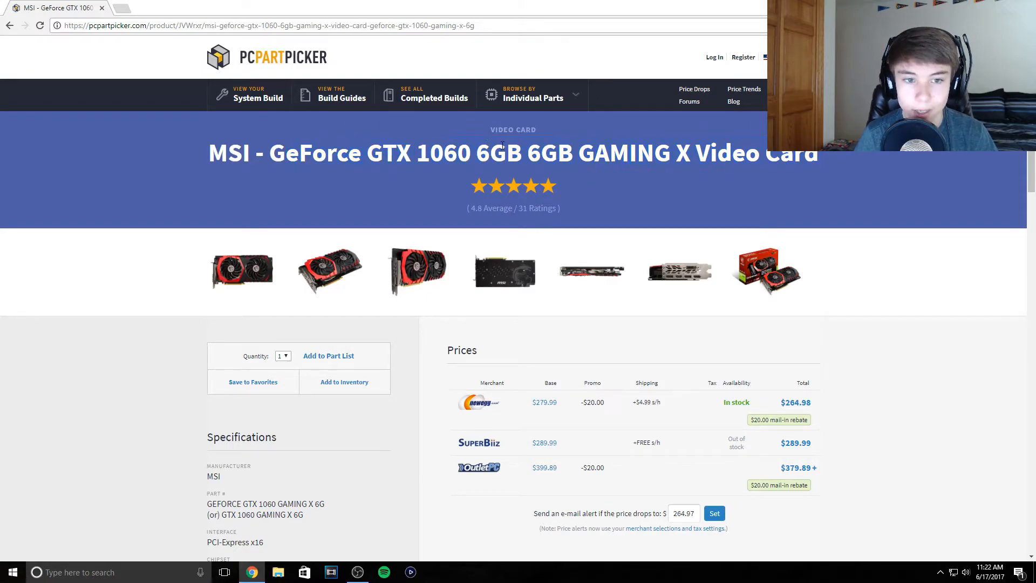
mouse_move(296, 195)
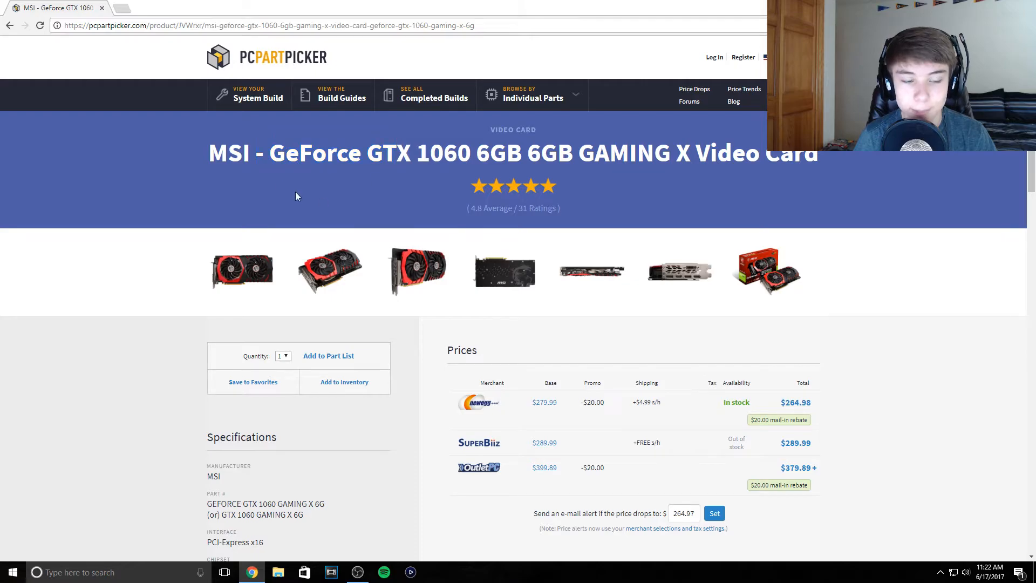
mouse_move(357, 308)
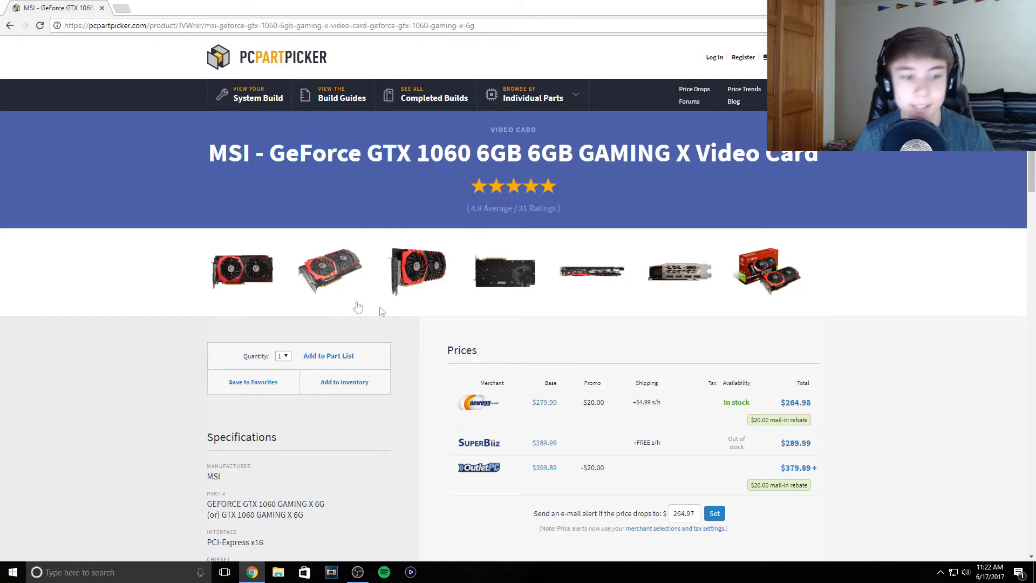
left_click(258, 97)
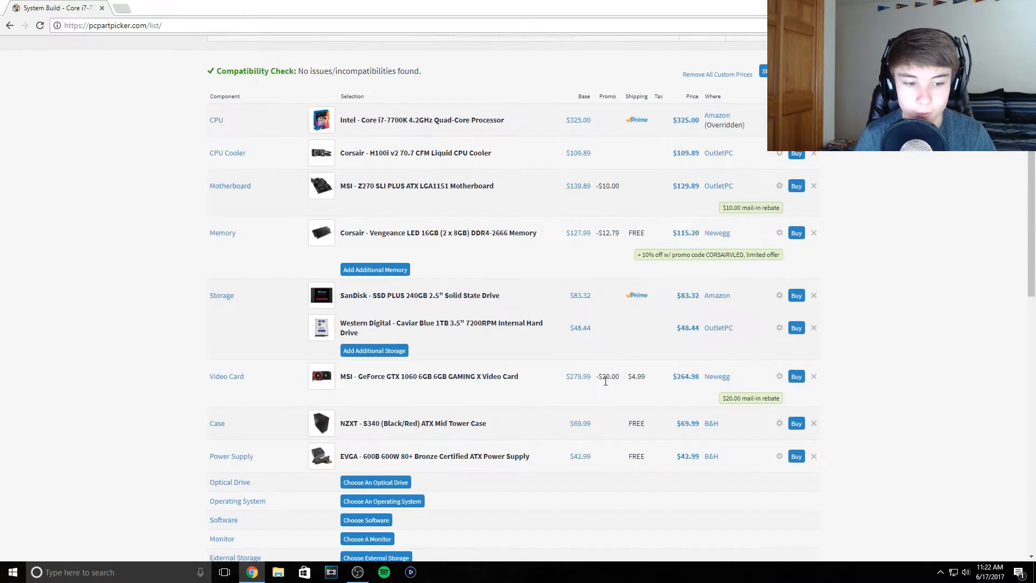
scroll("down", 3)
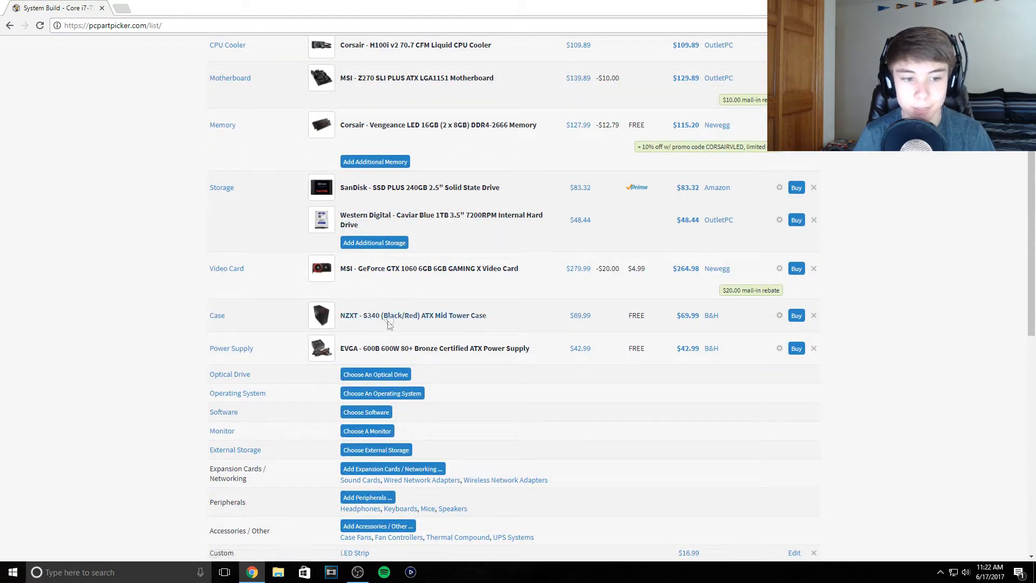
Step: Open the NZXT S340 (Black/Red) case page and enlarge its product photo
left_click(413, 315)
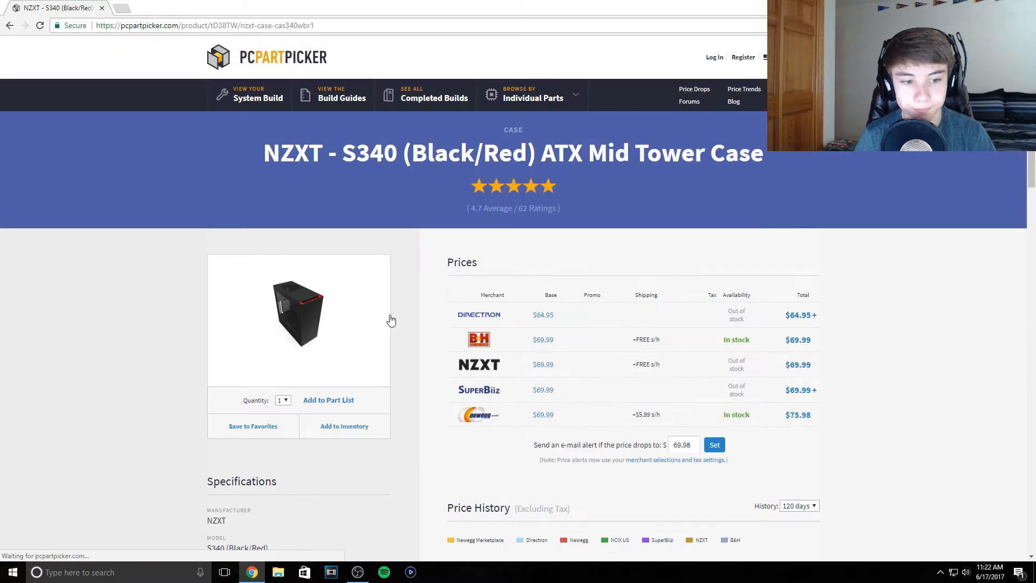
left_click(299, 312)
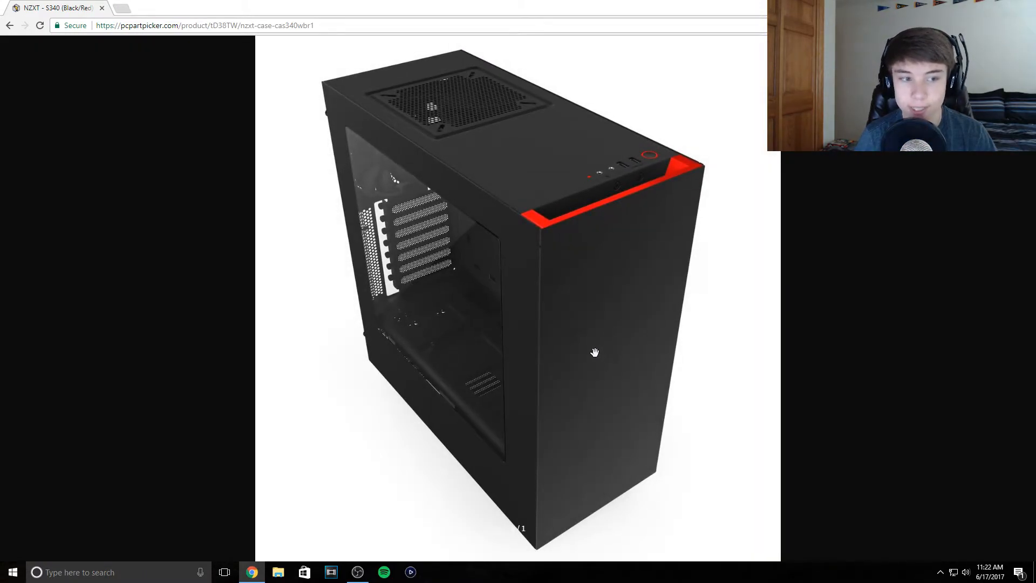
mouse_move(486, 321)
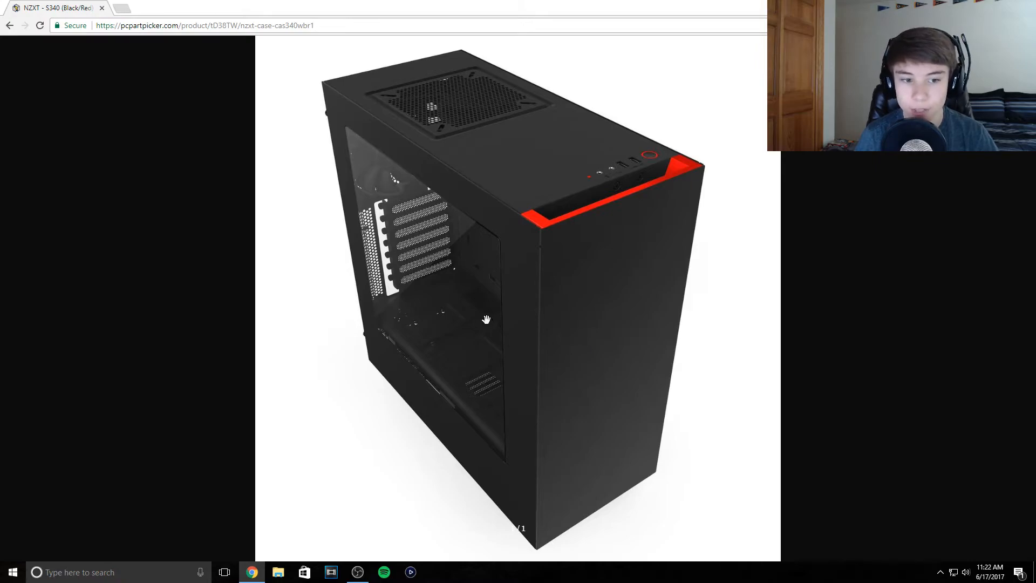
mouse_move(601, 183)
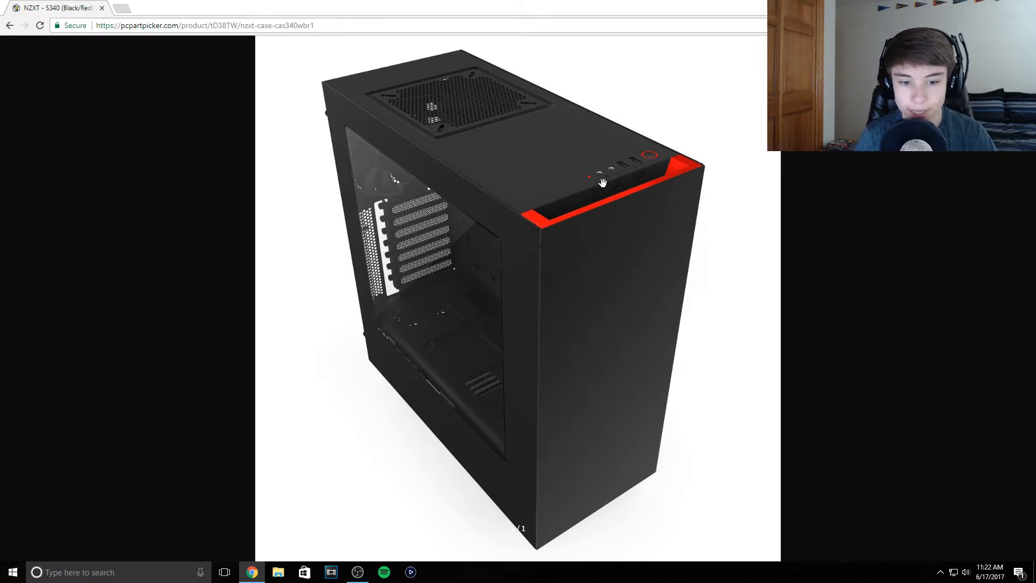
mouse_move(582, 402)
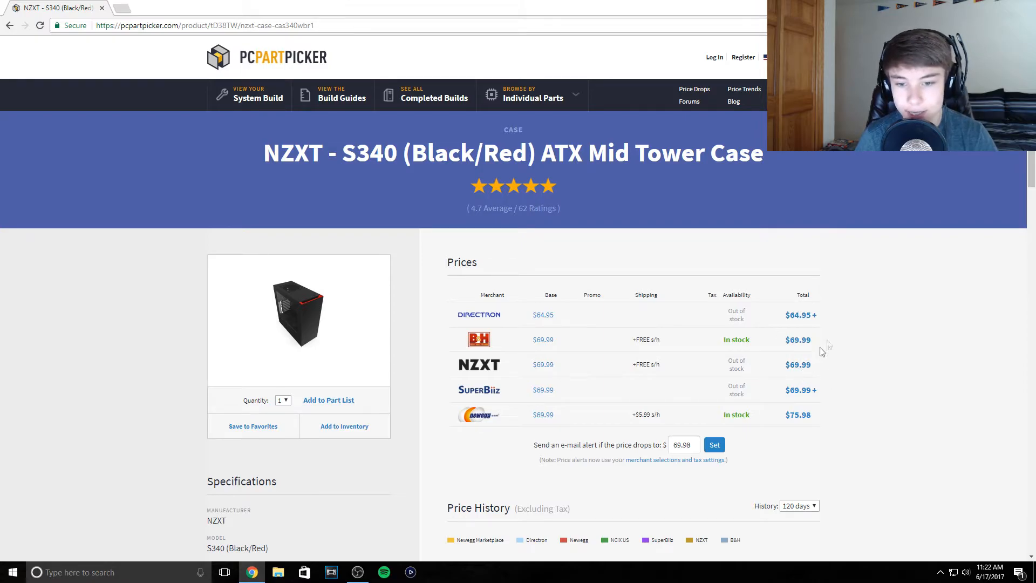
mouse_move(686, 299)
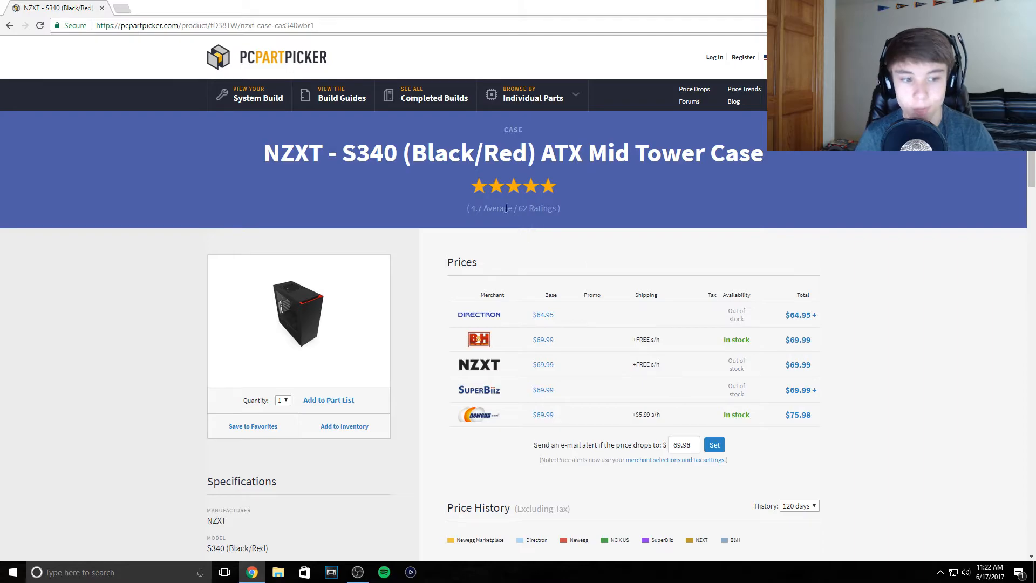
mouse_move(502, 234)
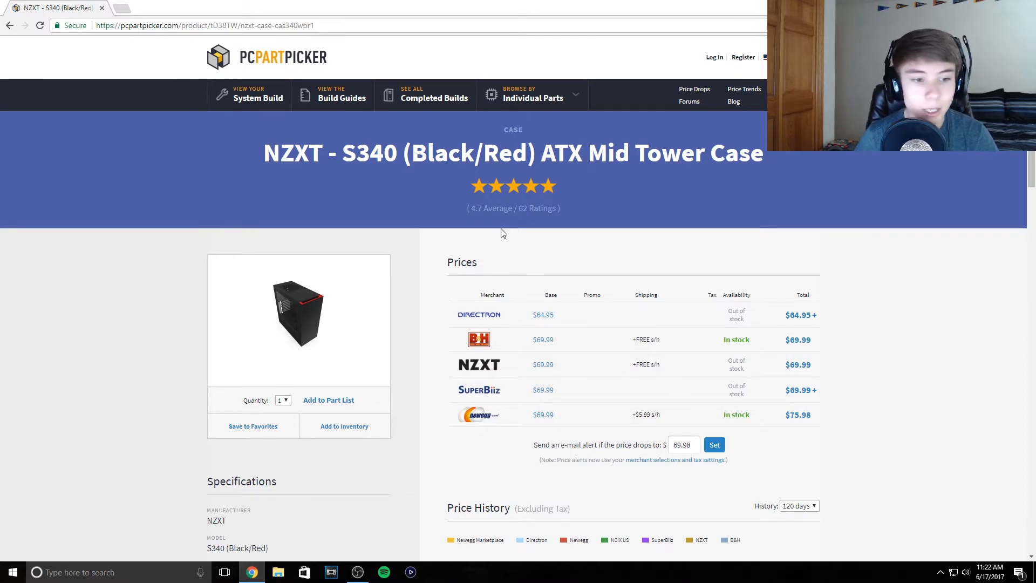
mouse_move(457, 201)
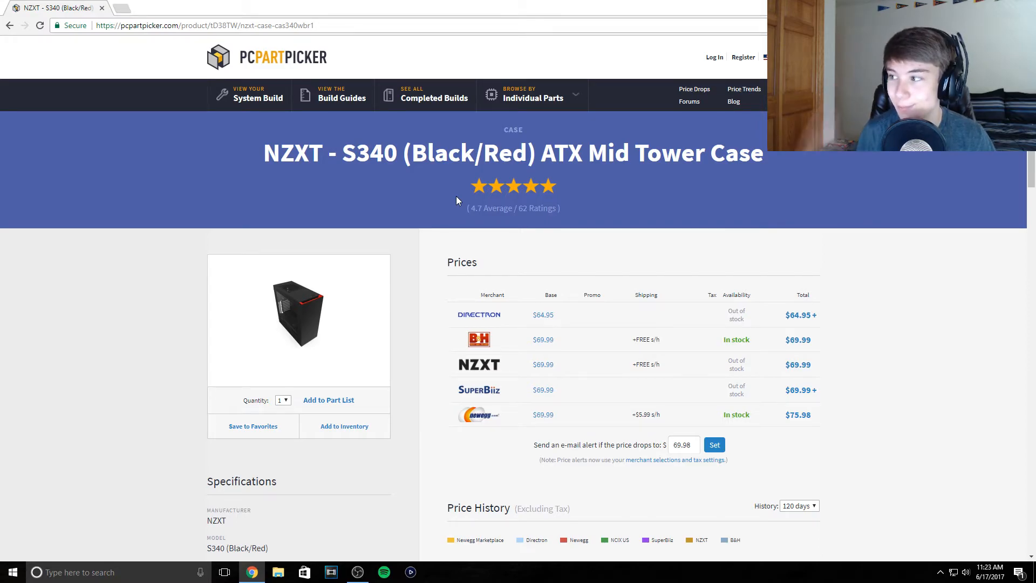
Step: Return to the part list and scroll down to the custom LED Strip entry
left_click(257, 97)
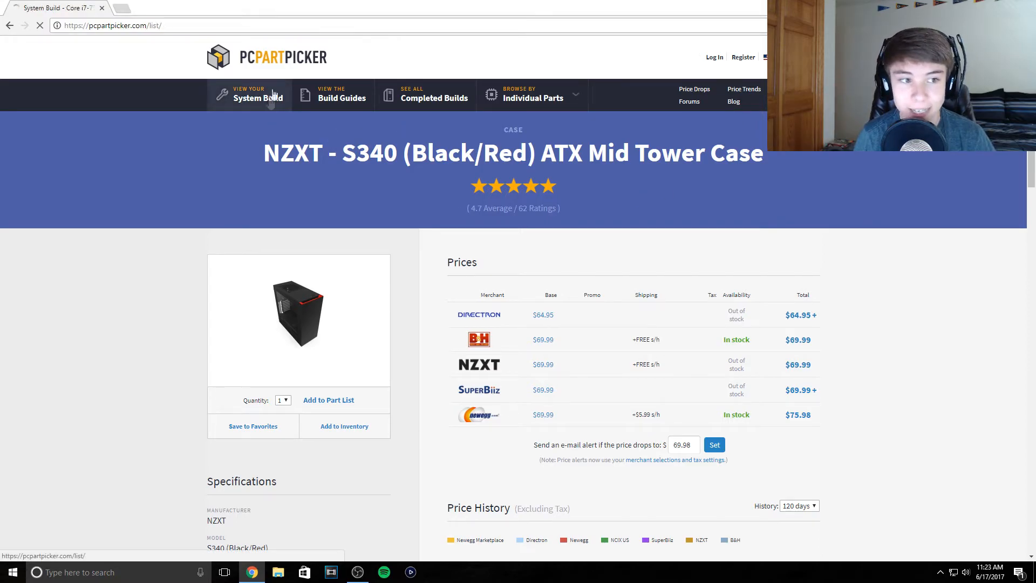
left_click(257, 97)
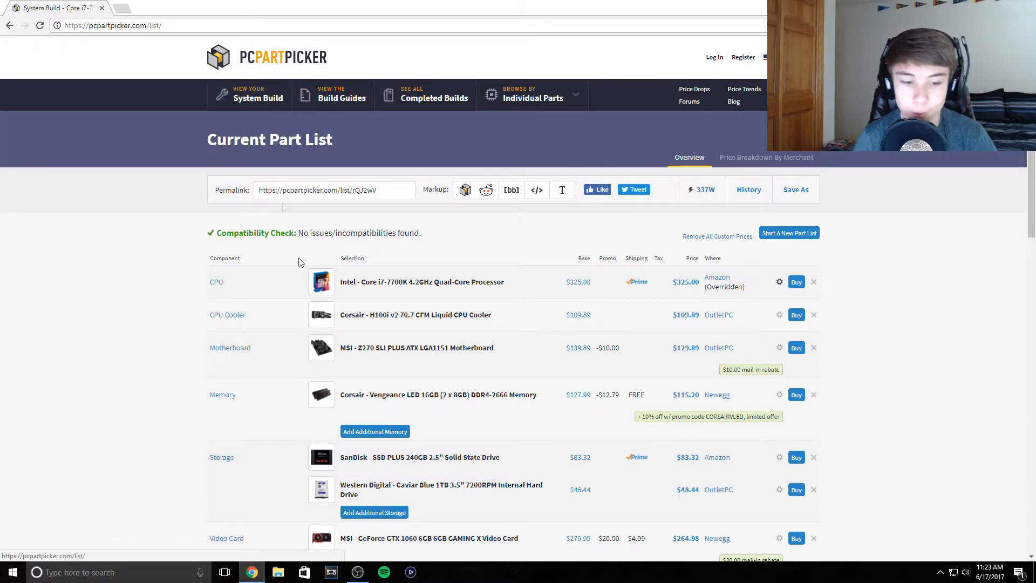
scroll("down", 3)
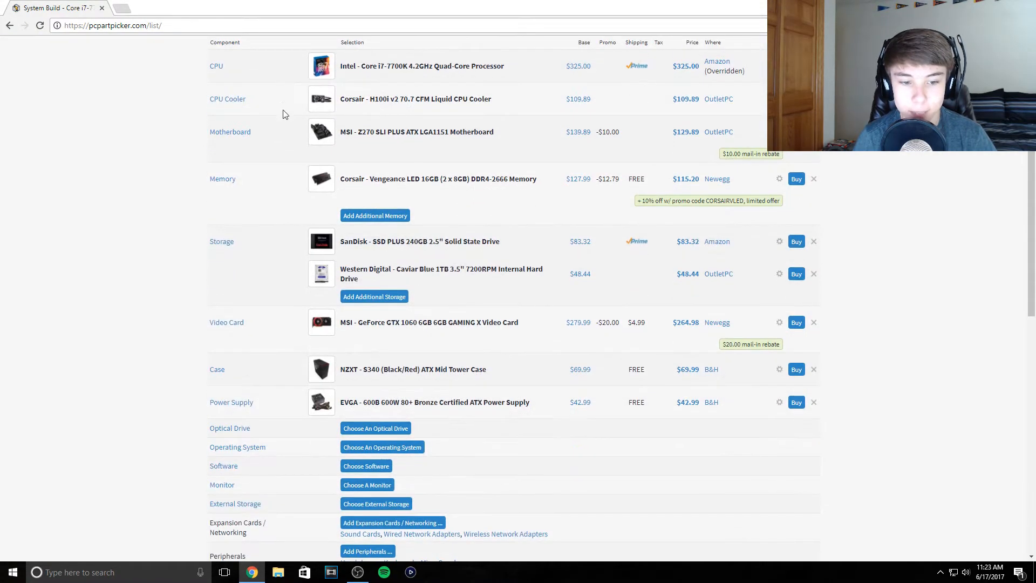
mouse_move(391, 281)
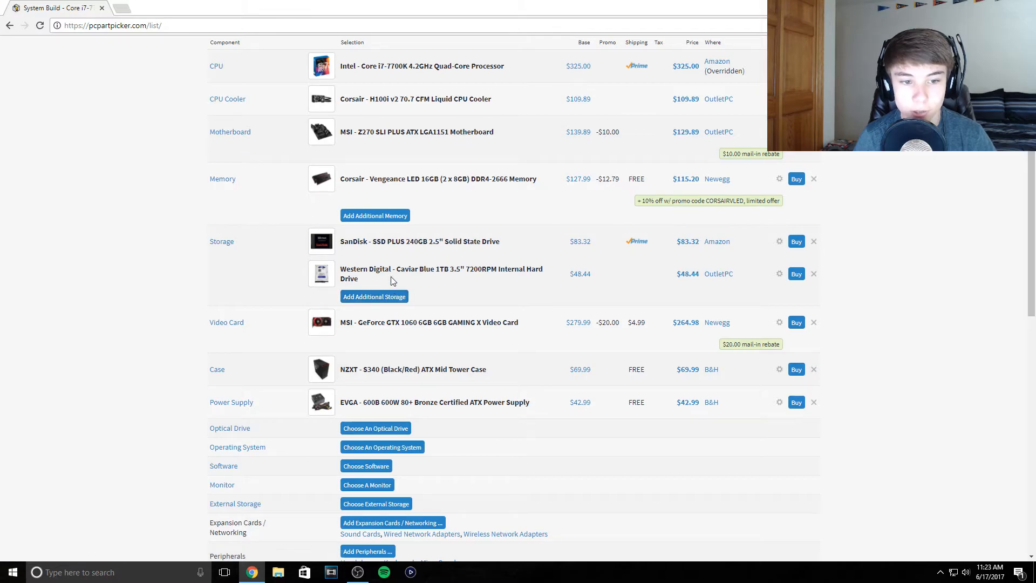
scroll("down", 3)
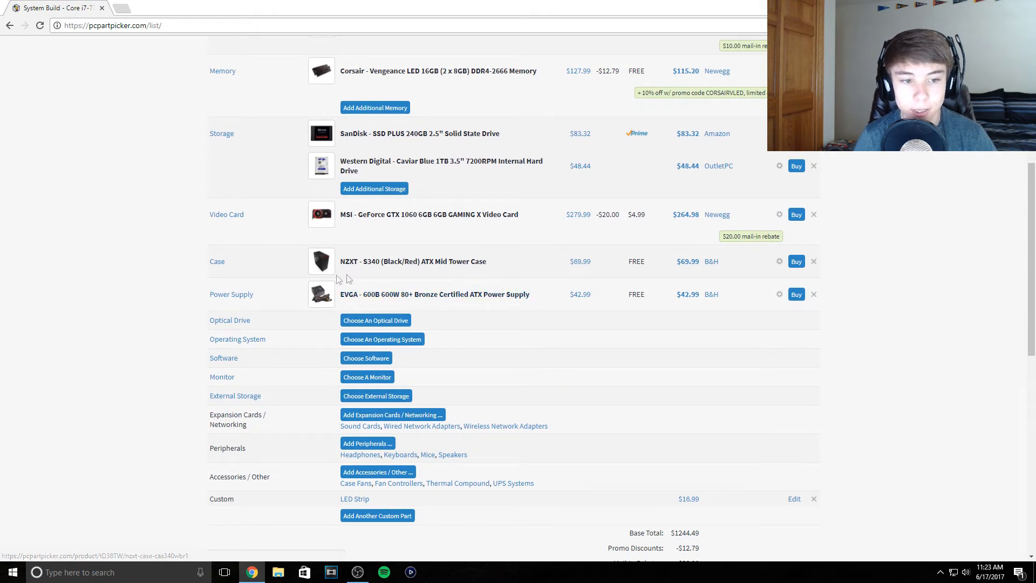
scroll("down", 3)
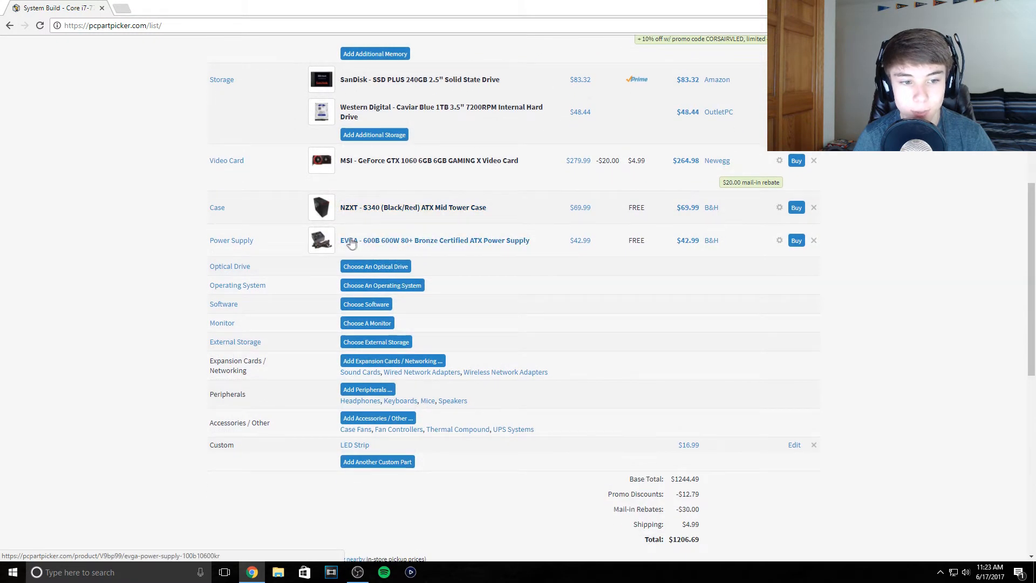
mouse_move(393, 248)
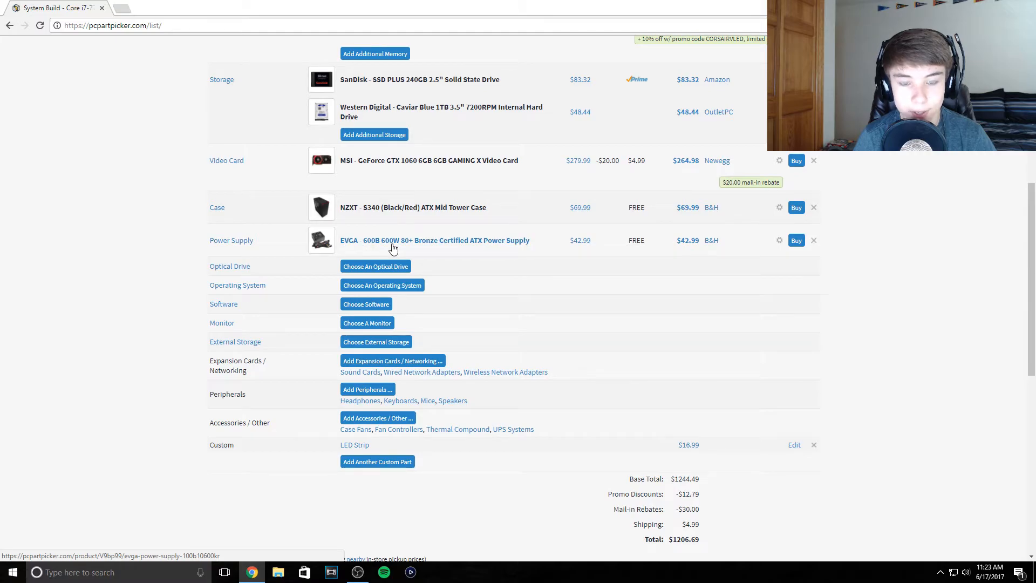
mouse_move(426, 146)
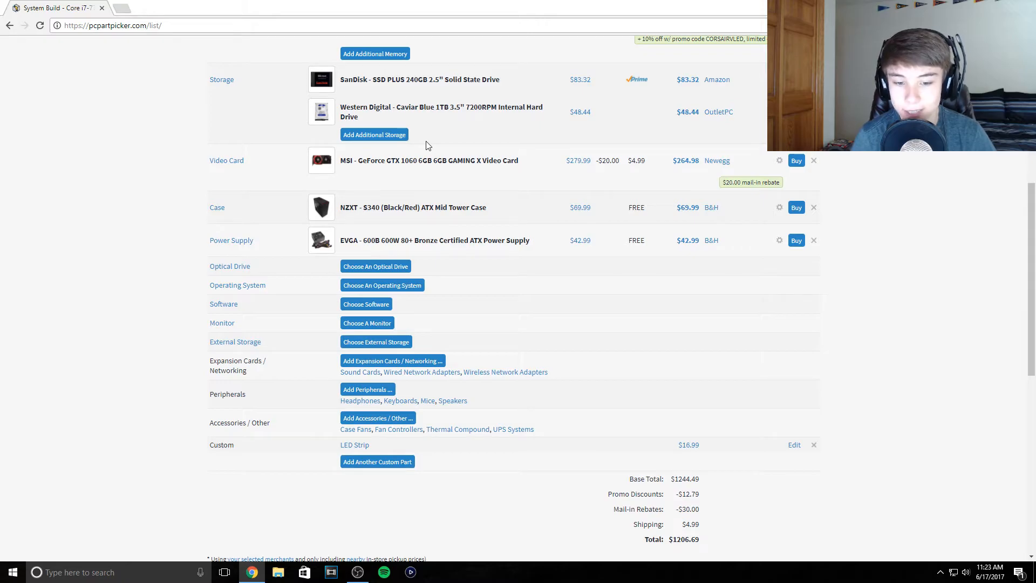
mouse_move(452, 240)
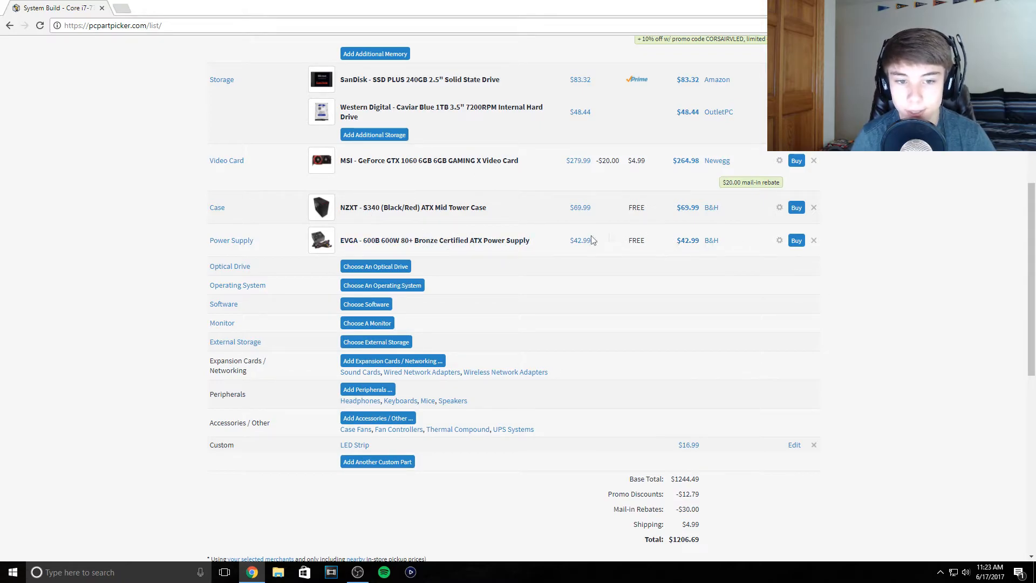
Step: Bring the $1206.69 price total and price history chart into view
scroll("up", 3)
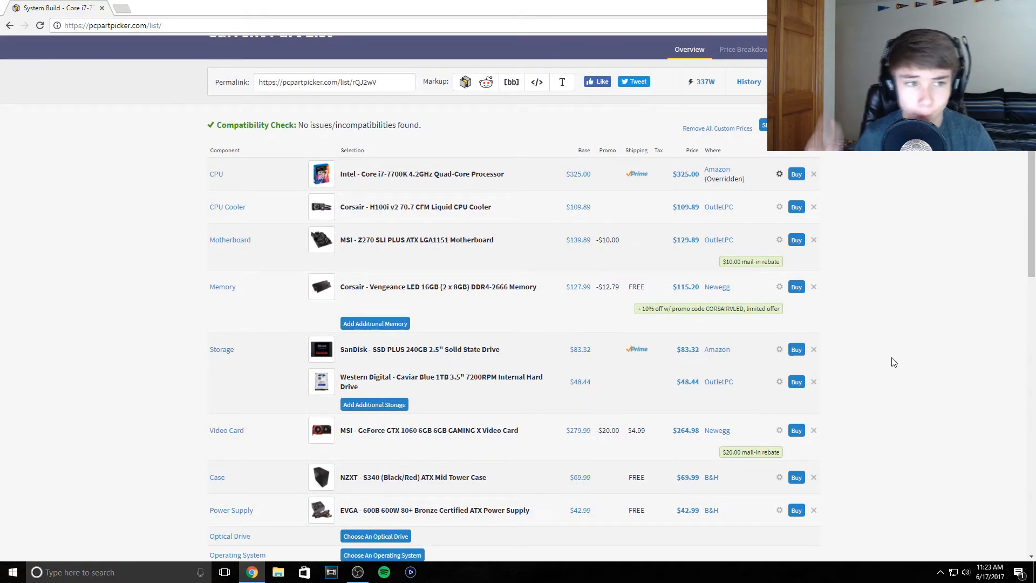
mouse_move(920, 291)
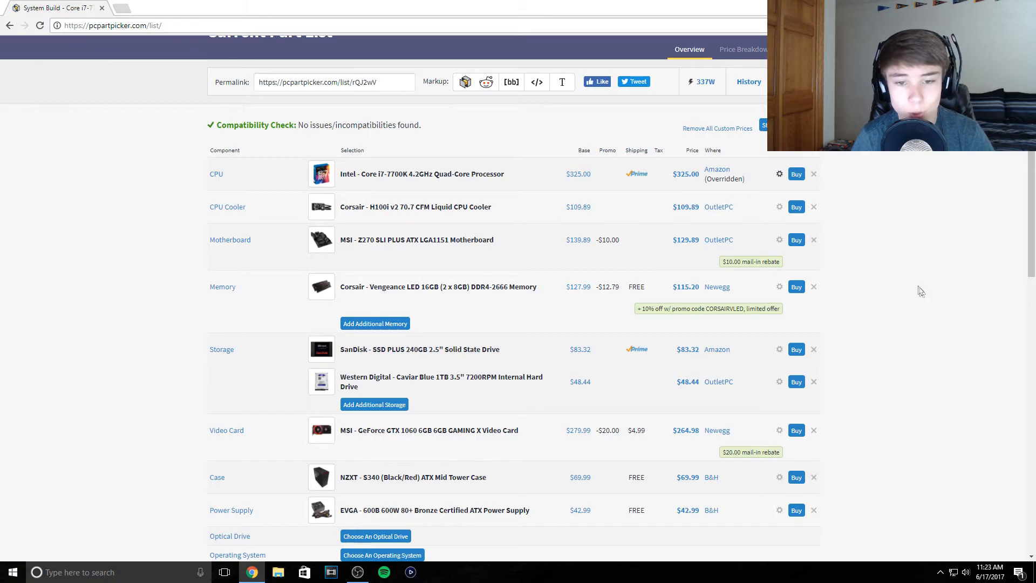
mouse_move(882, 263)
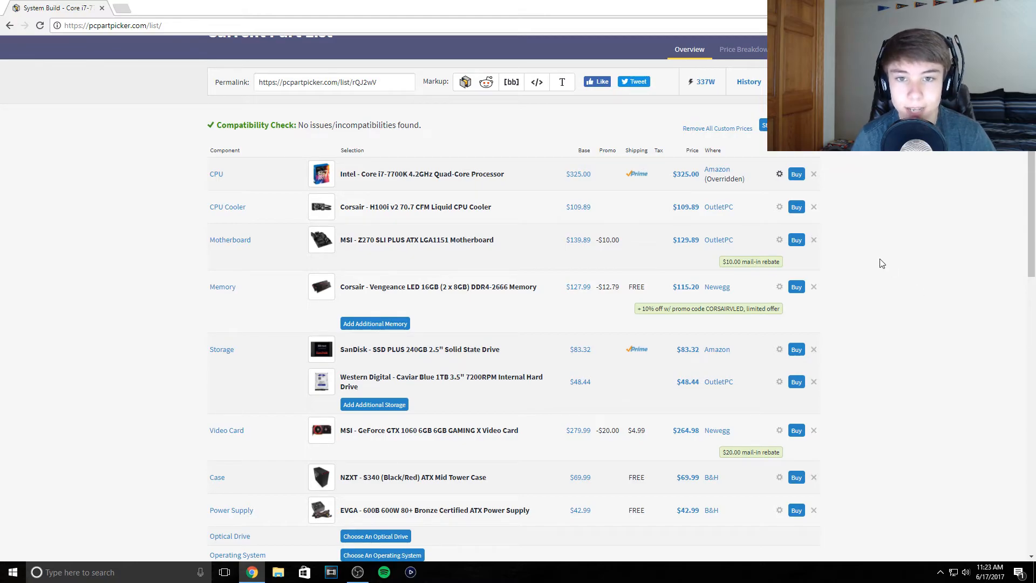
scroll("down", 3)
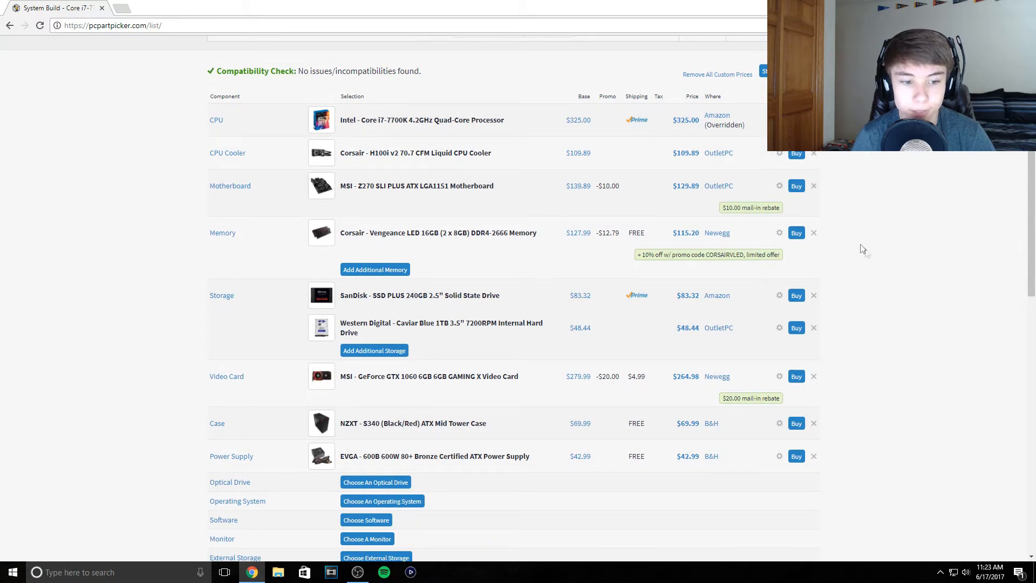
scroll("down", 3)
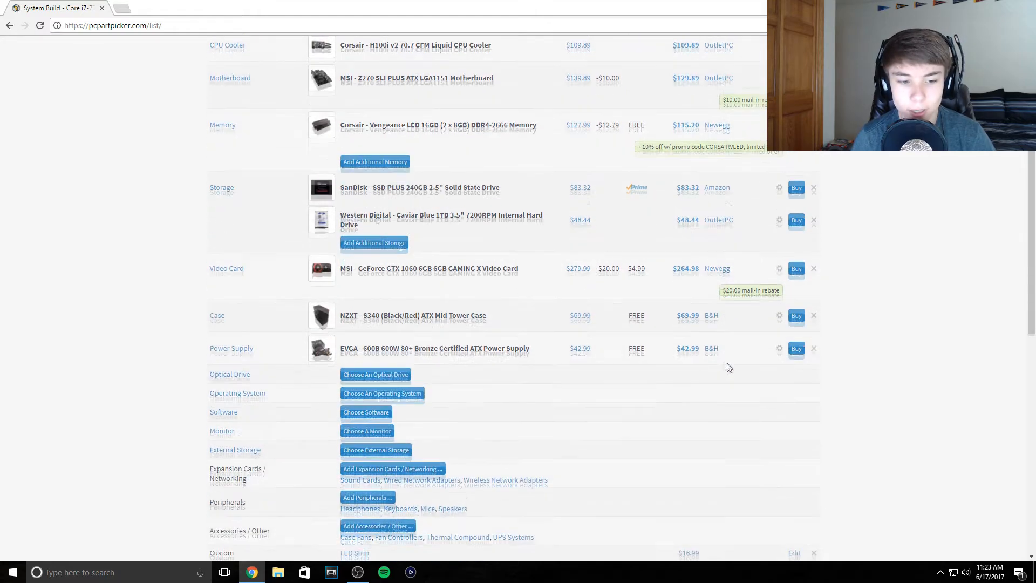
scroll("down", 3)
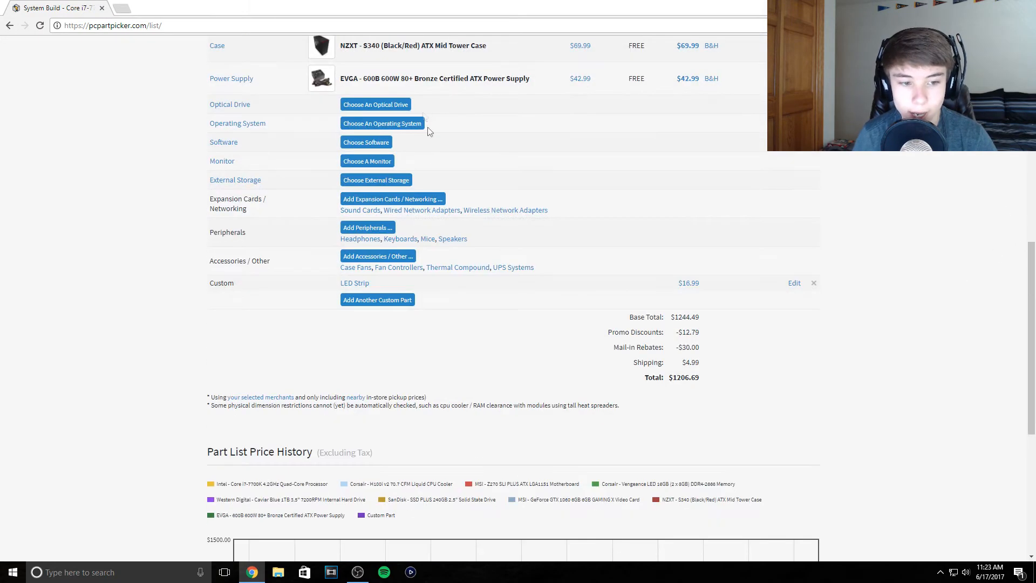
left_click(354, 282)
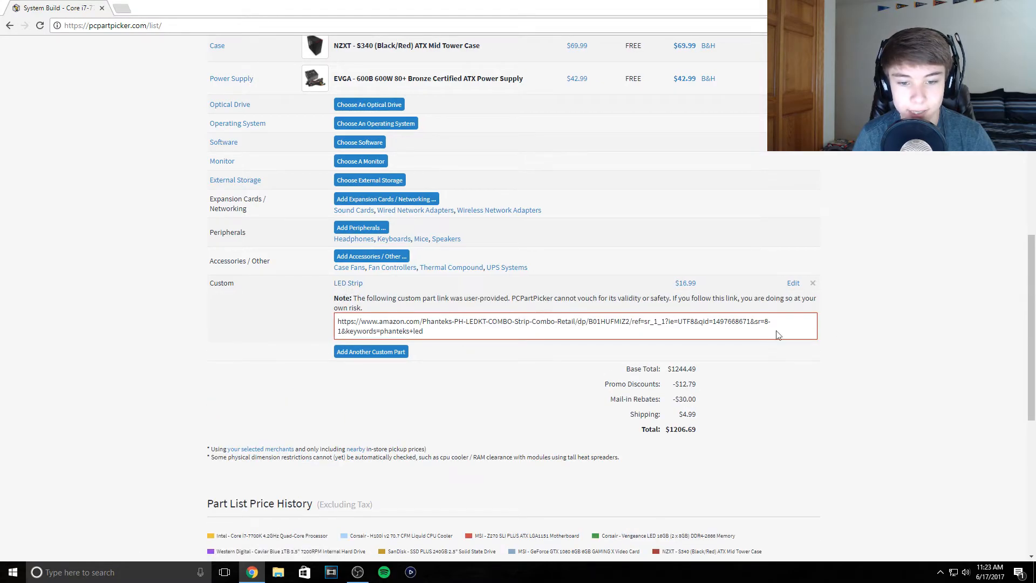
mouse_move(349, 283)
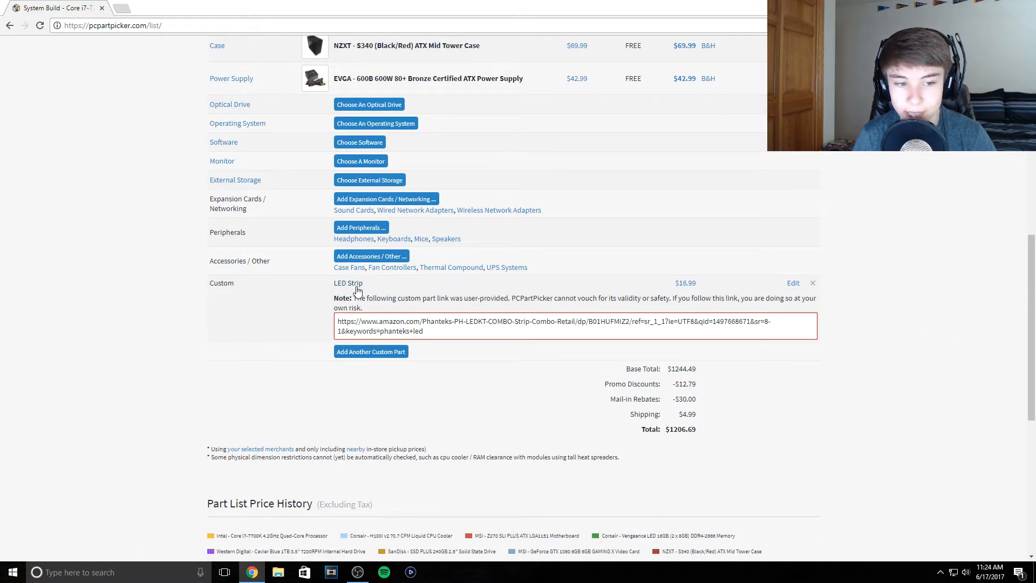
scroll("up", 3)
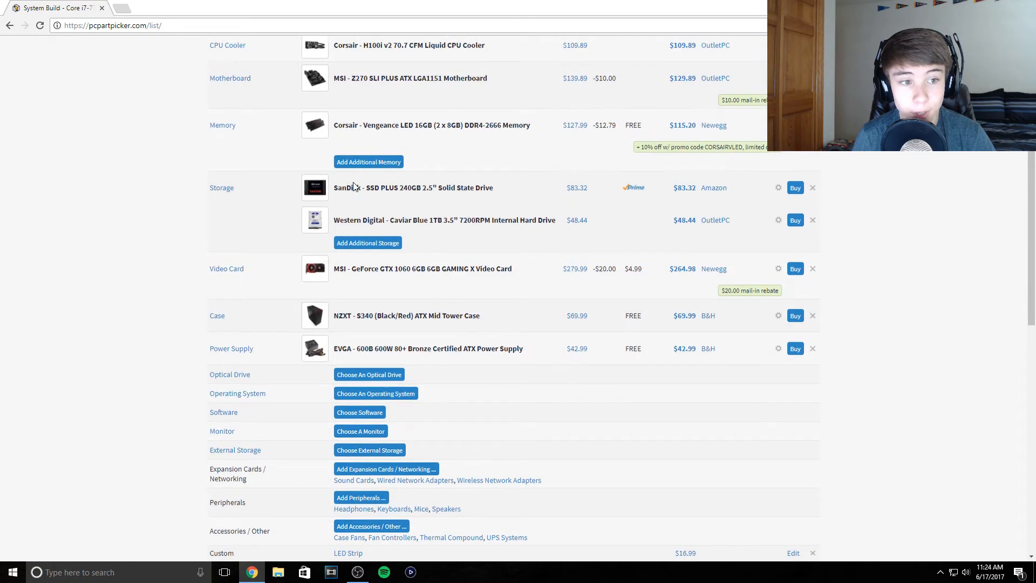
scroll("up", 3)
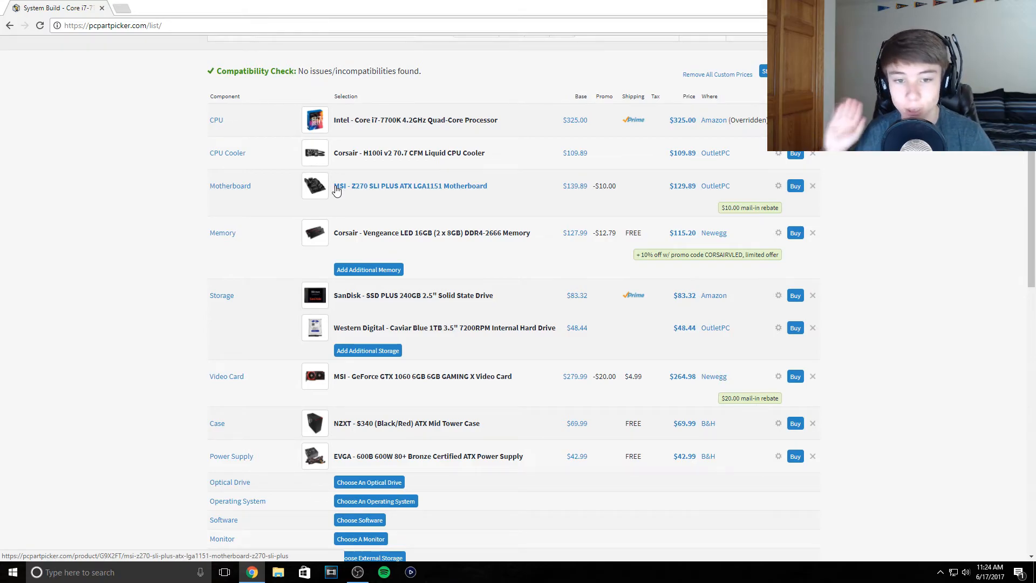
mouse_move(321, 200)
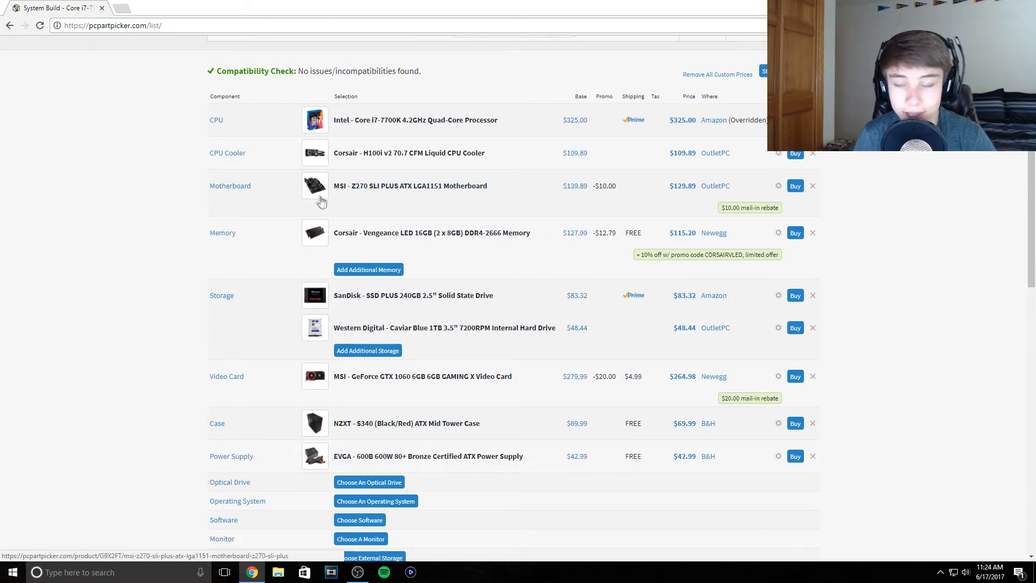
mouse_move(399, 109)
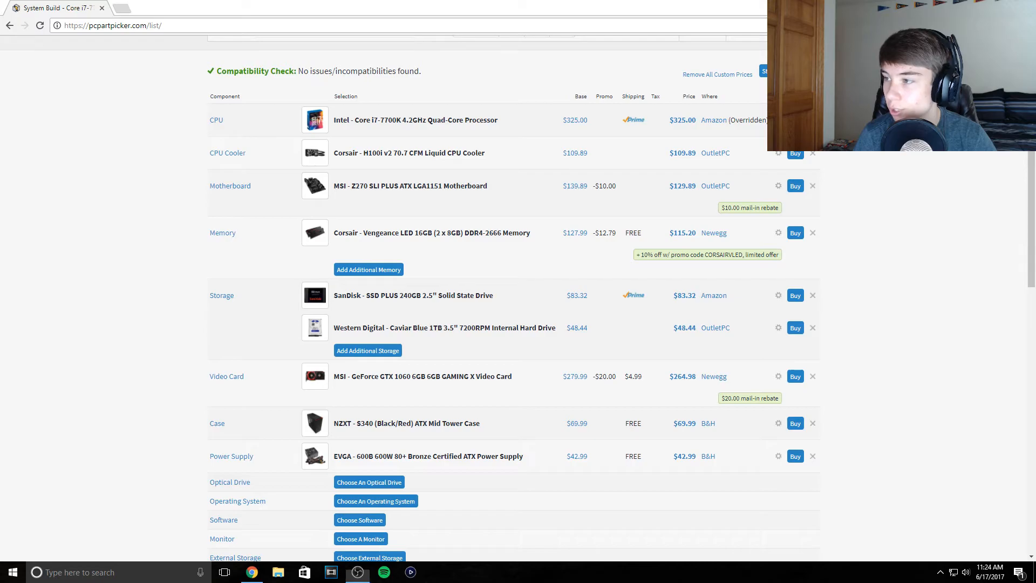
Step: Launch MSI Mystic Light showing LED effects on, no animation and green LED colour
left_click(436, 572)
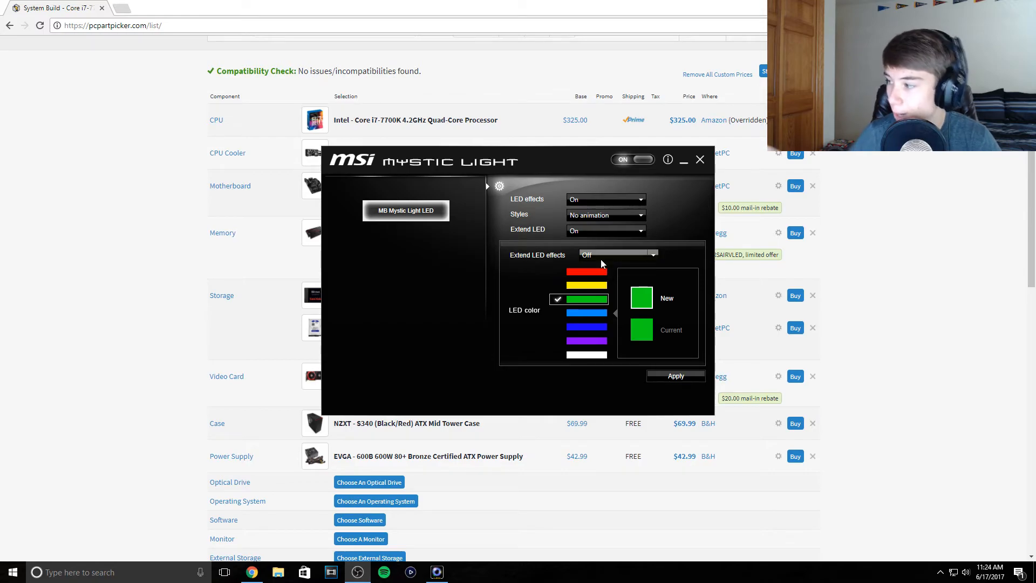
scroll("down", 3)
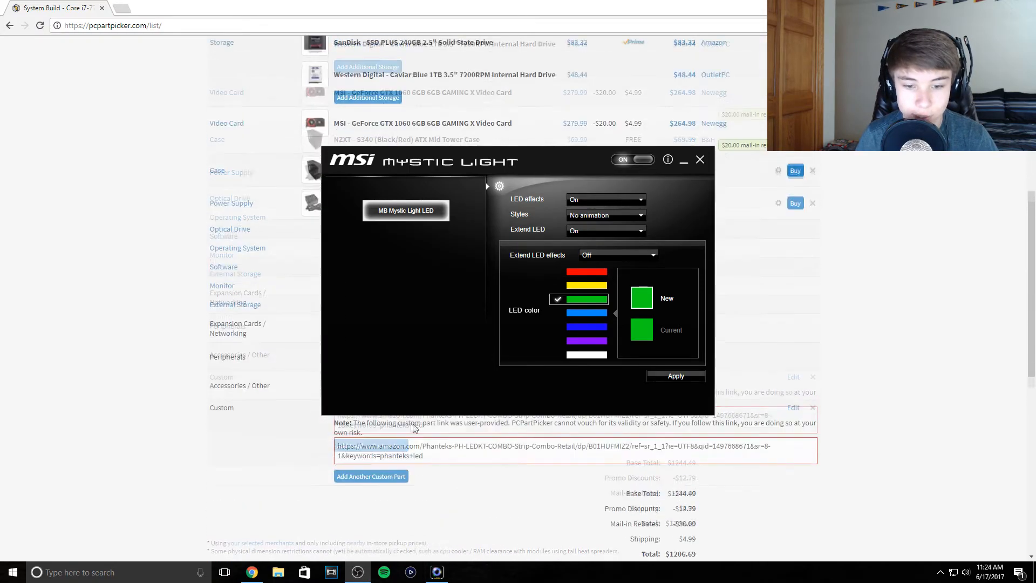
scroll("up", 3)
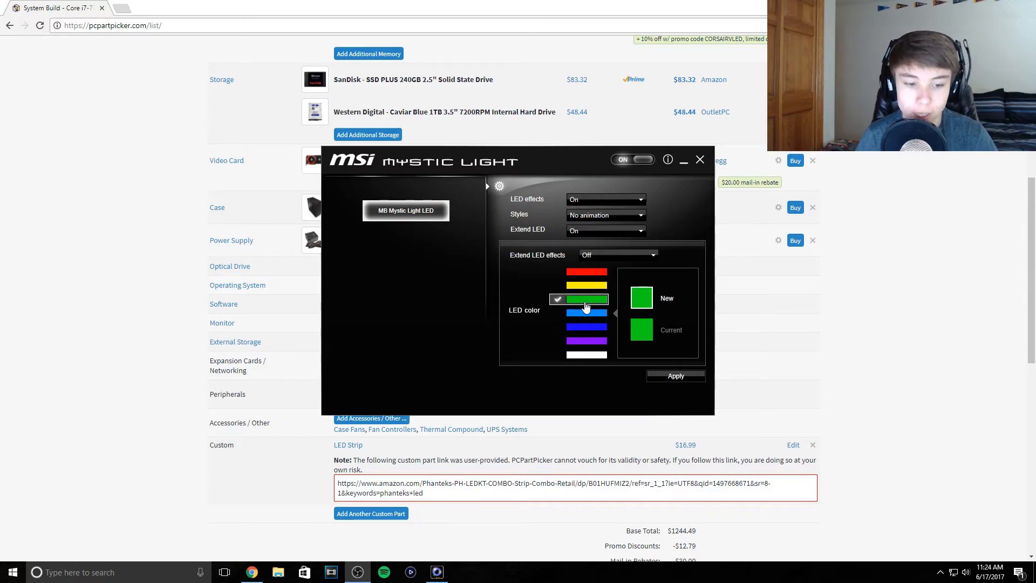
mouse_move(578, 299)
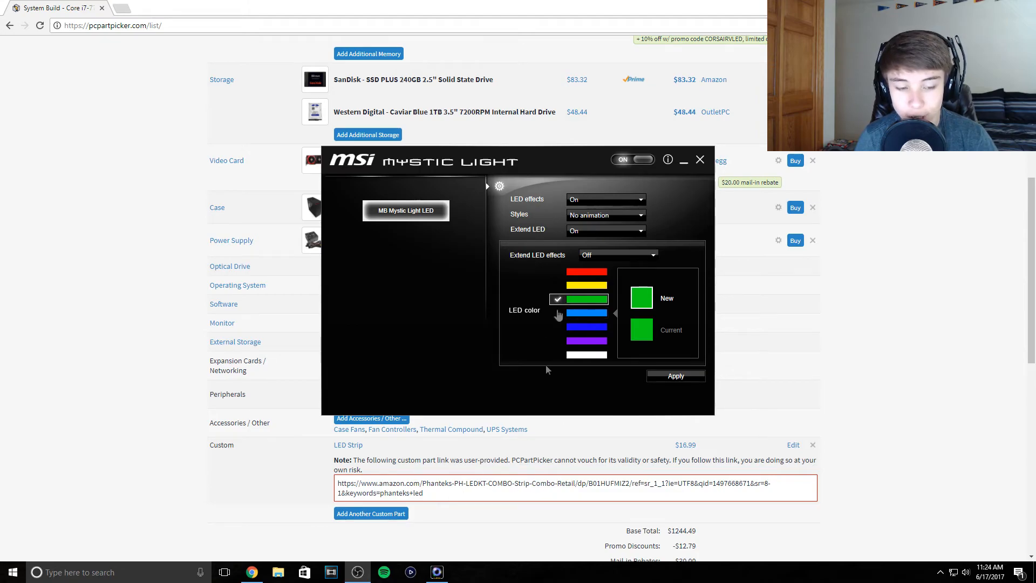
mouse_move(585, 355)
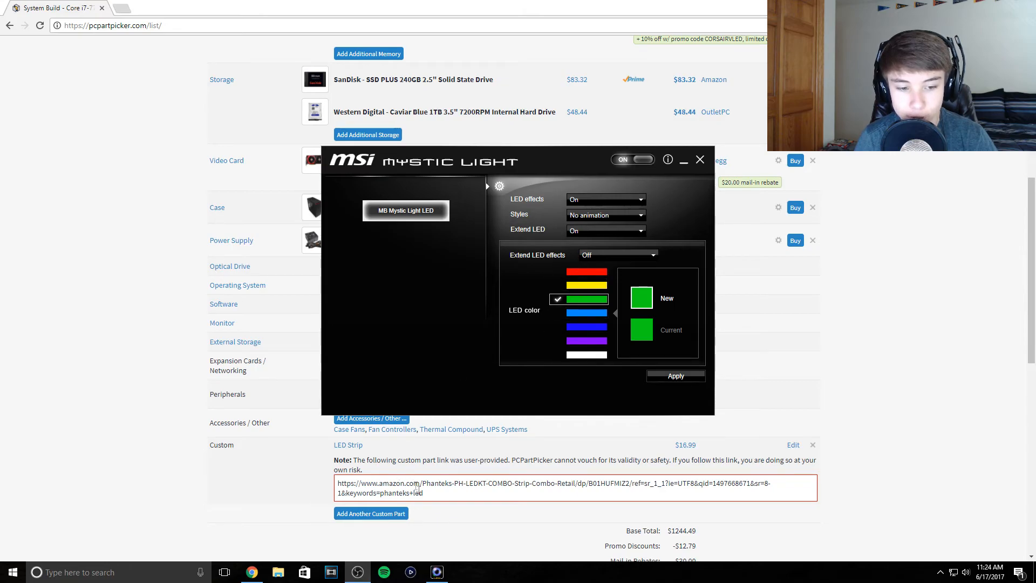
mouse_move(339, 399)
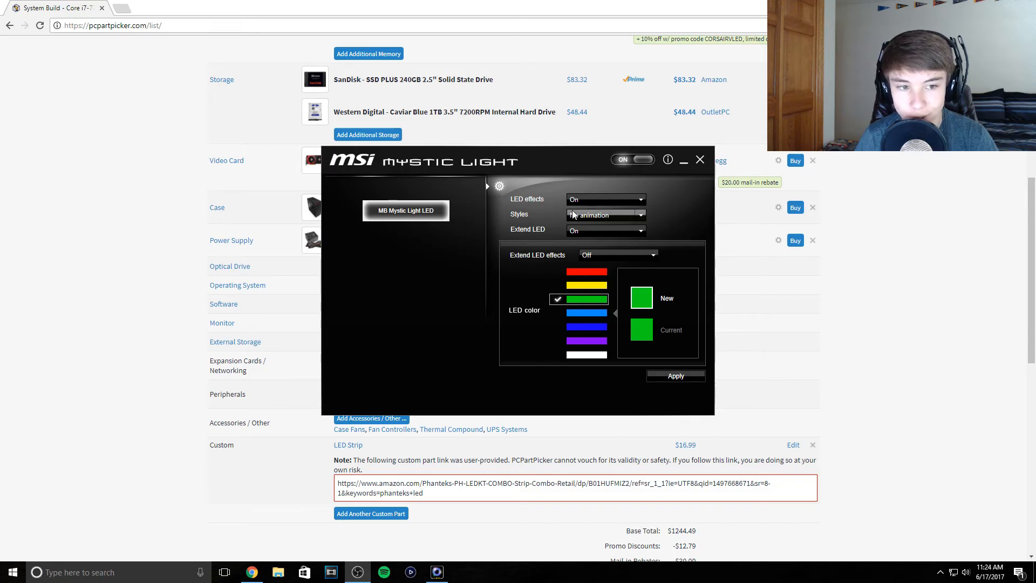
left_click(604, 214)
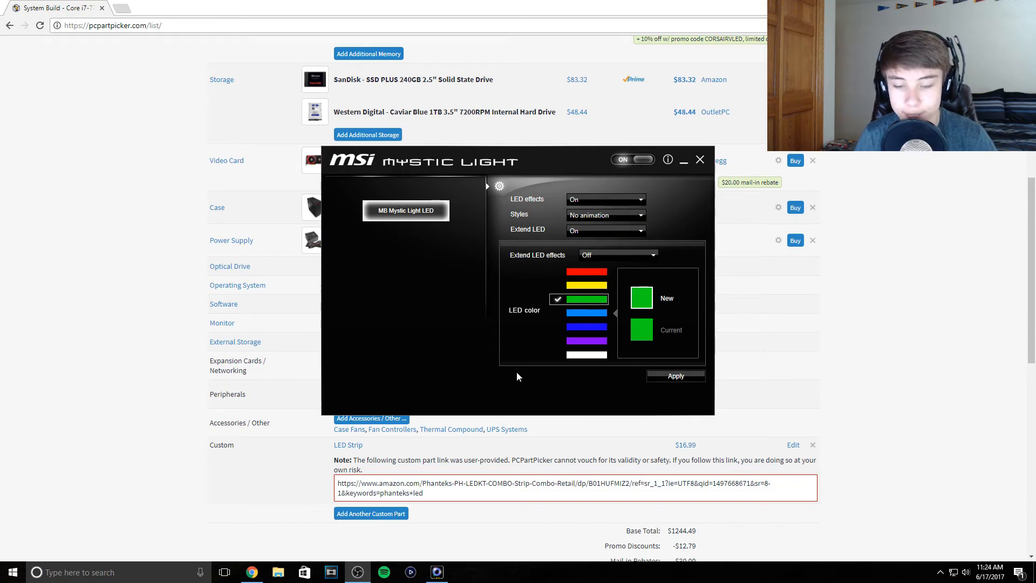
mouse_move(664, 125)
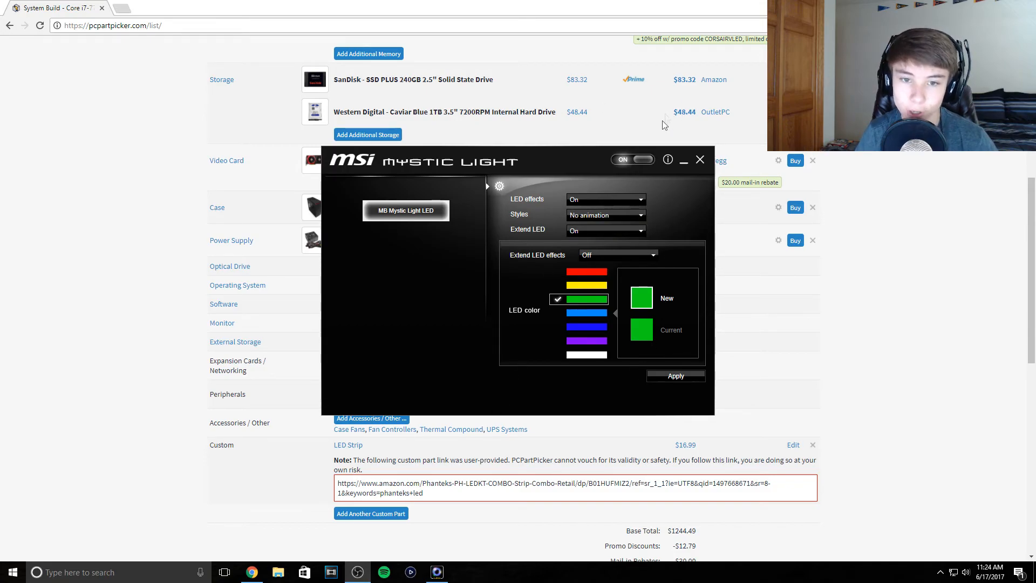
Step: Close Mystic Light and scroll the part list back up to the compatibility check
left_click(699, 160)
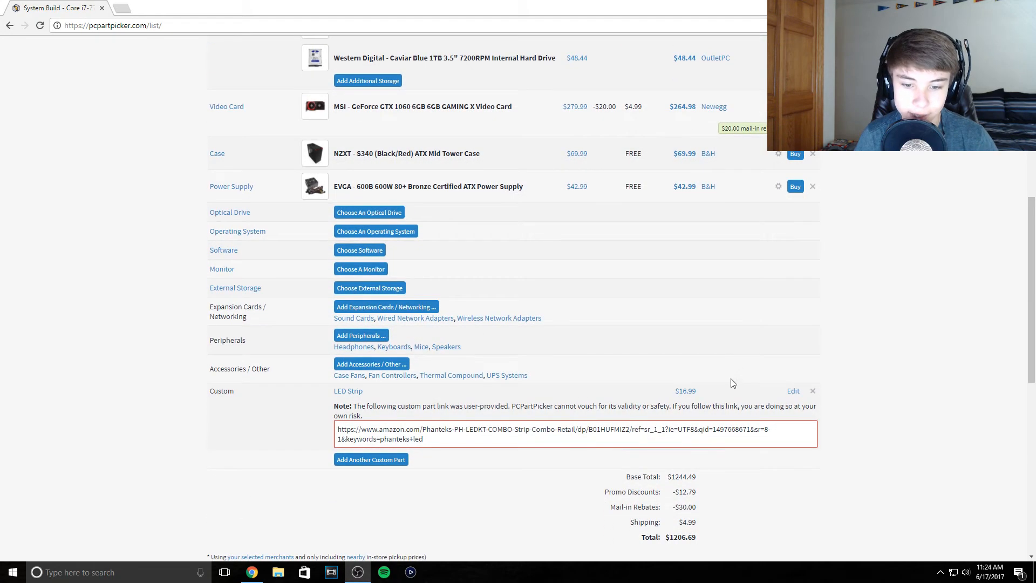
scroll("up", 3)
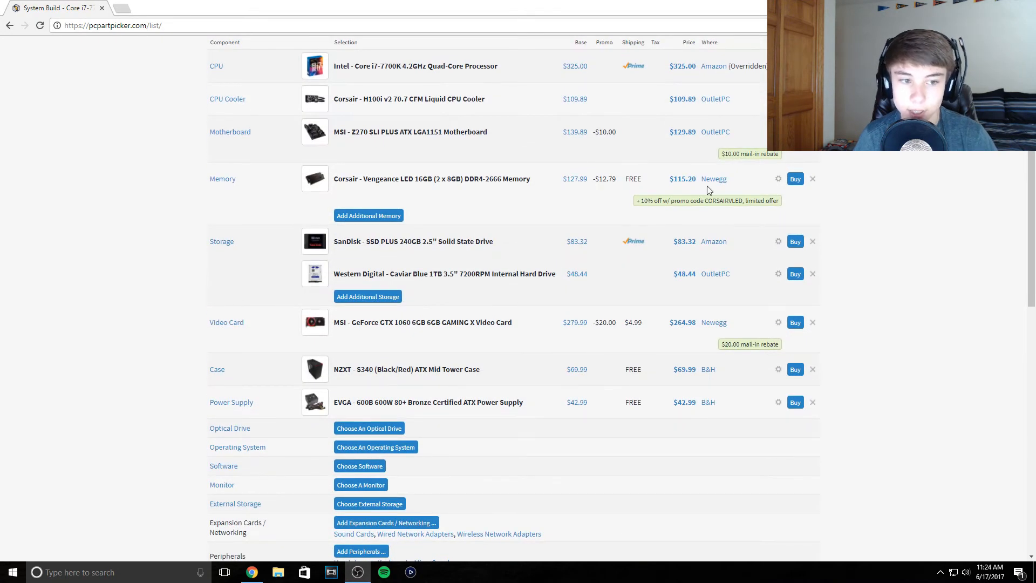
scroll("up", 3)
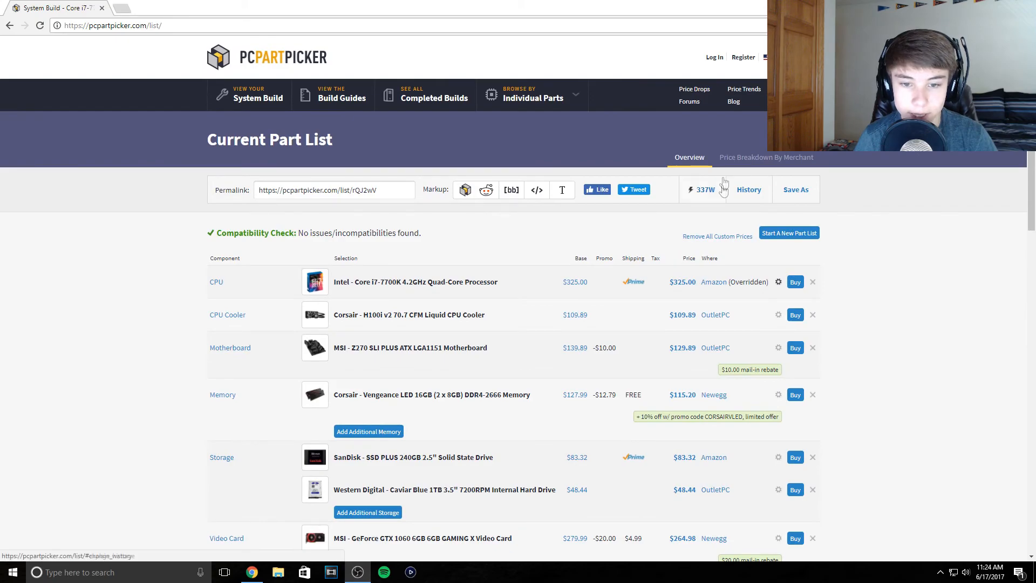
scroll("down", 3)
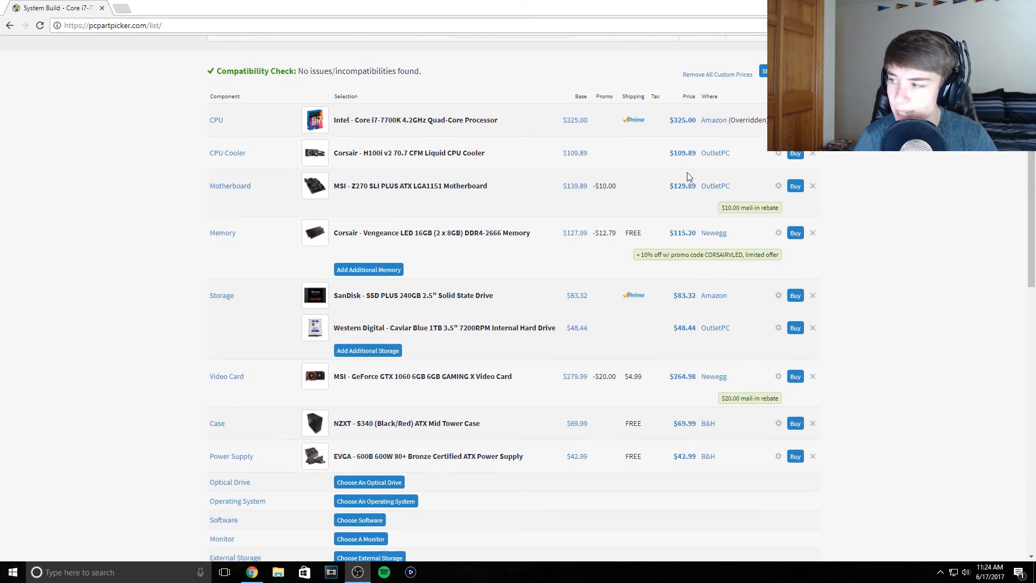
mouse_move(606, 146)
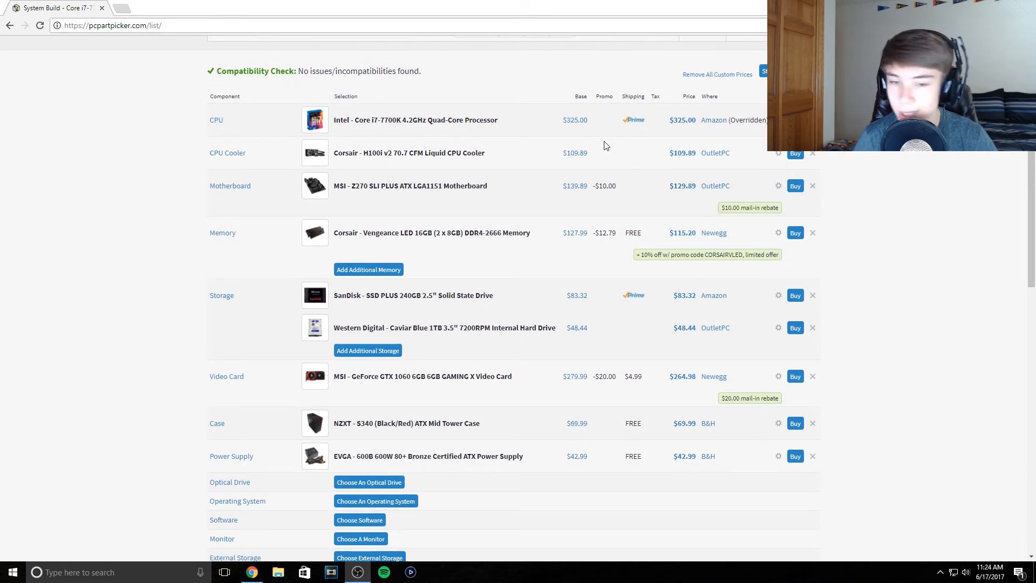
mouse_move(734, 187)
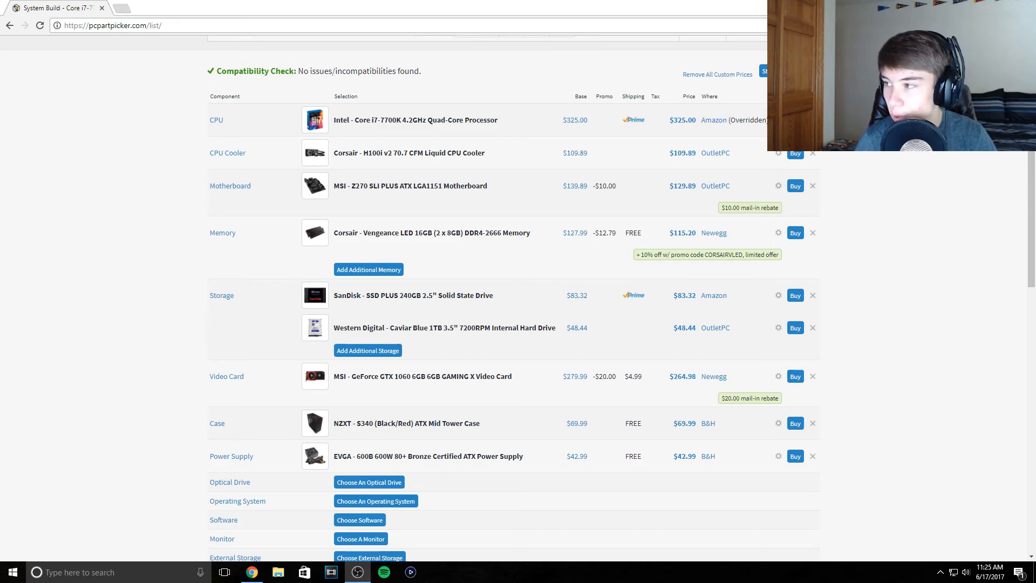
mouse_move(587, 172)
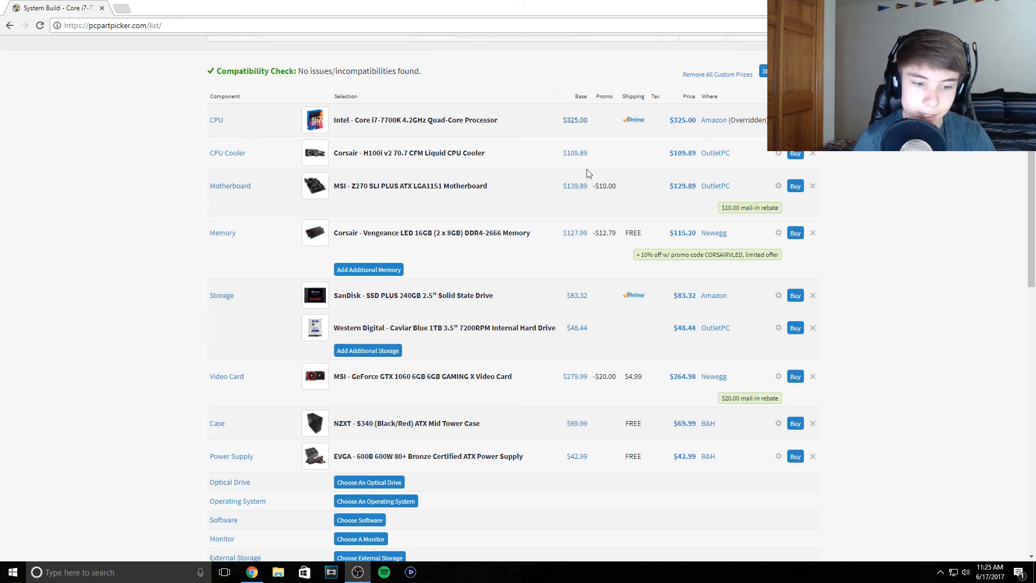
mouse_move(408, 380)
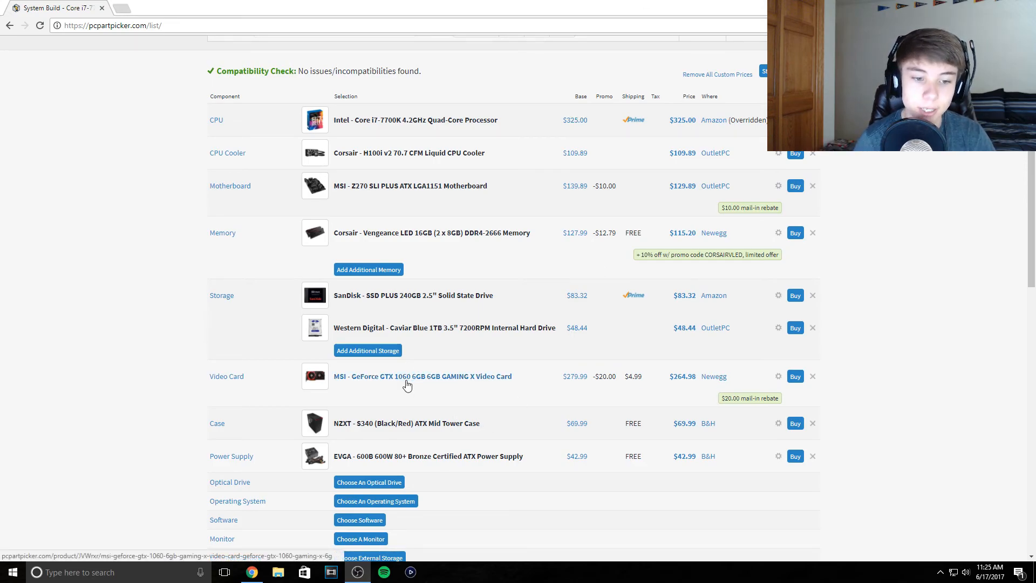
mouse_move(407, 332)
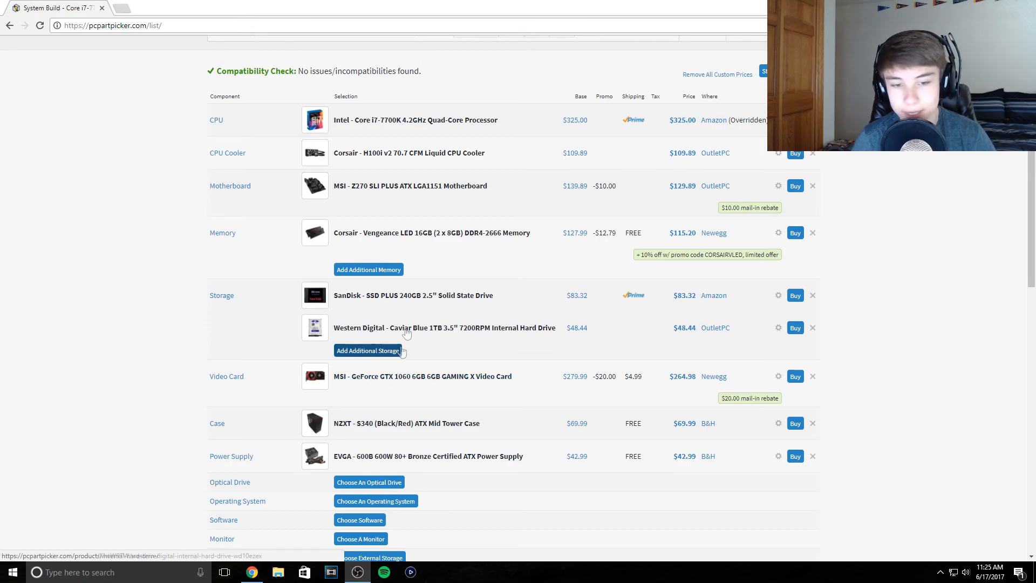
mouse_move(426, 123)
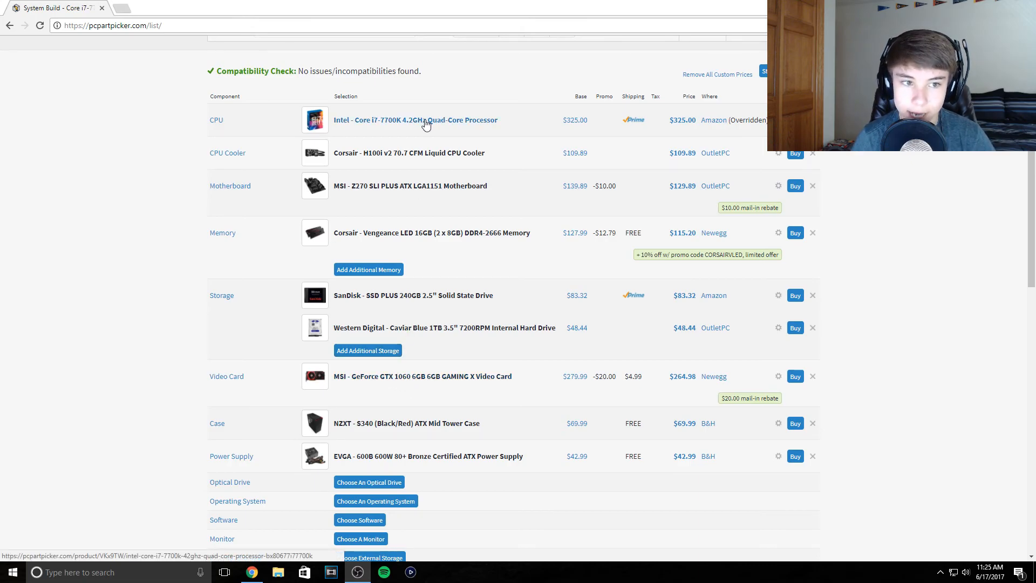
mouse_move(423, 134)
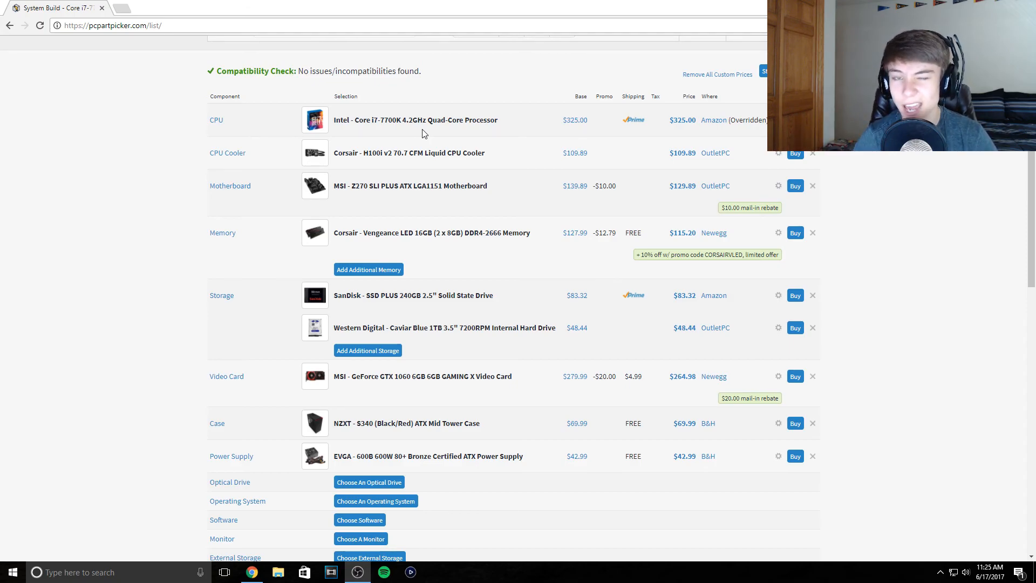
mouse_move(431, 125)
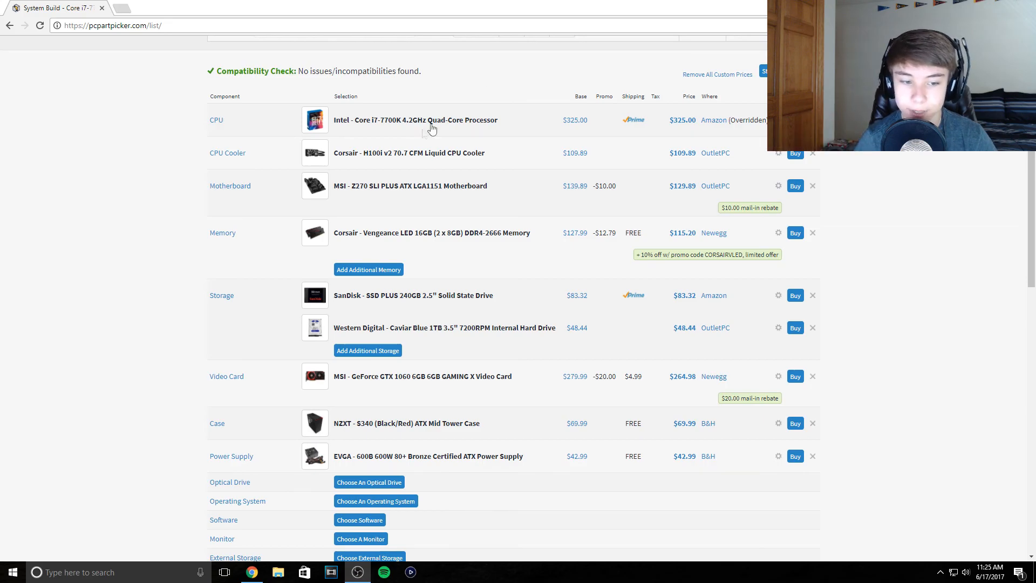
mouse_move(492, 21)
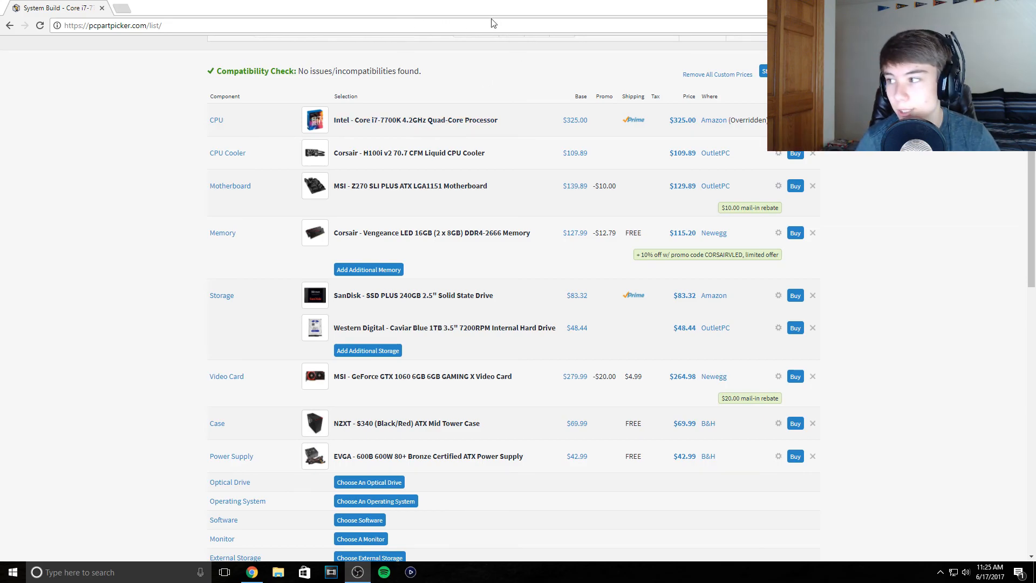